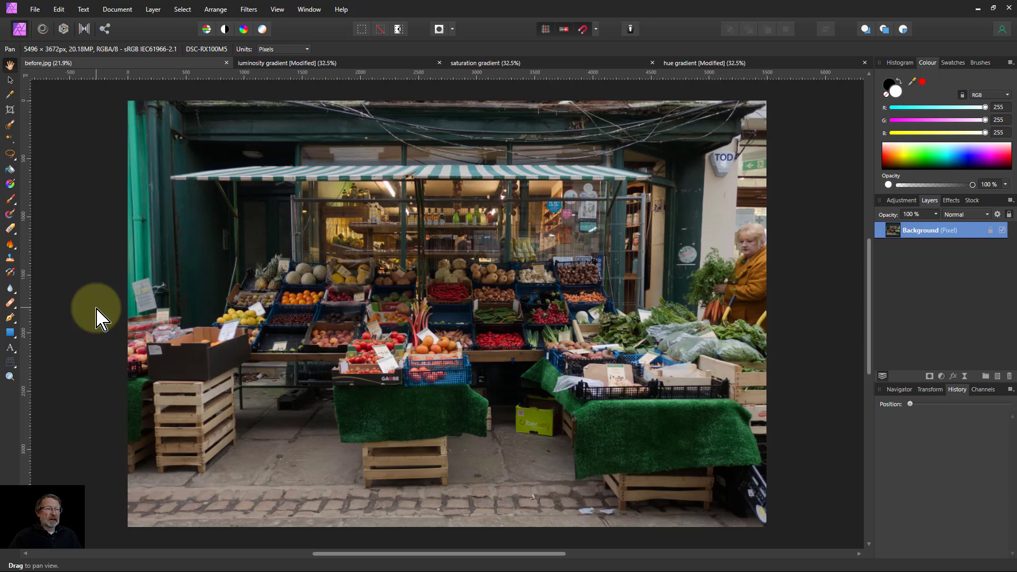
{"action": "mouse_move", "coordinate": [154, 266]}
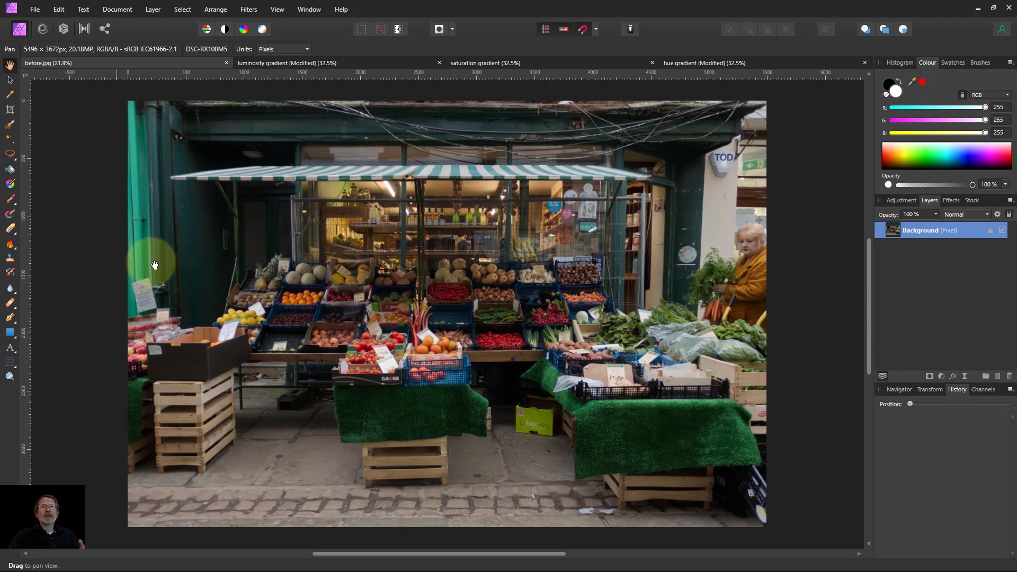
{"action": "mouse_move", "coordinate": [253, 71]}
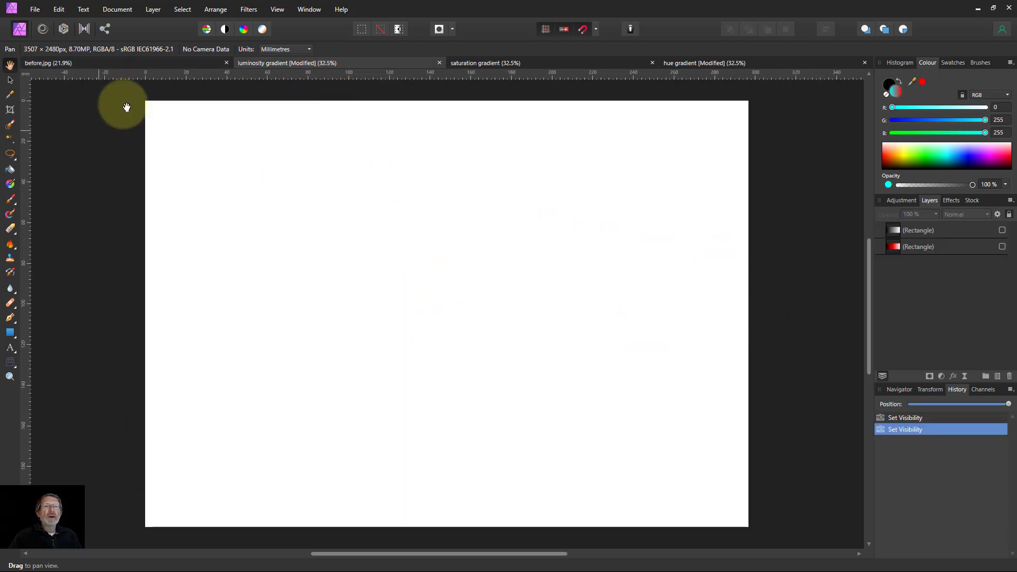
Step: Switch to the luminosity gradient document and reveal its black-to-white gradient rectangle with RGB and HSL readouts
{"action": "left_click", "coordinate": [277, 9]}
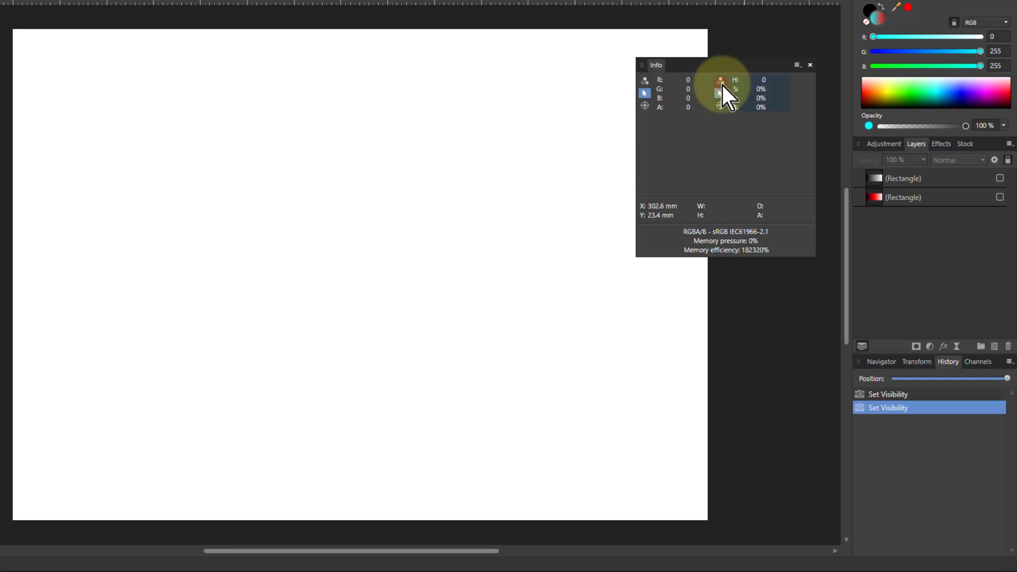
{"action": "mouse_move", "coordinate": [762, 113]}
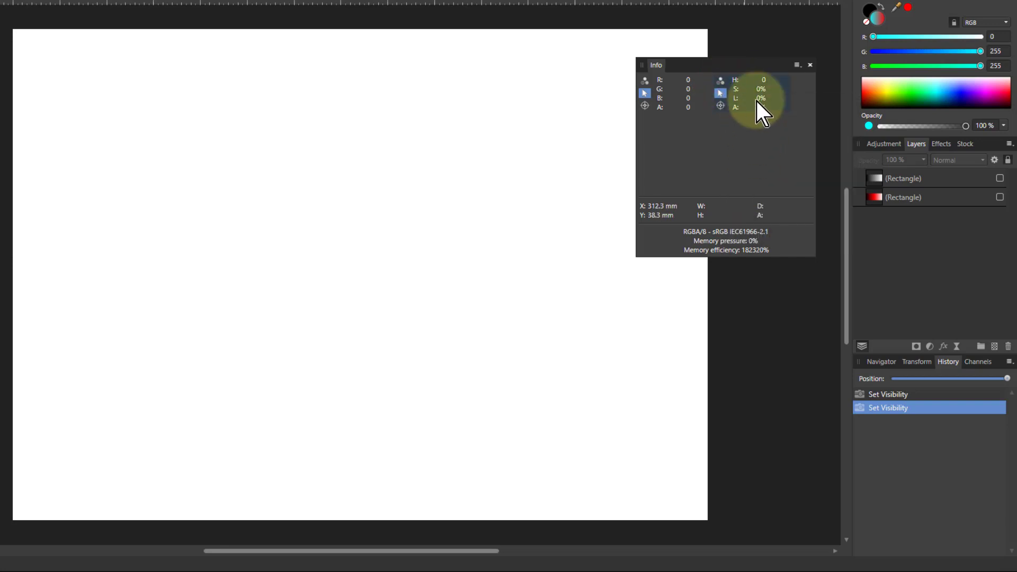
{"action": "mouse_move", "coordinate": [888, 269]}
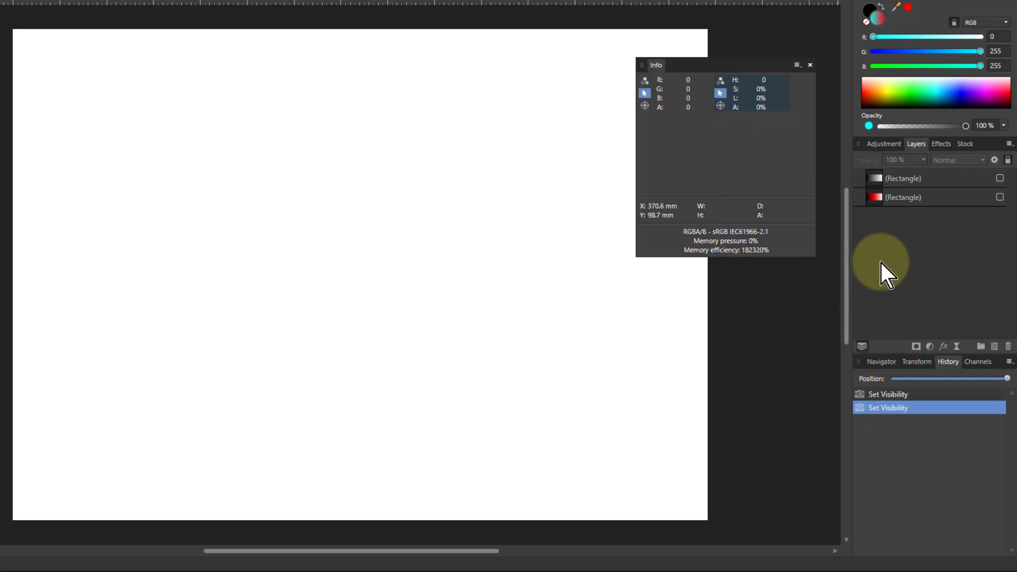
{"action": "left_click", "coordinate": [999, 178]}
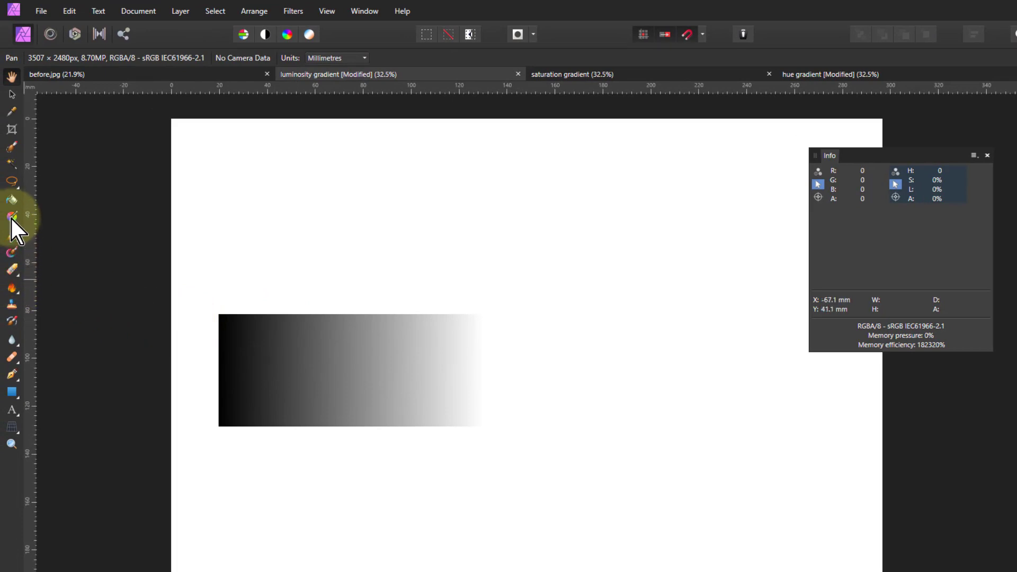
Step: Show the grey rectangle's gradient path with the Gradient Tool and read lightness from 43% to 100%
{"action": "left_click", "coordinate": [11, 217]}
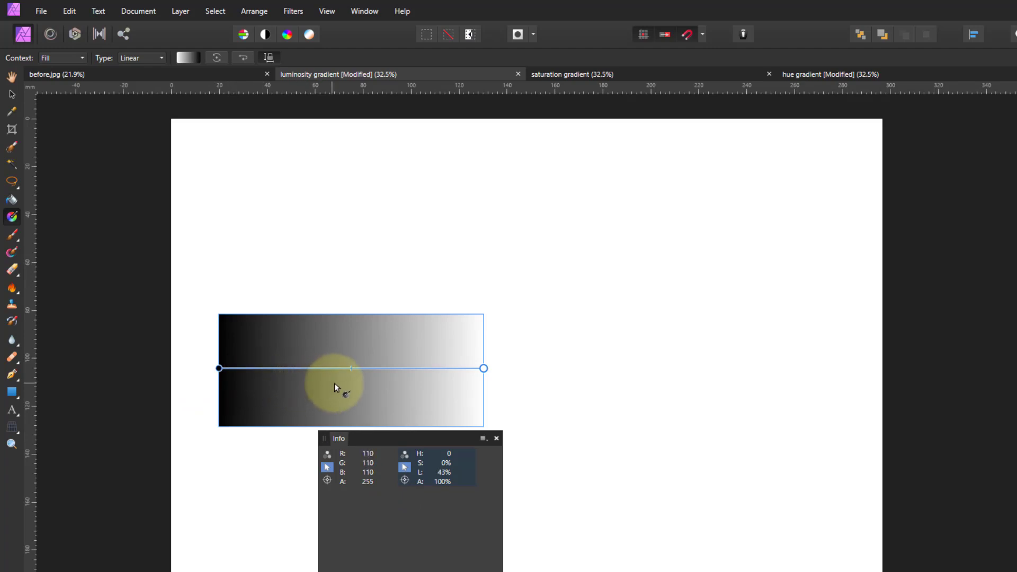
{"action": "left_click", "coordinate": [350, 369]}
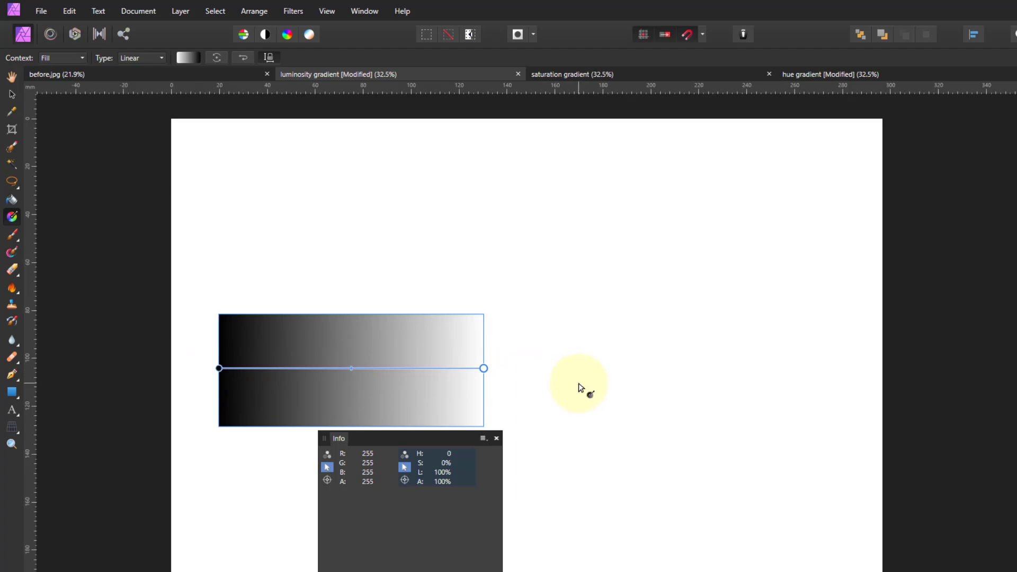
{"action": "mouse_move", "coordinate": [535, 398]}
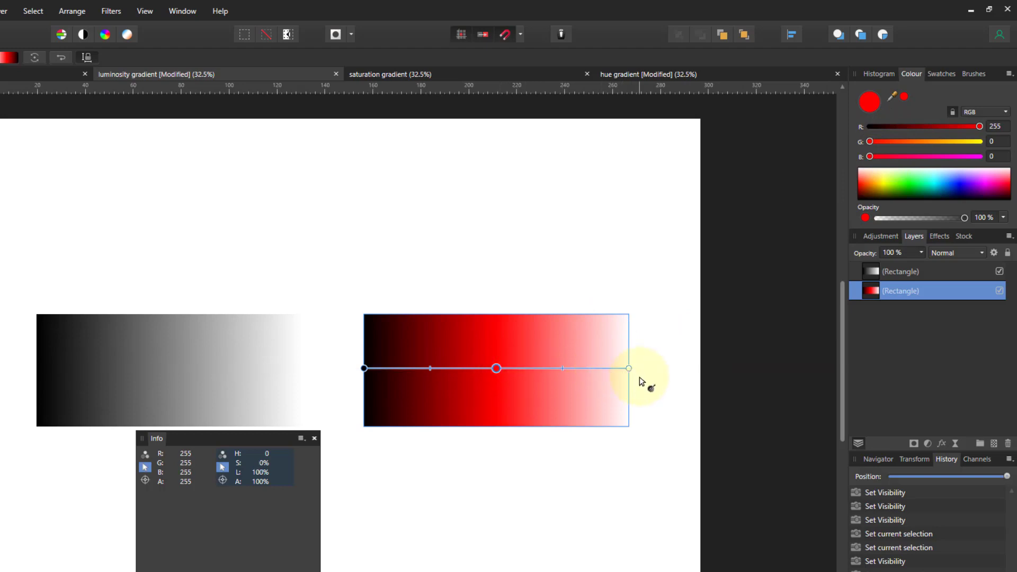
{"action": "mouse_move", "coordinate": [664, 384]}
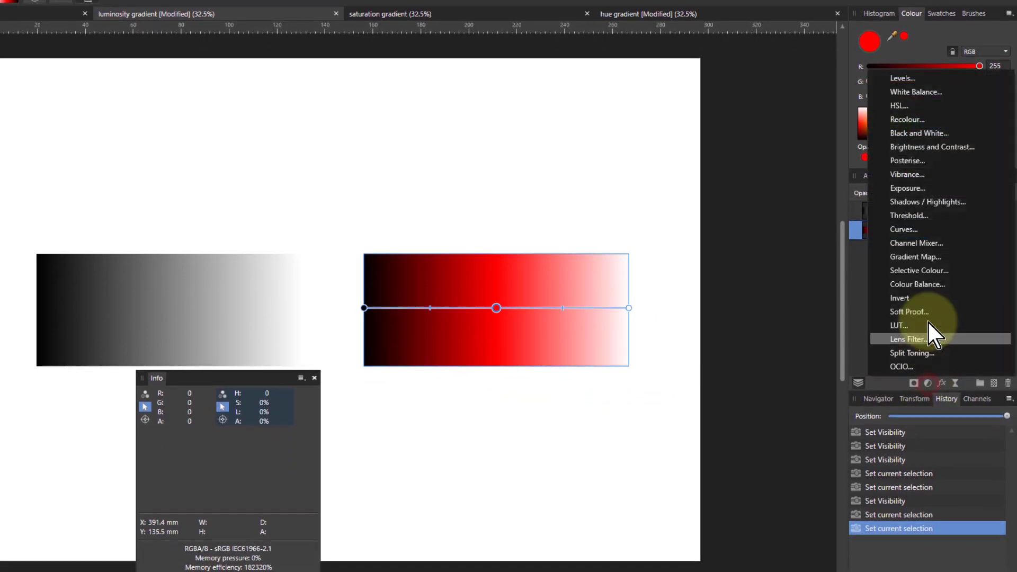
Step: Try HSL luminosity shifts of 42%, -9% and full black on the red gradient, then remove the adjustment
{"action": "left_click", "coordinate": [898, 105]}
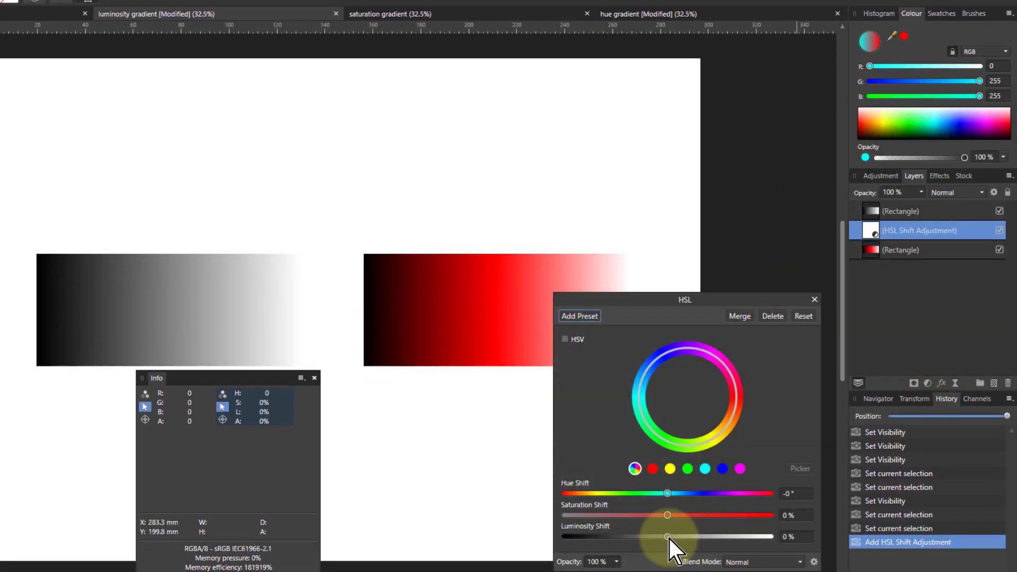
{"action": "left_click_drag", "start_coordinate": [668, 537], "coordinate": [711, 536]}
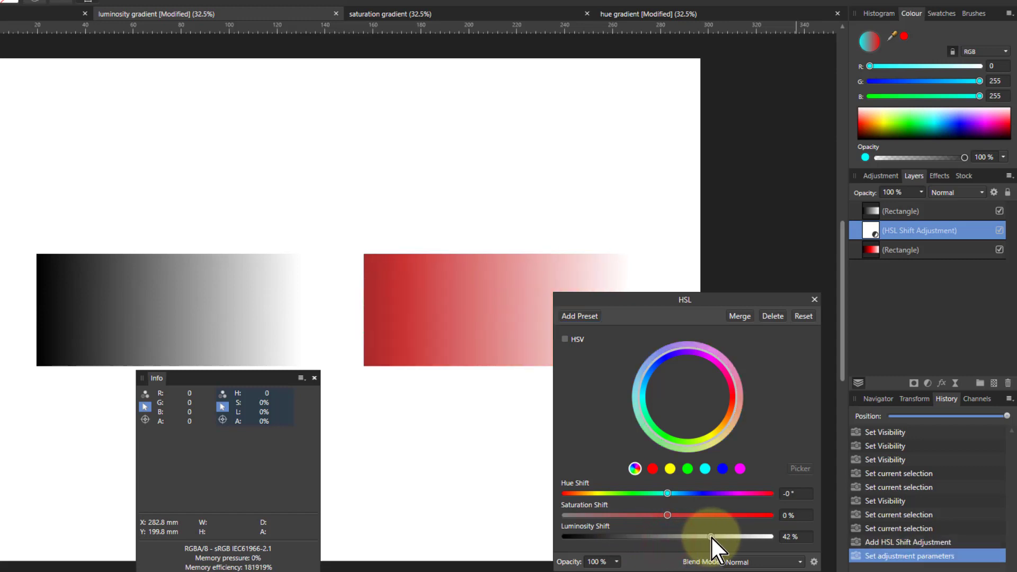
{"action": "left_click_drag", "start_coordinate": [710, 537], "coordinate": [656, 537]}
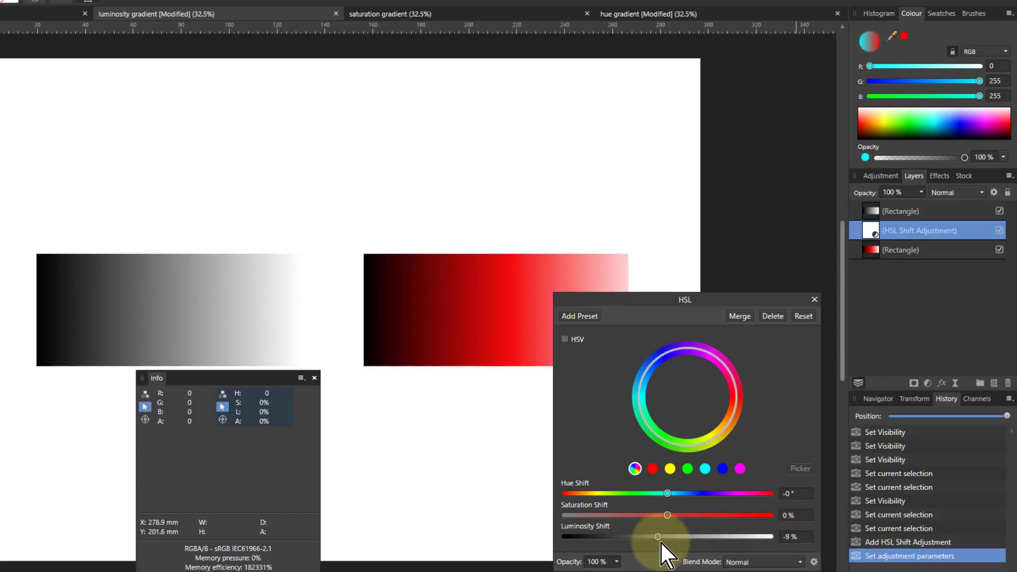
{"action": "left_click_drag", "start_coordinate": [657, 536], "coordinate": [565, 536]}
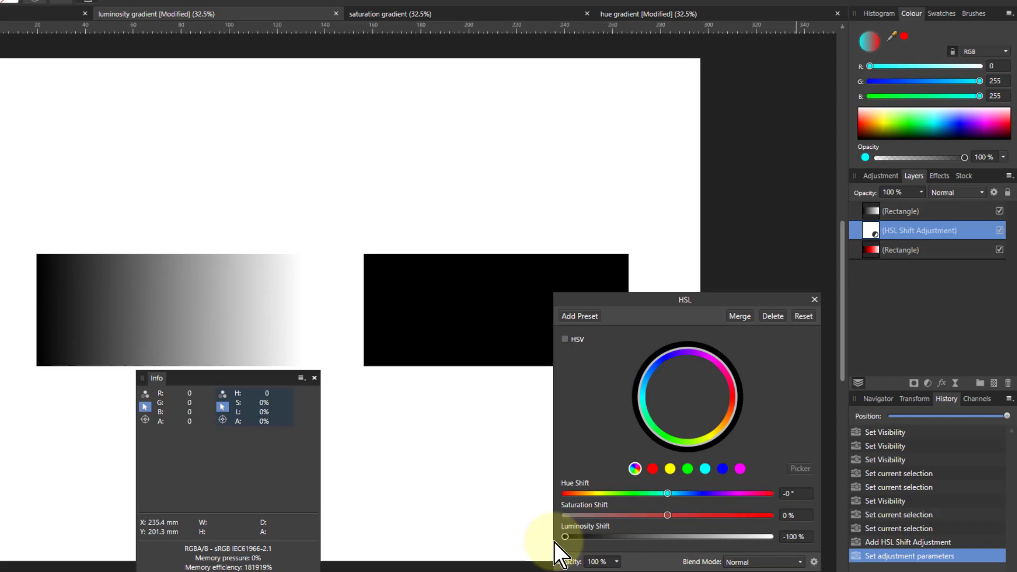
{"action": "left_click_drag", "start_coordinate": [565, 537], "coordinate": [664, 536]}
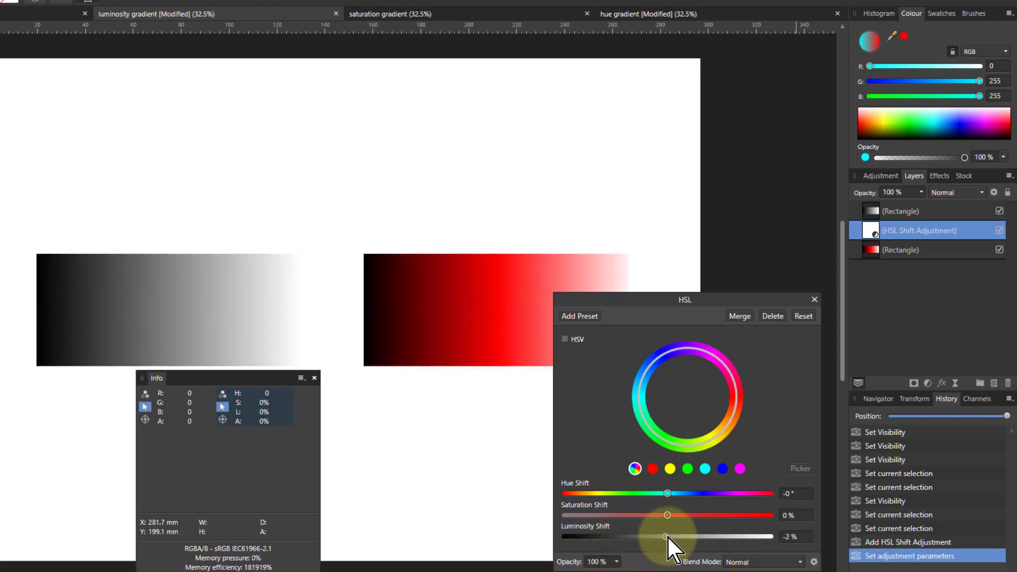
{"action": "left_click", "coordinate": [772, 316]}
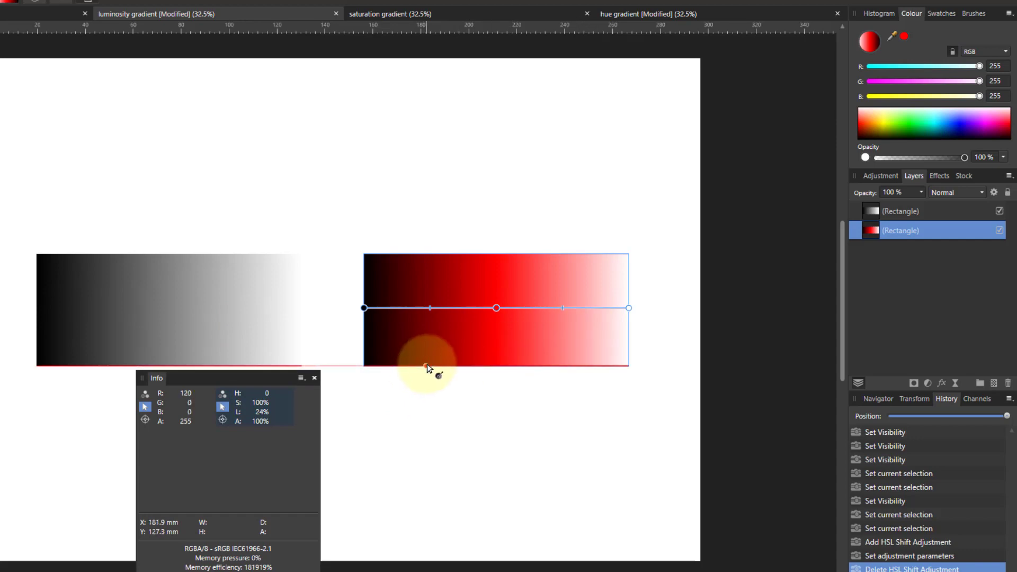
{"action": "left_click_drag", "start_coordinate": [428, 309], "coordinate": [496, 308]}
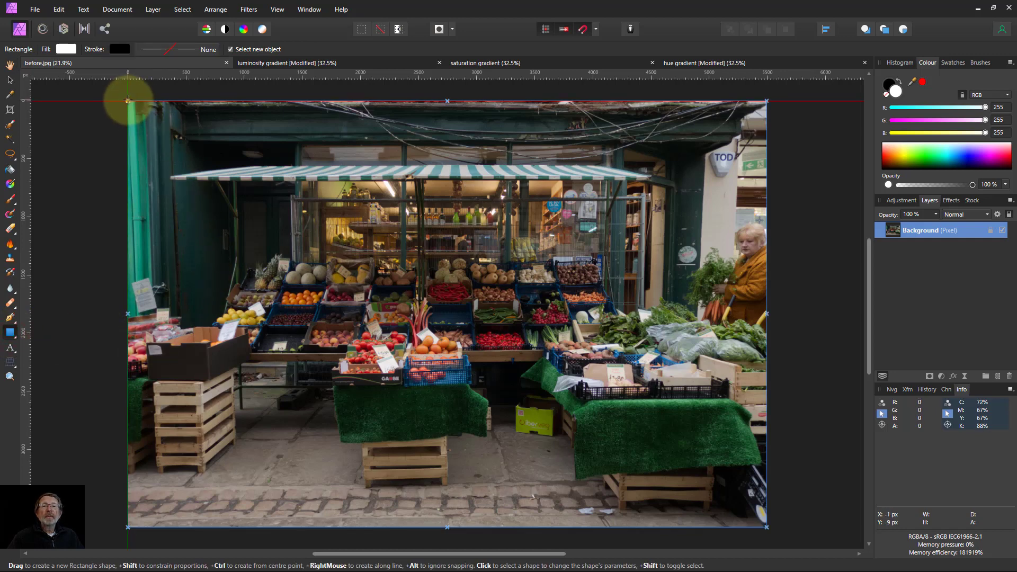
Step: Draw a full-canvas rectangle over the photo filled with a vertical black-to-white linear gradient
{"action": "left_click_drag", "start_coordinate": [128, 101], "coordinate": [763, 519]}
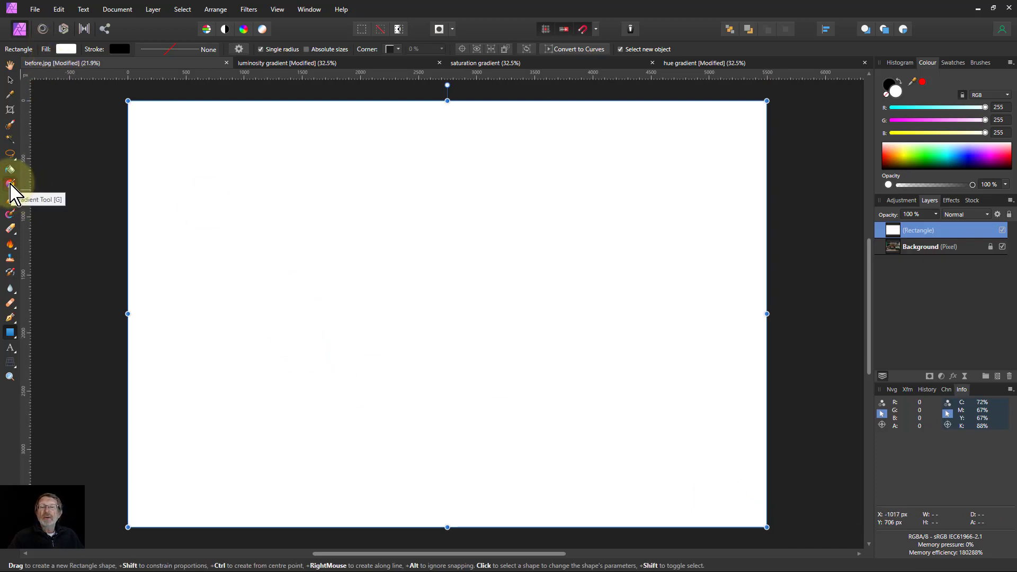
{"action": "left_click", "coordinate": [9, 170]}
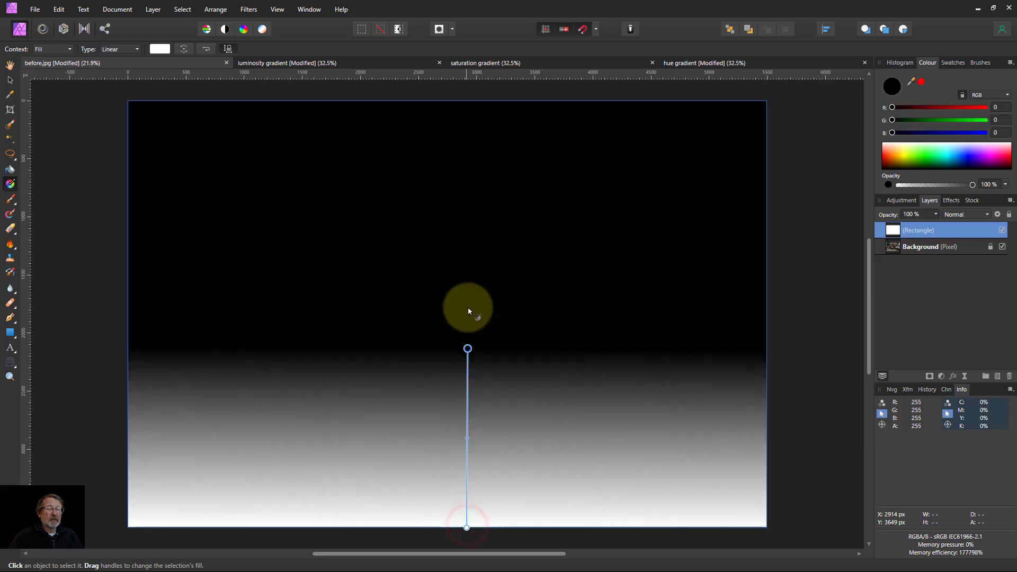
{"action": "left_click_drag", "start_coordinate": [467, 349], "coordinate": [462, 102]}
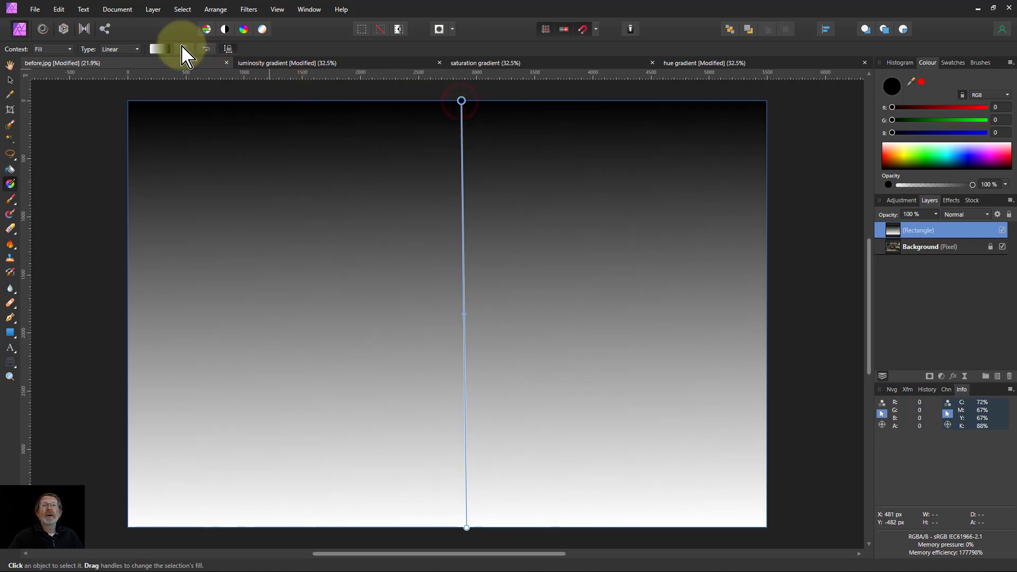
{"action": "left_click", "coordinate": [158, 49]}
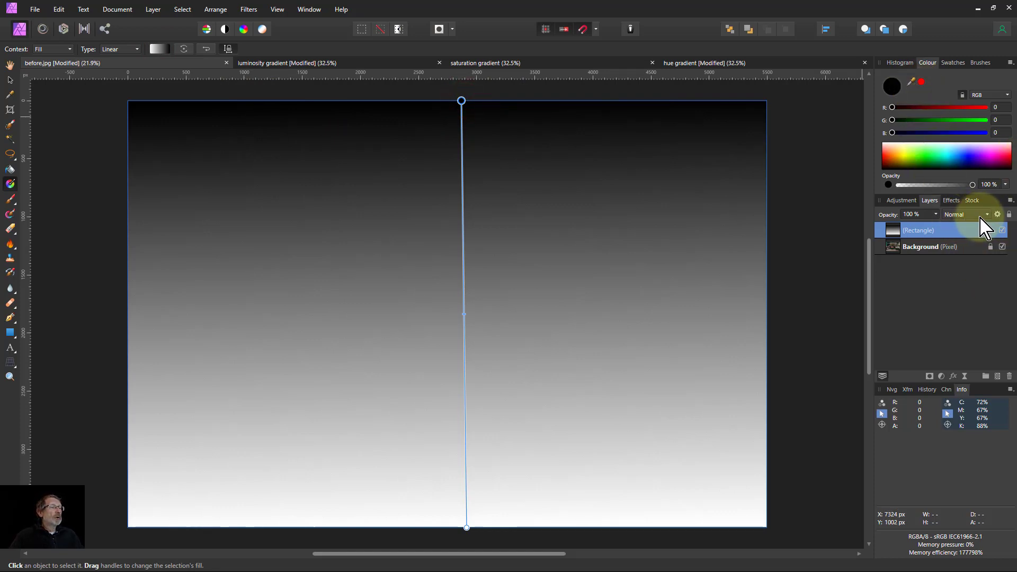
Step: Blend the gradient rectangle in Soft Light mode at 83% opacity, comparing other blend modes
{"action": "left_click", "coordinate": [967, 214]}
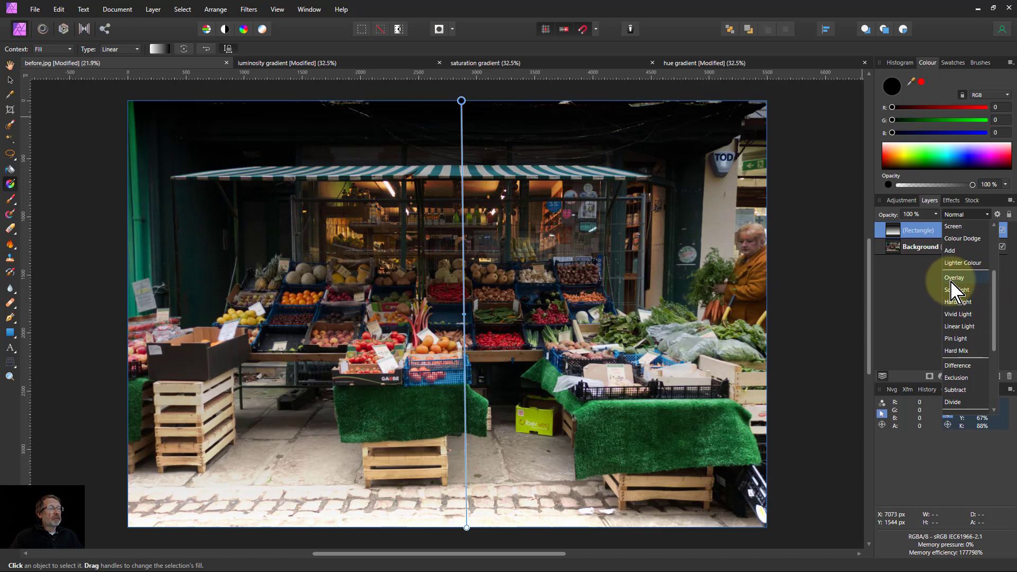
{"action": "left_click", "coordinate": [958, 290]}
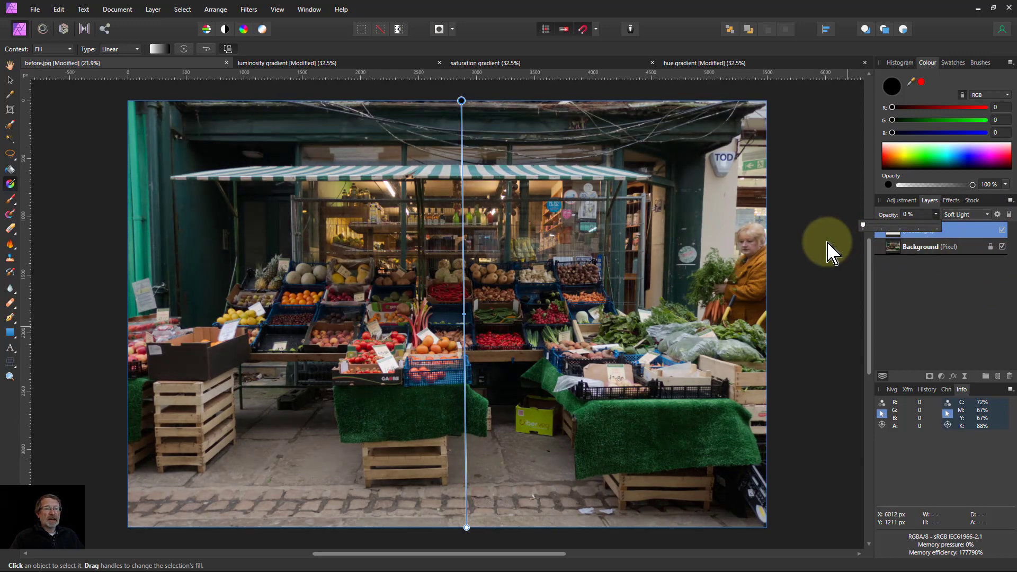
{"action": "mouse_move", "coordinate": [826, 253]}
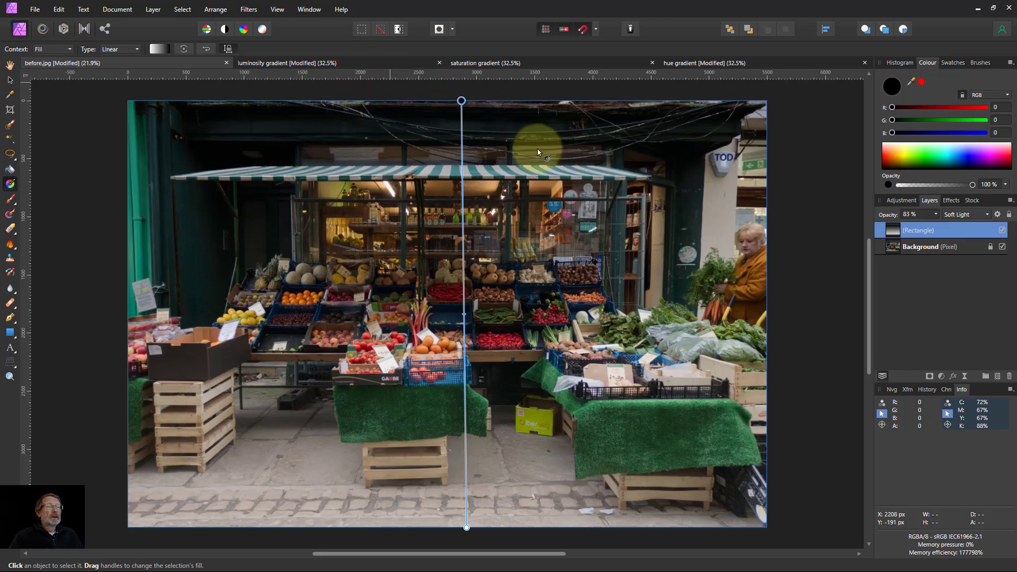
{"action": "left_click", "coordinate": [965, 214]}
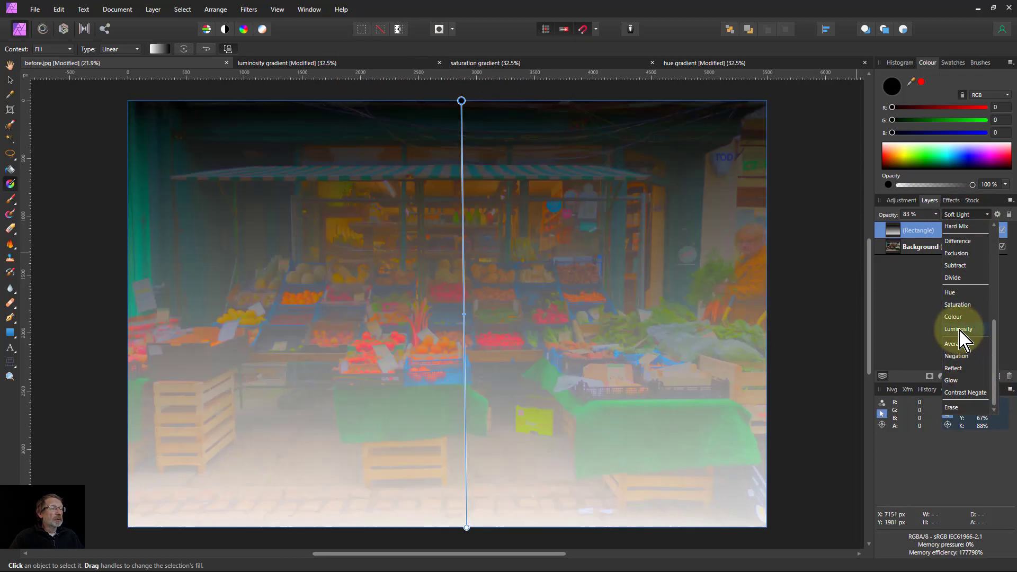
Step: Set the gradient rectangle to Luminosity blend mode and group it with Ctrl+G
{"action": "left_click", "coordinate": [959, 329]}
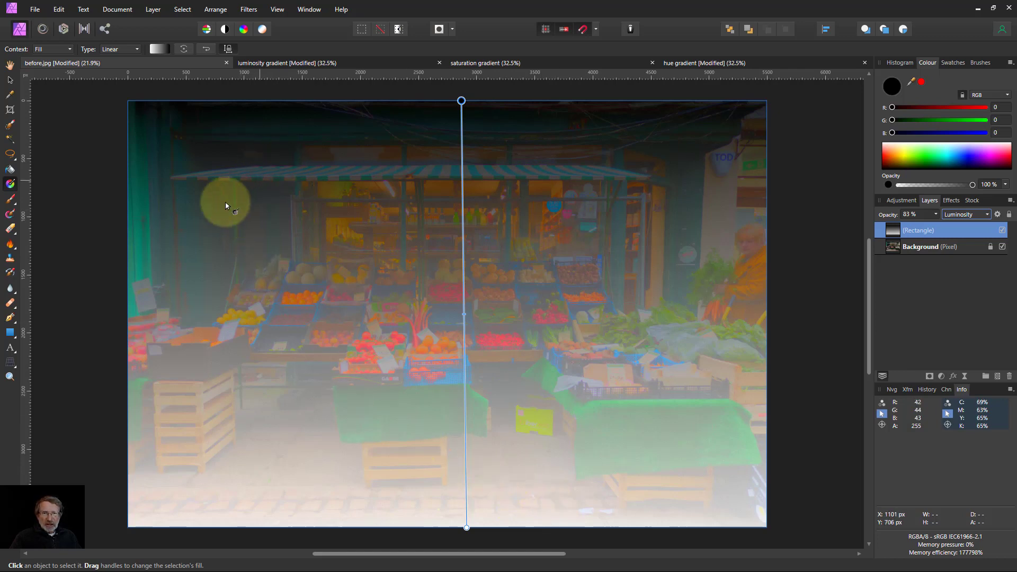
{"action": "left_click", "coordinate": [921, 246]}
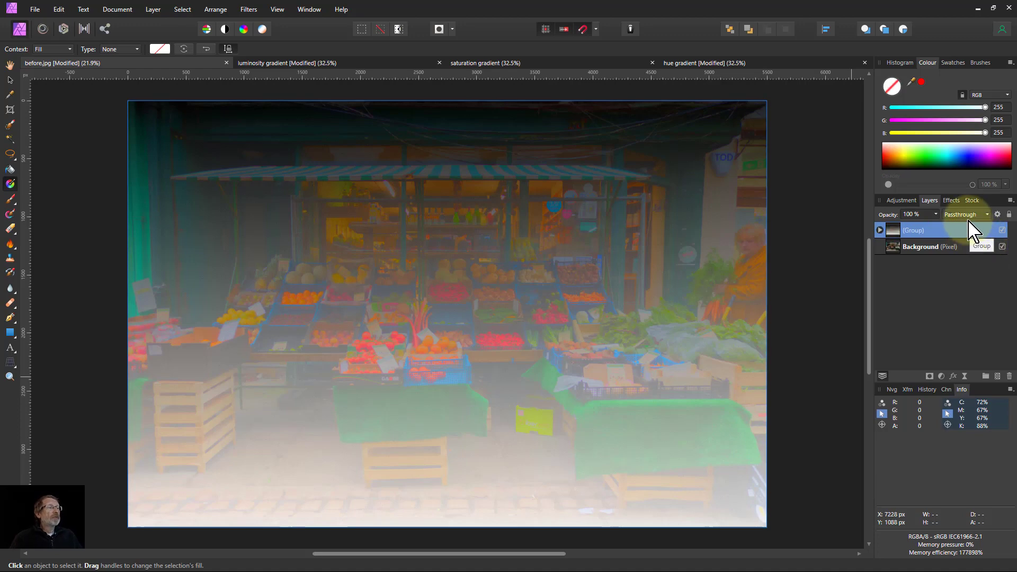
Step: Try Vivid Light on the overlay group, adjust its opacity, then remove the group
{"action": "left_click", "coordinate": [965, 214]}
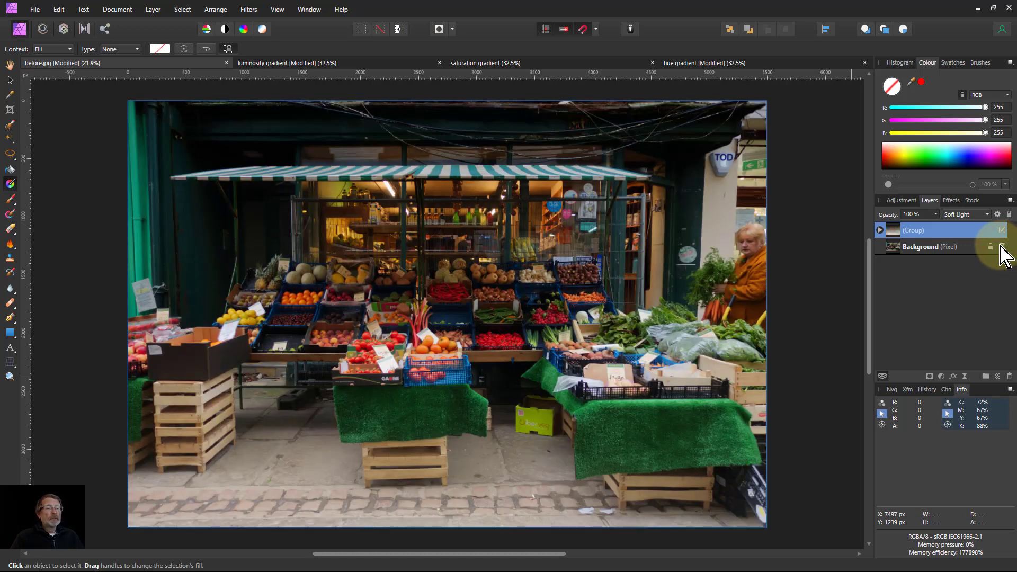
{"action": "left_click", "coordinate": [964, 214]}
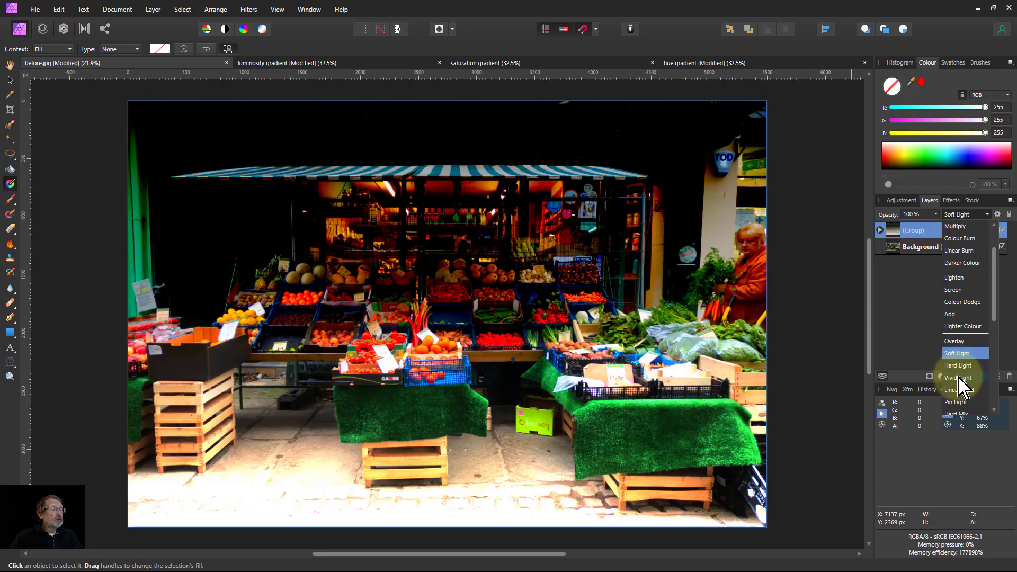
{"action": "left_click", "coordinate": [959, 377]}
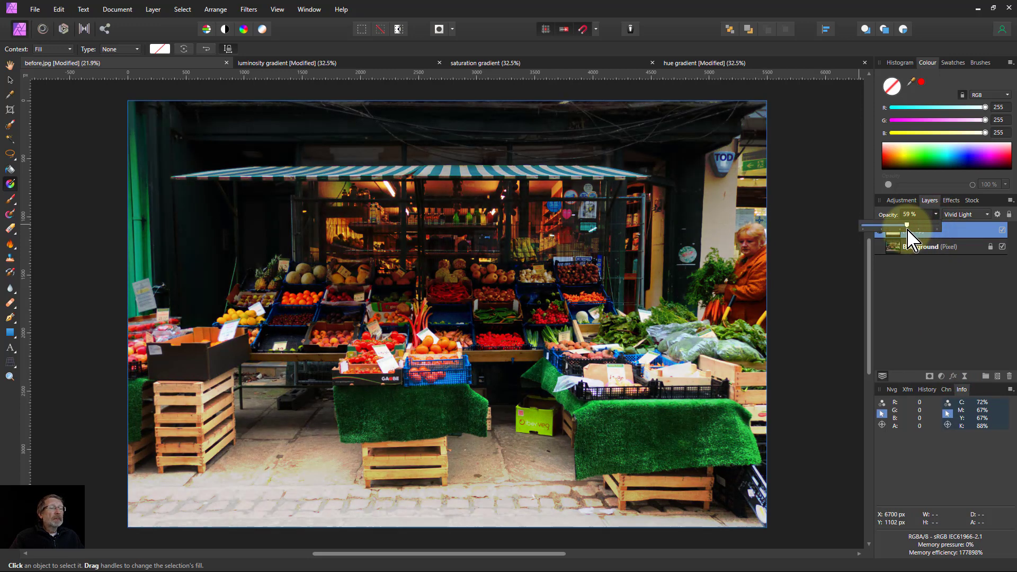
{"action": "left_click_drag", "start_coordinate": [907, 225], "coordinate": [881, 225]}
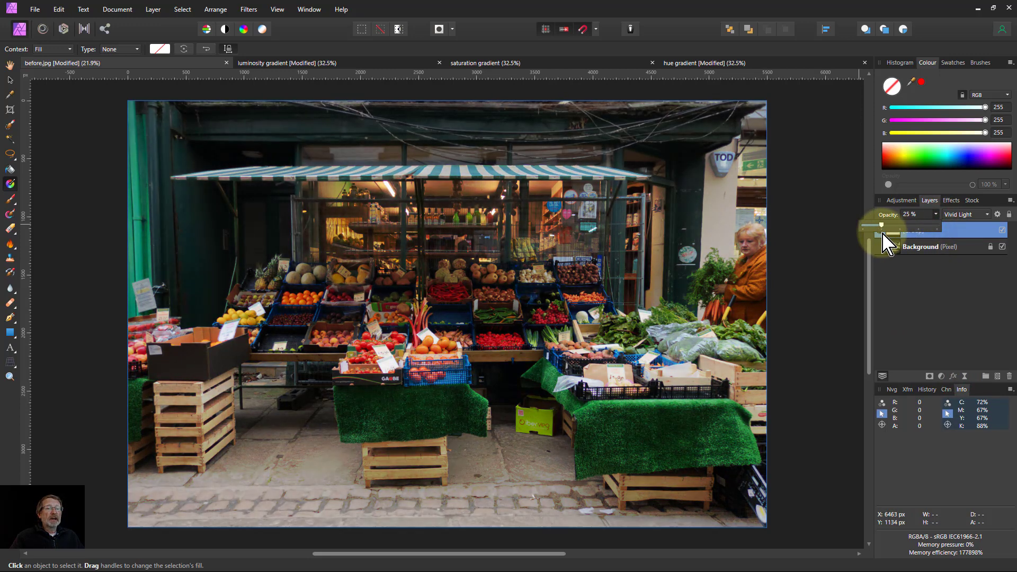
{"action": "left_click_drag", "start_coordinate": [882, 225], "coordinate": [898, 225]}
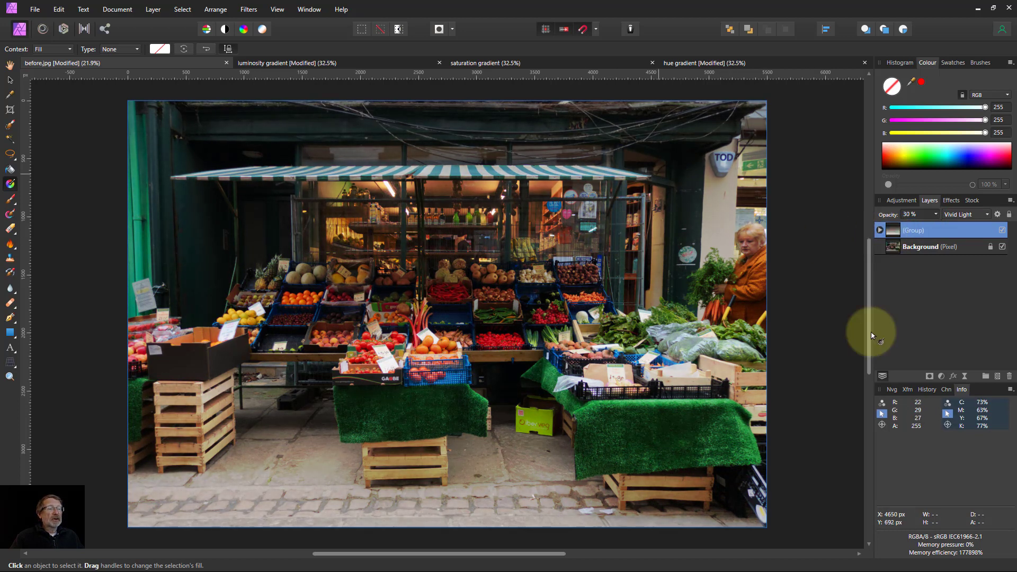
{"action": "left_click_drag", "start_coordinate": [927, 215], "coordinate": [911, 215]}
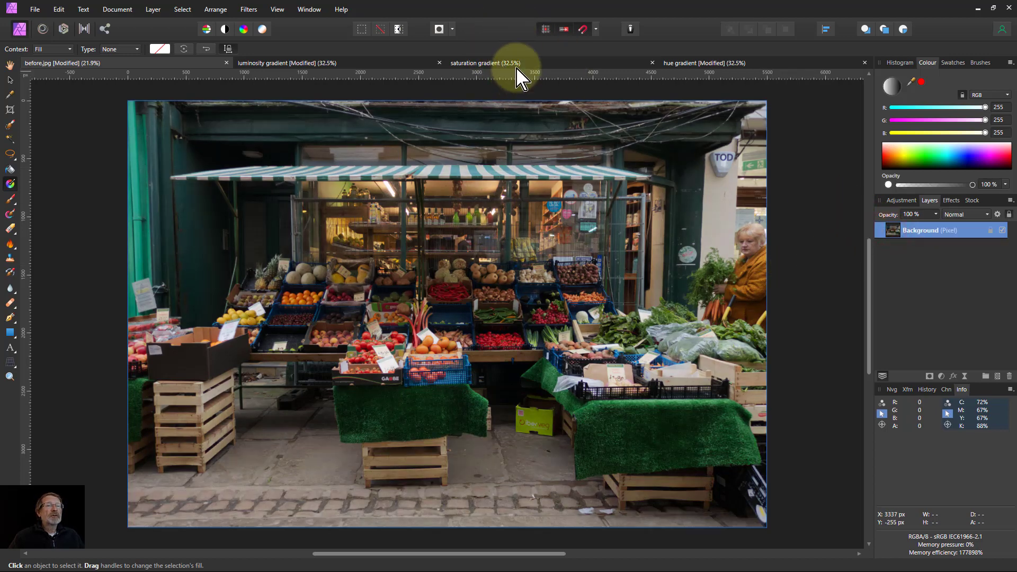
Step: In the saturation gradient document, show the red-to-grey rectangle and sample colours along both red bars
{"action": "left_click", "coordinate": [483, 63]}
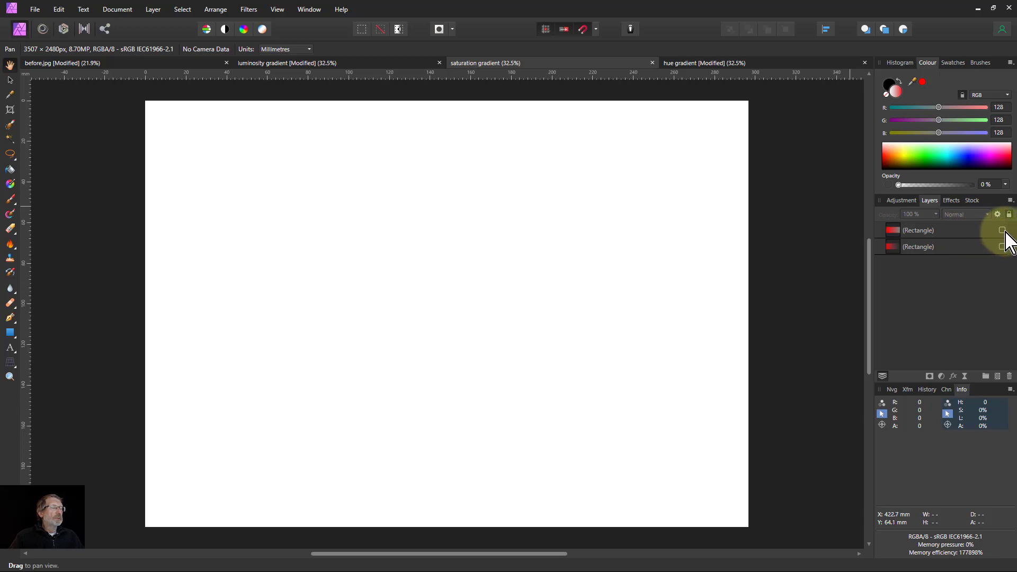
{"action": "left_click", "coordinate": [1002, 230]}
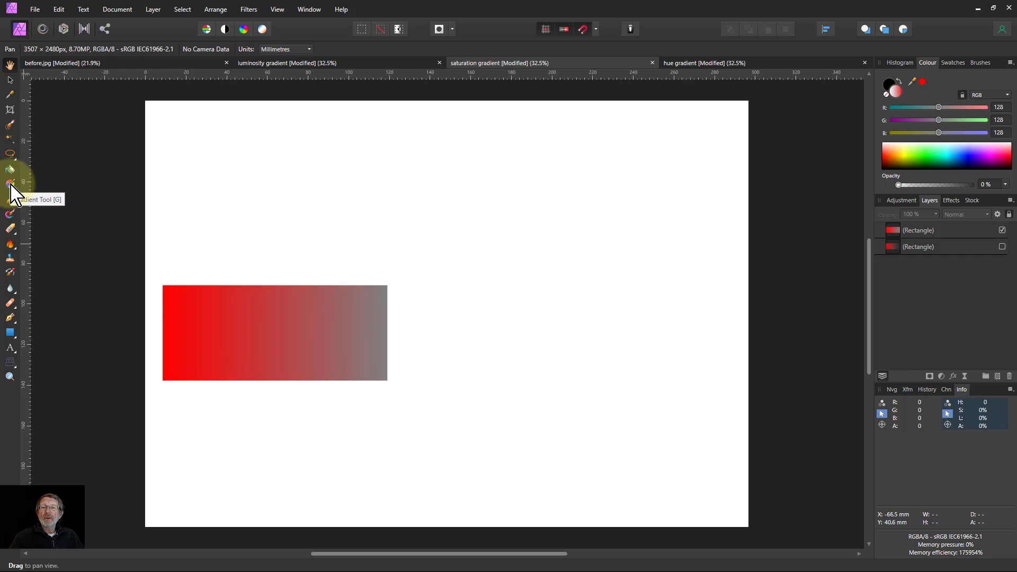
{"action": "left_click", "coordinate": [10, 183]}
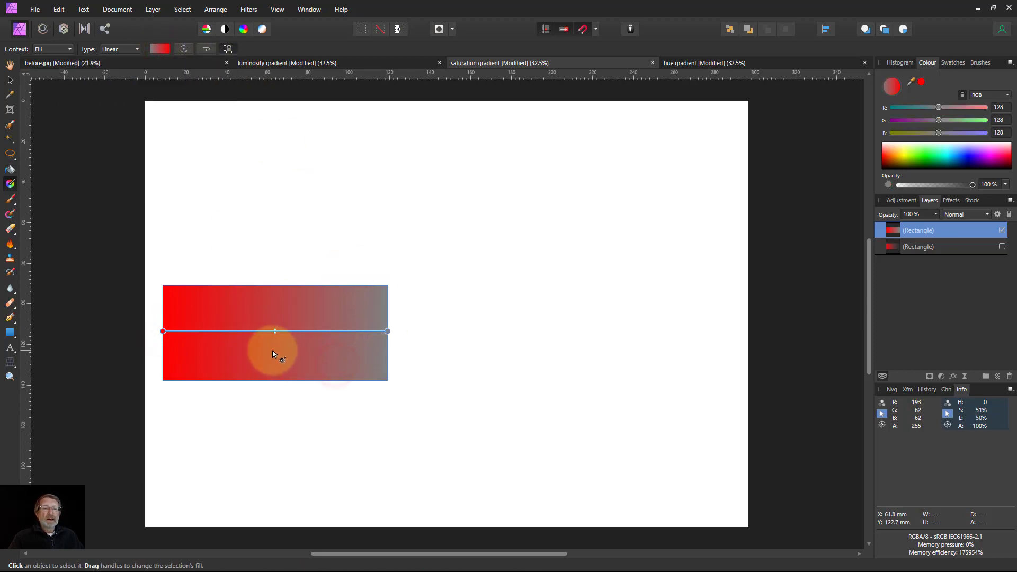
{"action": "mouse_move", "coordinate": [853, 346]}
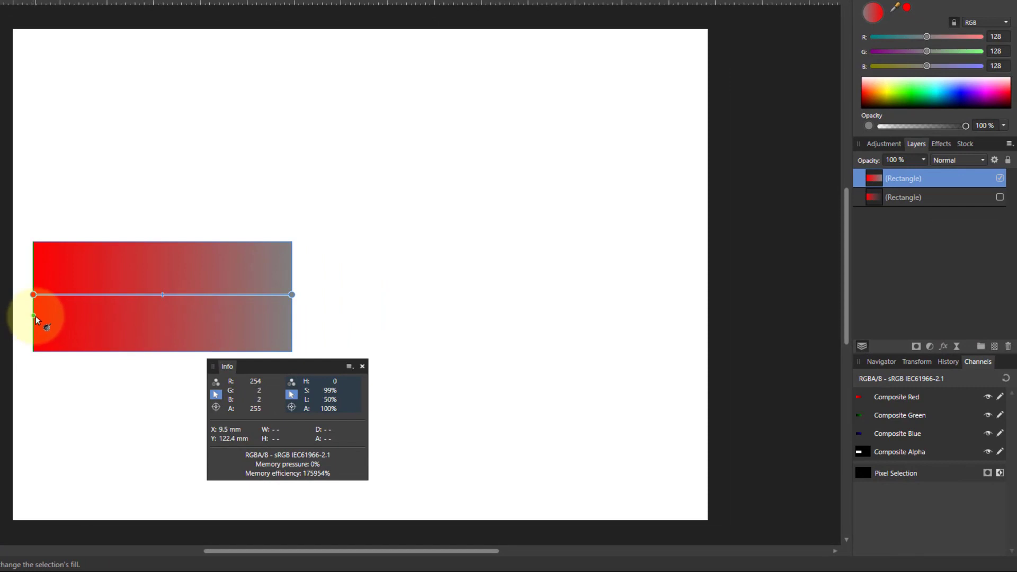
{"action": "left_click_drag", "start_coordinate": [32, 315], "coordinate": [69, 318]}
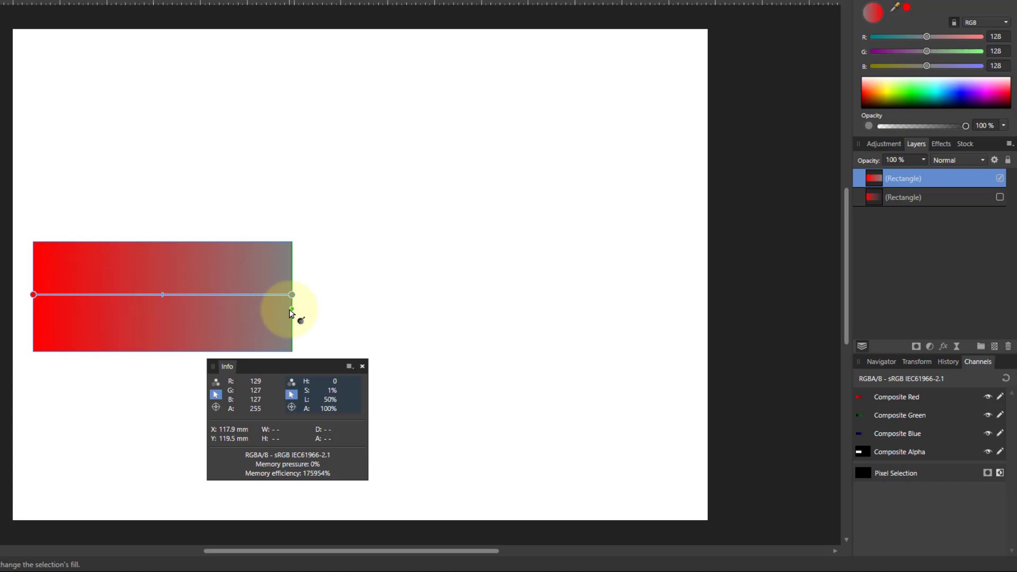
{"action": "left_click_drag", "start_coordinate": [292, 295], "coordinate": [549, 350]}
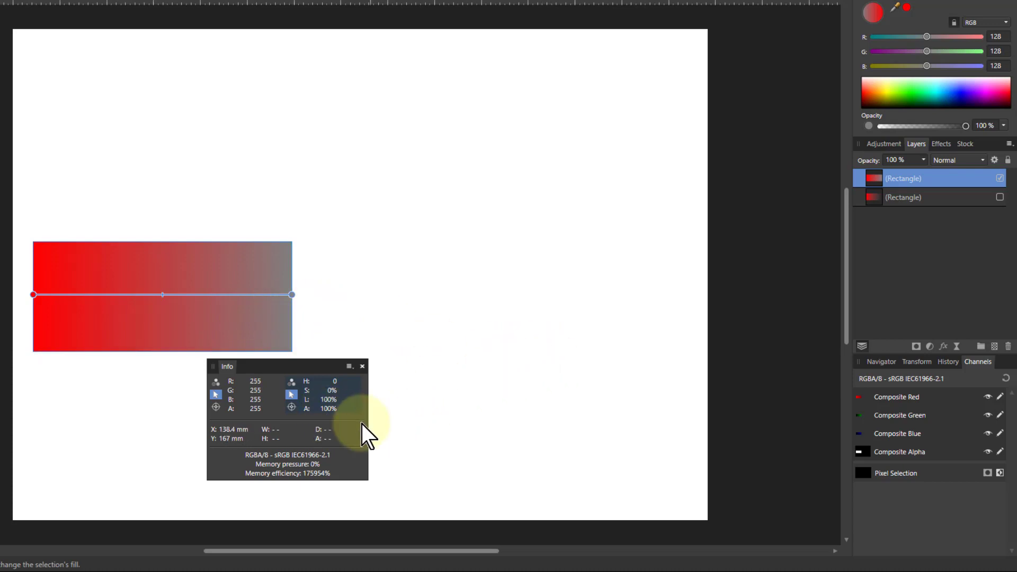
{"action": "mouse_move", "coordinate": [327, 386]}
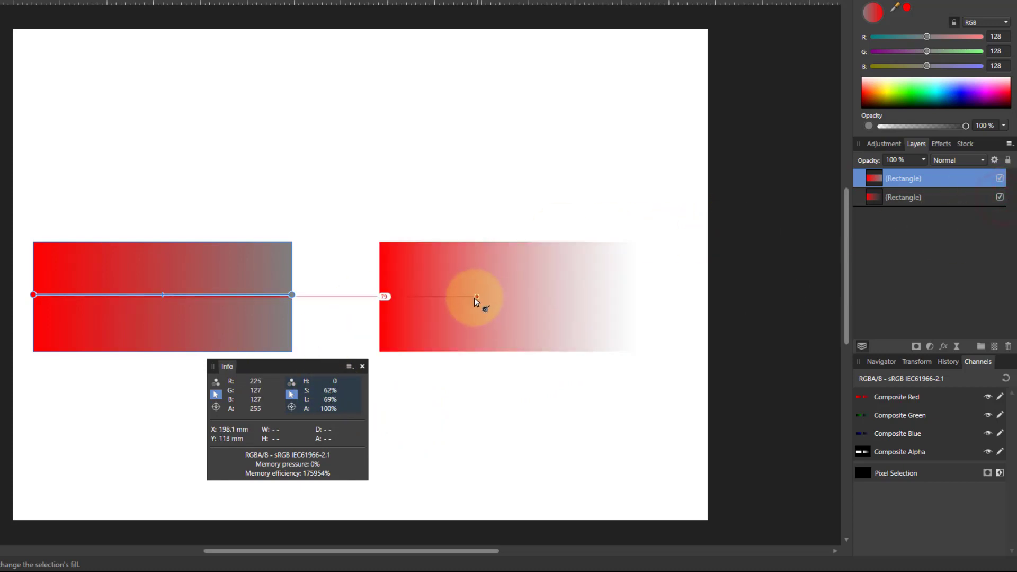
{"action": "left_click_drag", "start_coordinate": [477, 298], "coordinate": [445, 297]}
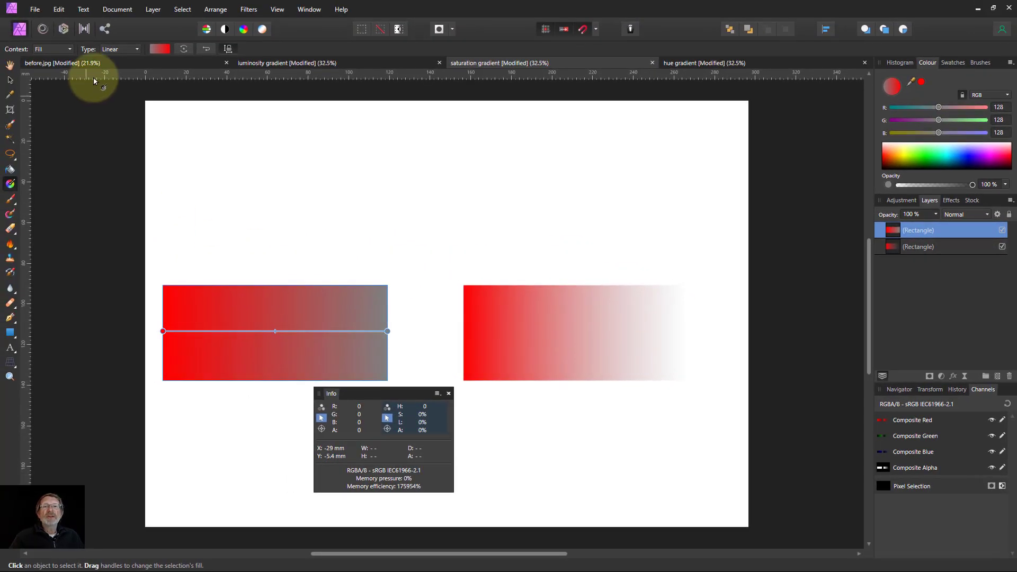
Step: Make the document background transparent and read opacity values along the red-to-transparent bar
{"action": "left_click", "coordinate": [117, 9]}
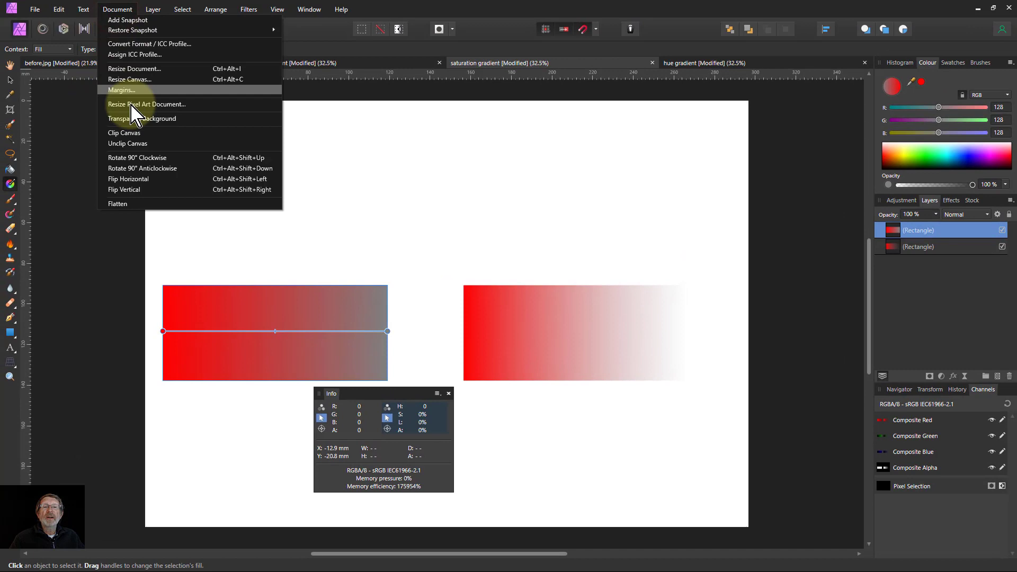
{"action": "left_click", "coordinate": [141, 119]}
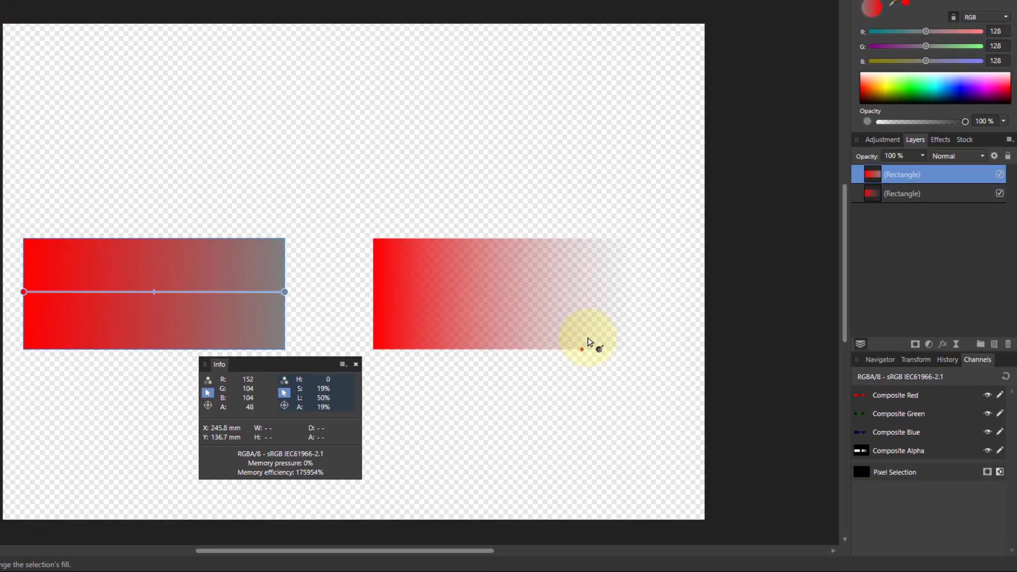
{"action": "left_click_drag", "start_coordinate": [587, 342], "coordinate": [372, 294]}
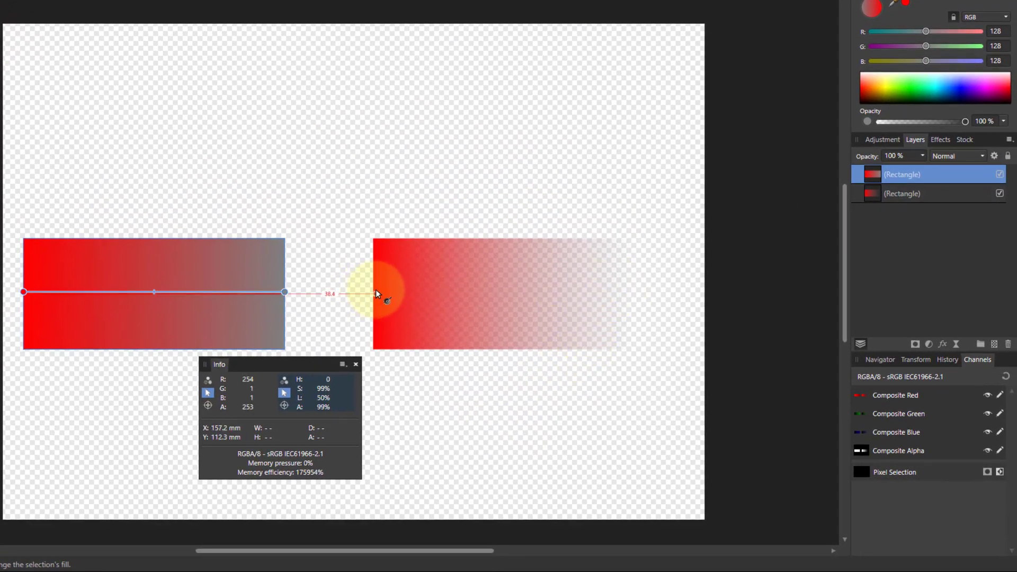
{"action": "left_click_drag", "start_coordinate": [370, 293], "coordinate": [434, 293]}
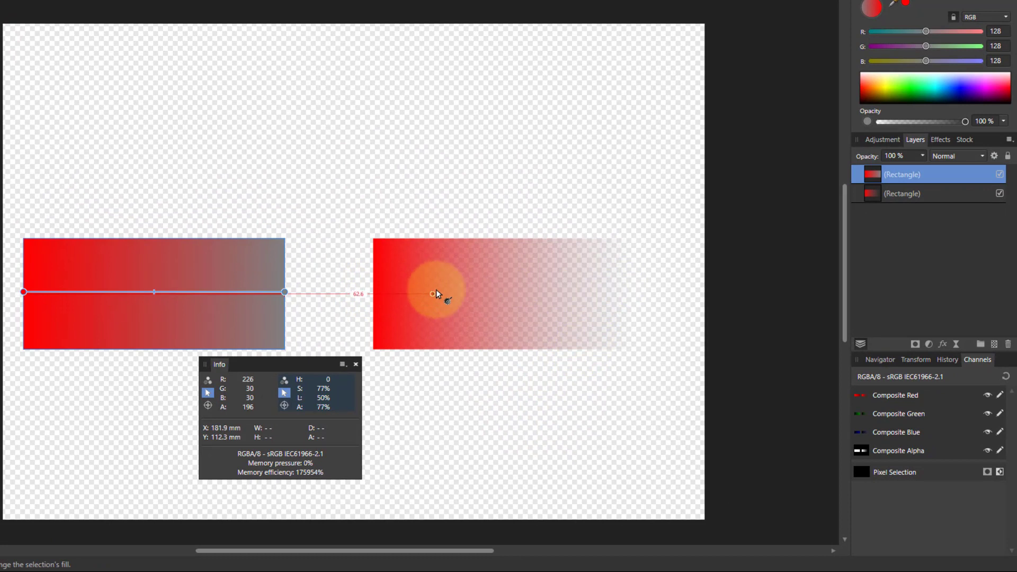
{"action": "left_click_drag", "start_coordinate": [435, 294], "coordinate": [486, 295]}
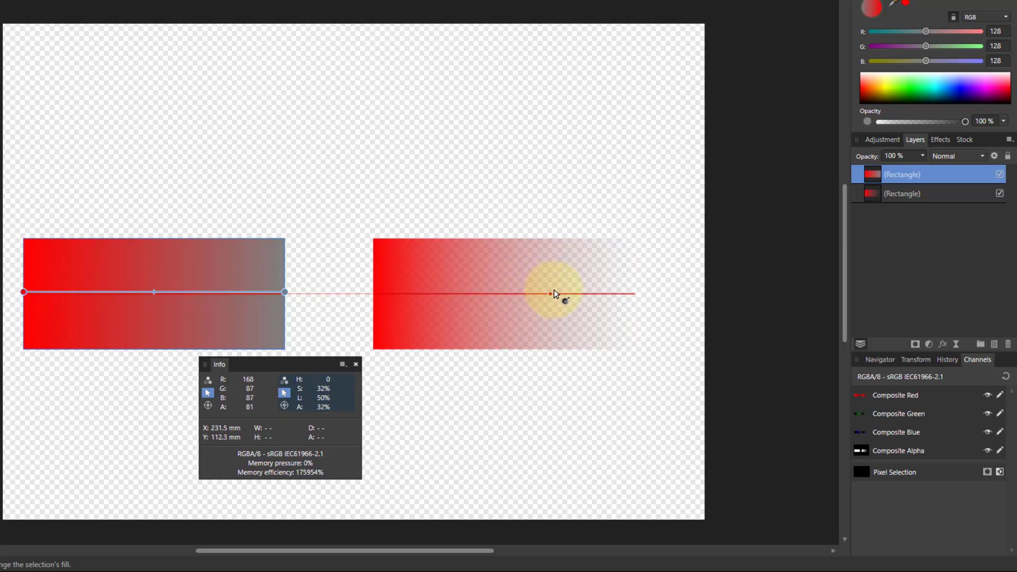
{"action": "left_click_drag", "start_coordinate": [553, 293], "coordinate": [633, 290]}
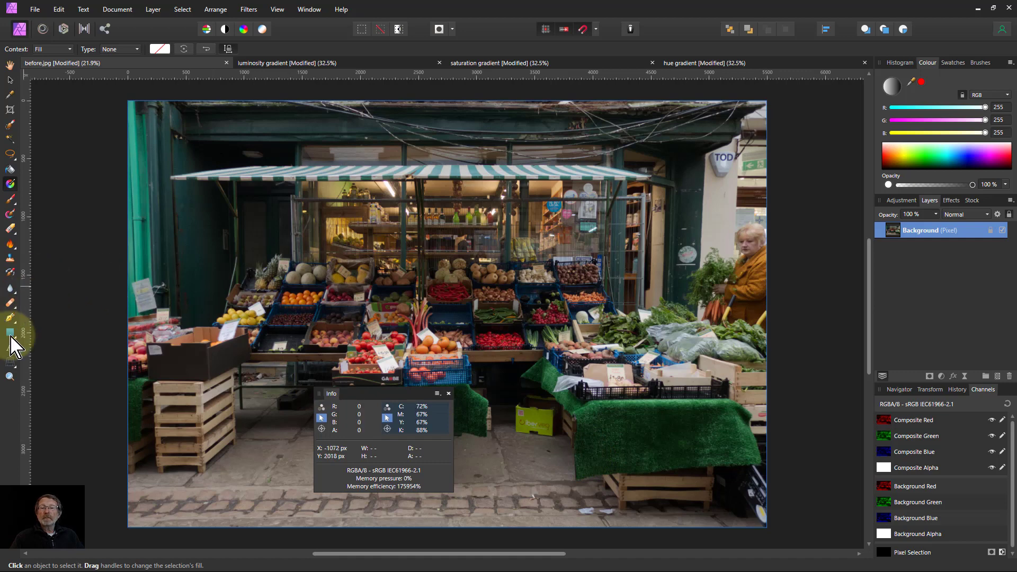
Step: Draw a full-canvas rectangle with a red linear gradient whose bottom stop is 0% opacity
{"action": "left_click", "coordinate": [10, 333]}
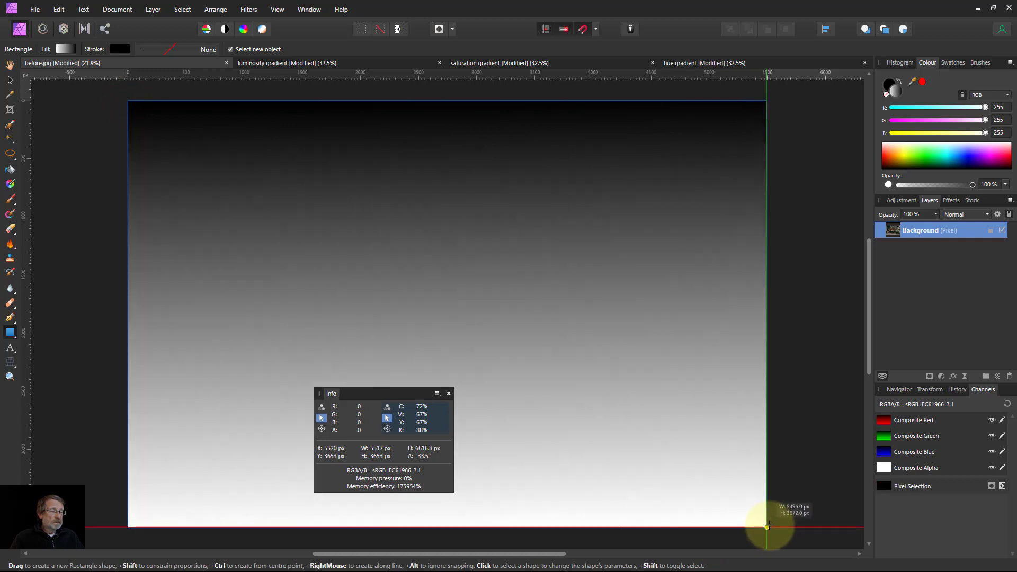
{"action": "left_click_drag", "start_coordinate": [128, 101], "coordinate": [766, 526]}
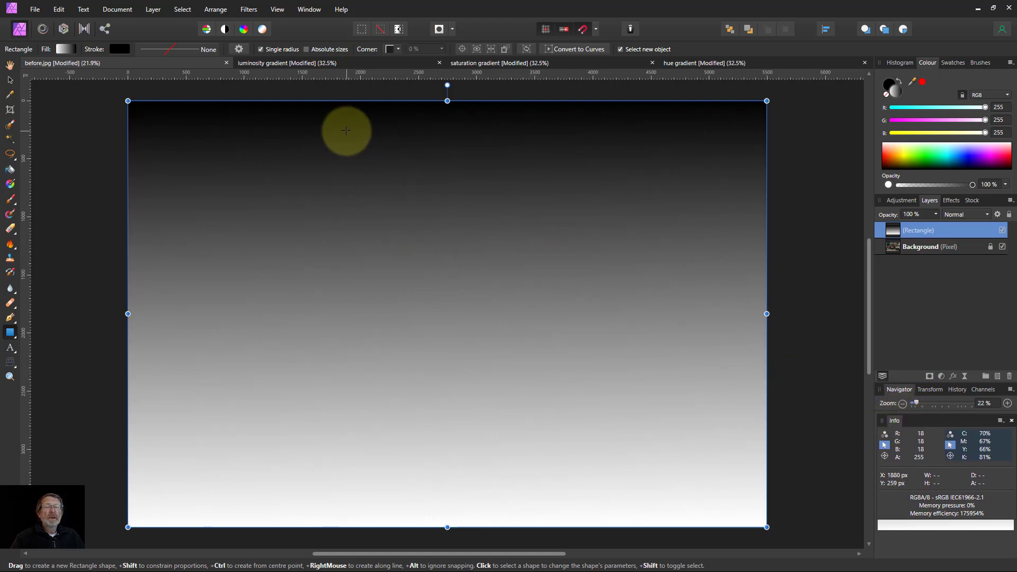
{"action": "mouse_move", "coordinate": [37, 249]}
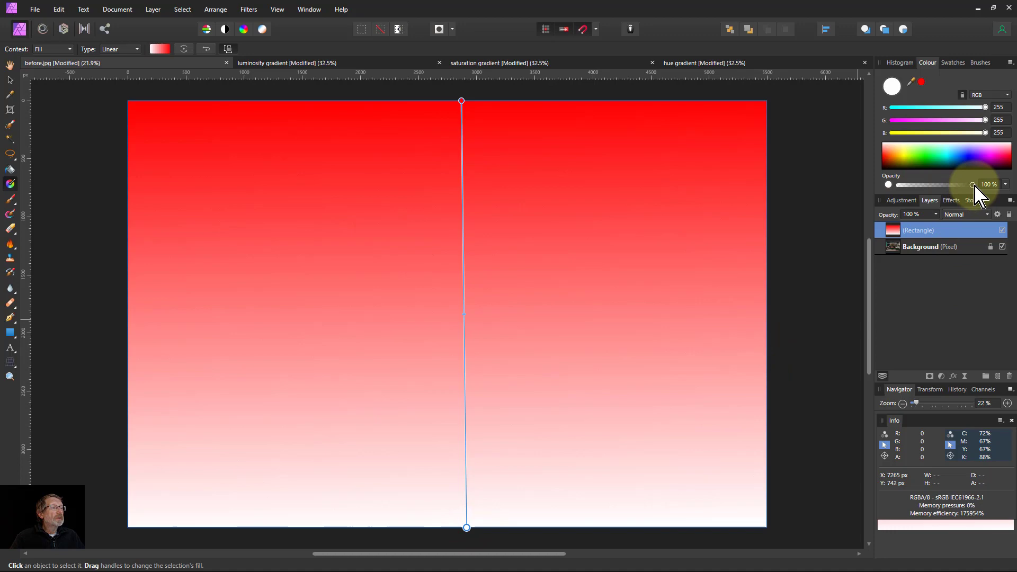
{"action": "left_click_drag", "start_coordinate": [971, 185], "coordinate": [889, 184]}
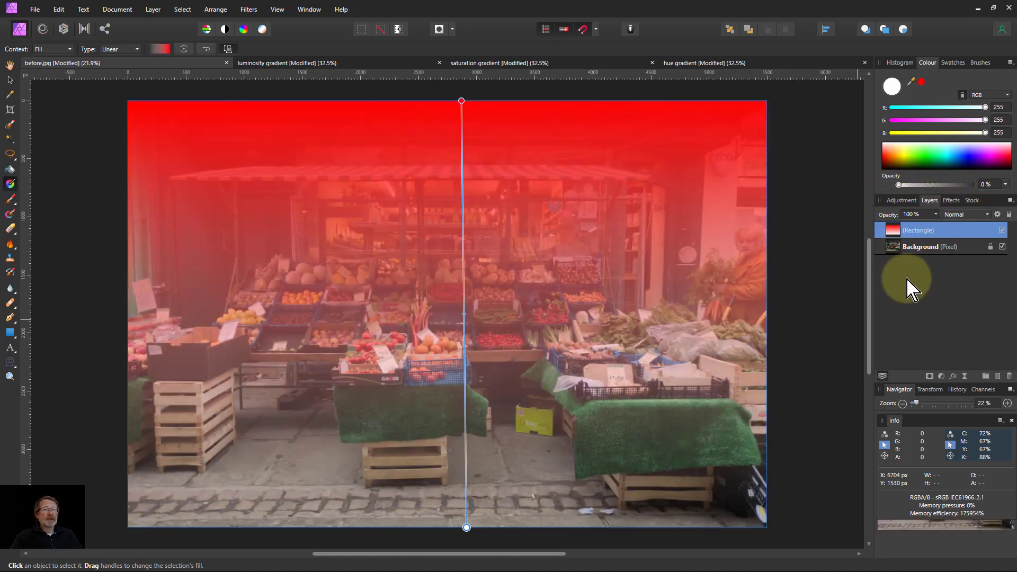
Step: Set the red gradient to Saturation blend mode, toggle it to compare, and lower opacity to about 39%
{"action": "left_click", "coordinate": [966, 214]}
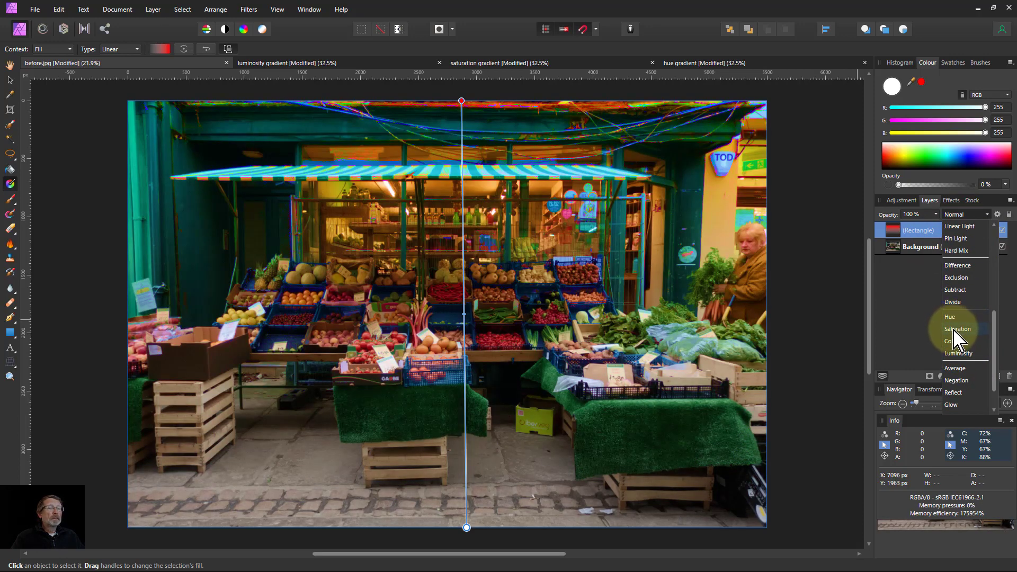
{"action": "left_click", "coordinate": [958, 329]}
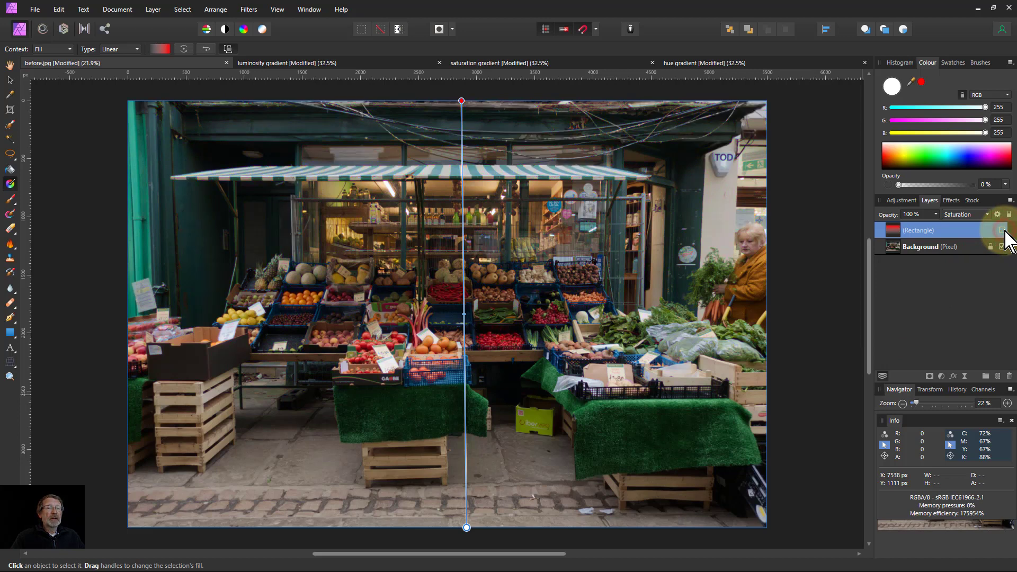
{"action": "left_click", "coordinate": [1002, 230]}
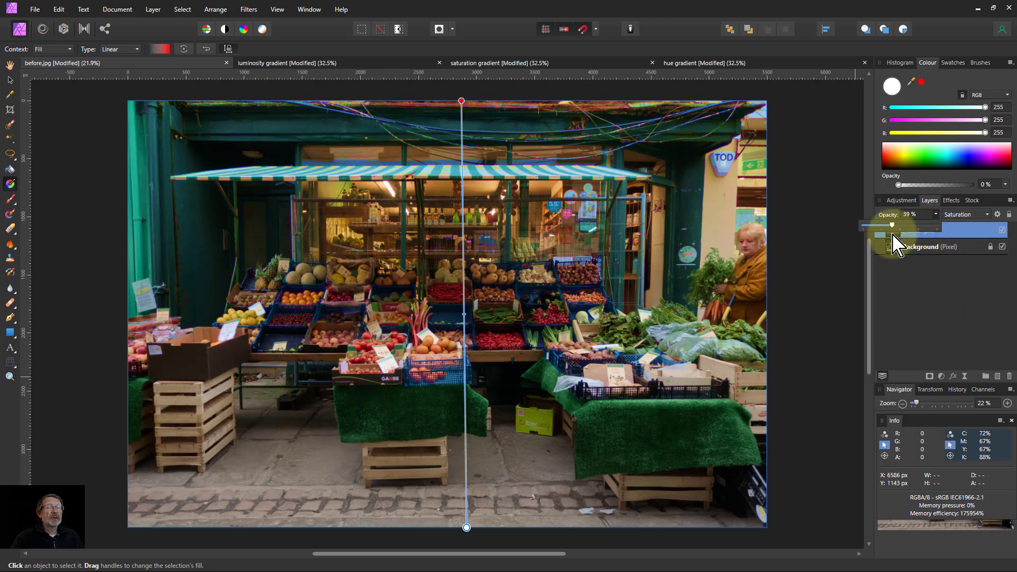
{"action": "left_click_drag", "start_coordinate": [882, 225], "coordinate": [900, 225]}
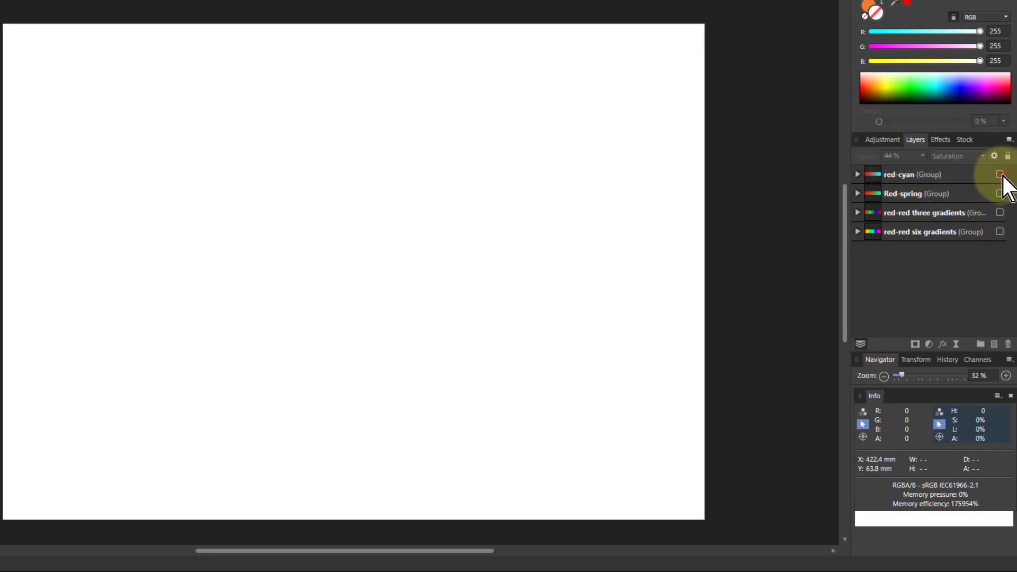
Step: Switch to the gradients document to display the red-to-cyan group
{"action": "left_click", "coordinate": [999, 173]}
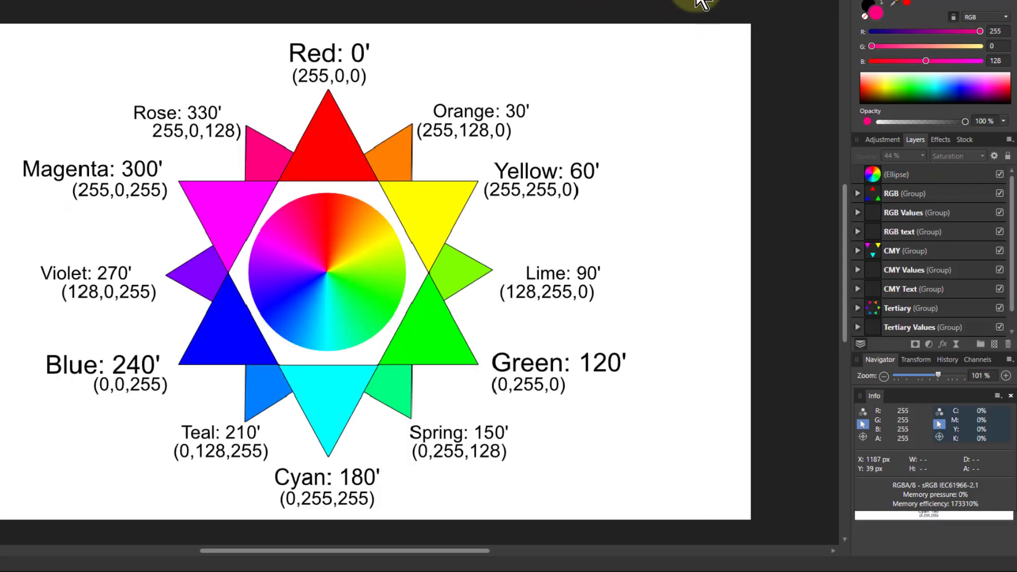
{"action": "mouse_move", "coordinate": [389, 217]}
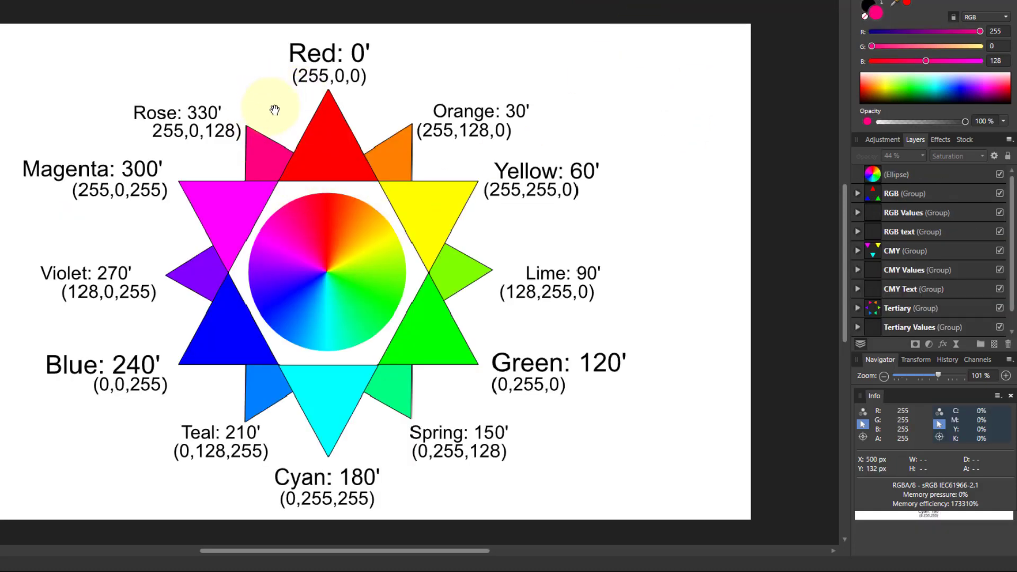
{"action": "mouse_move", "coordinate": [245, 359]}
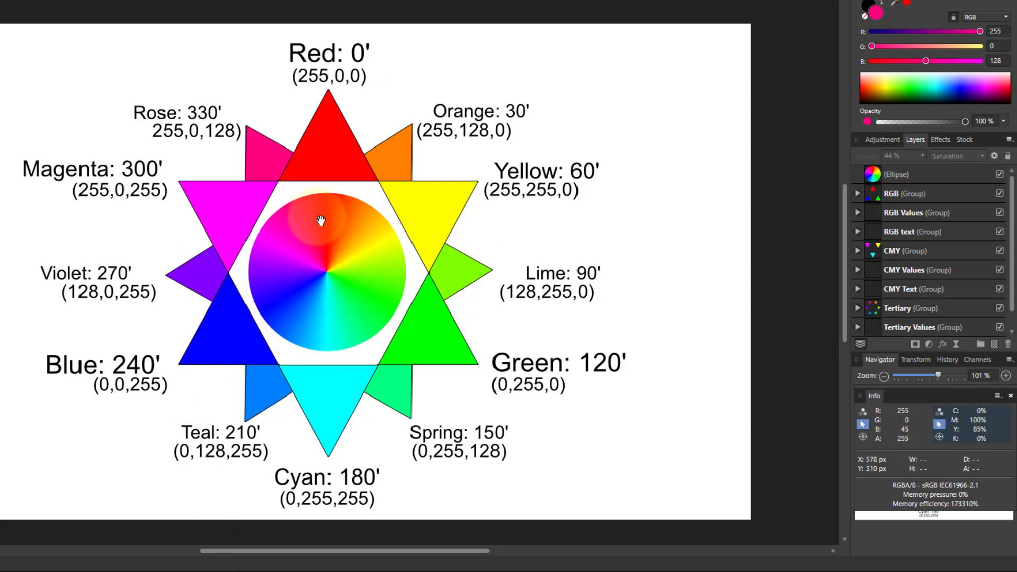
{"action": "mouse_move", "coordinate": [373, 327]}
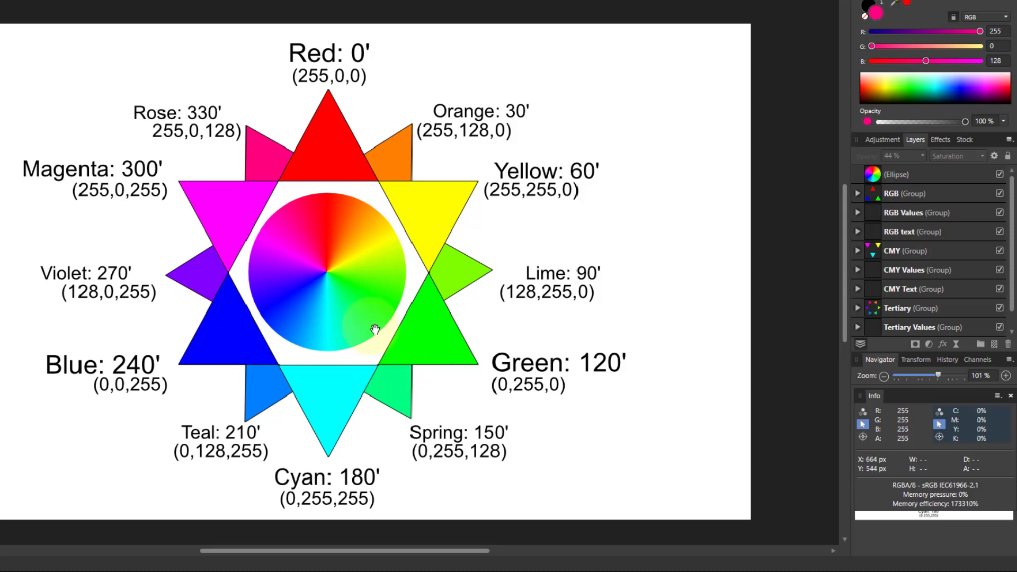
{"action": "mouse_move", "coordinate": [250, 246]}
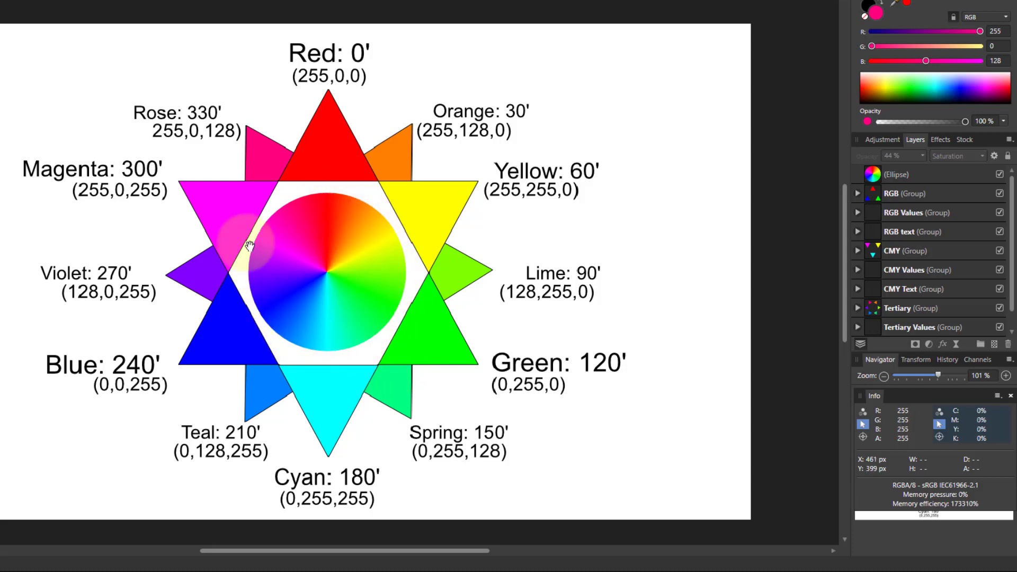
{"action": "mouse_move", "coordinate": [364, 55]}
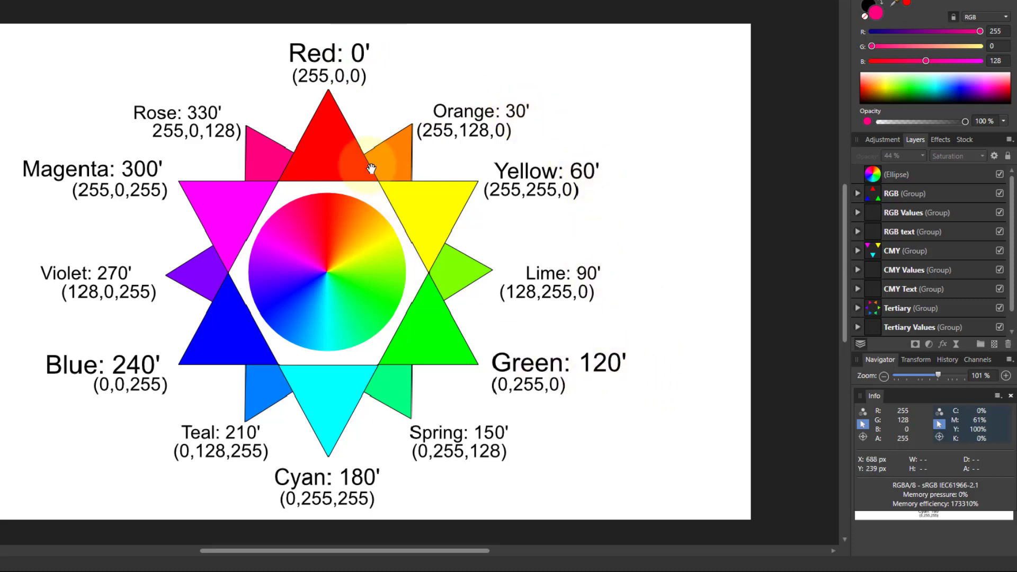
{"action": "mouse_move", "coordinate": [422, 342]}
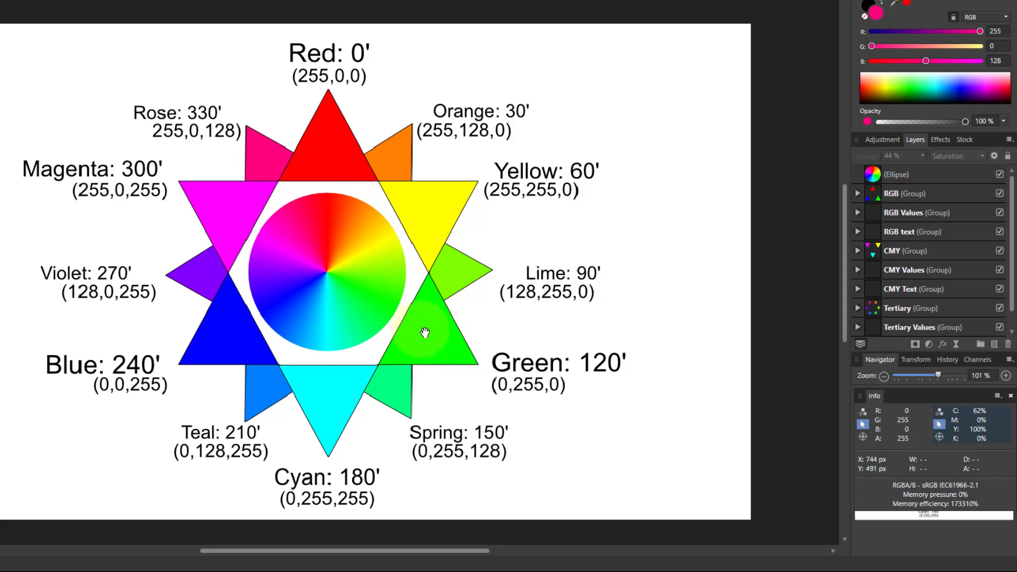
{"action": "mouse_move", "coordinate": [337, 205]}
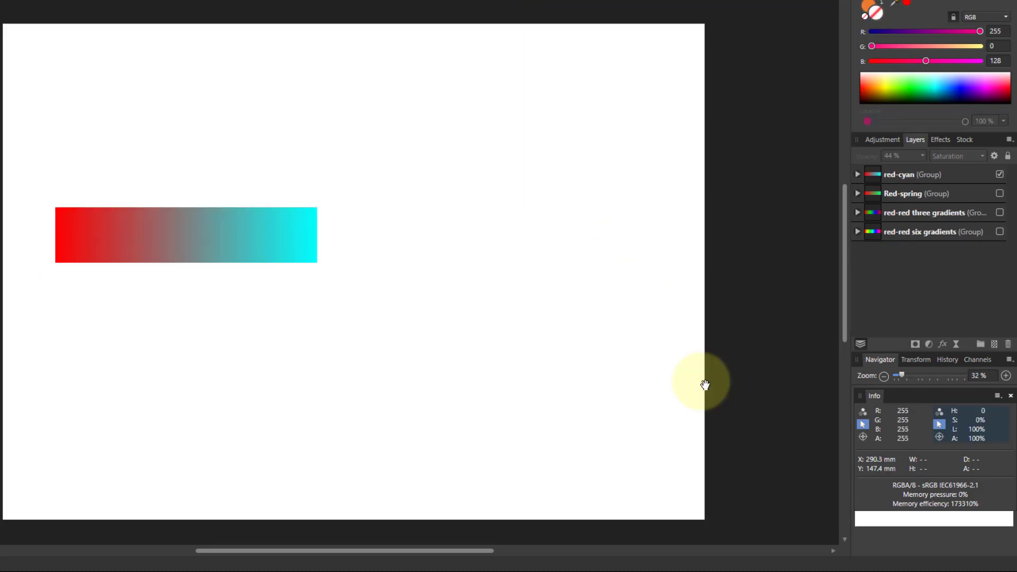
{"action": "mouse_move", "coordinate": [699, 369]}
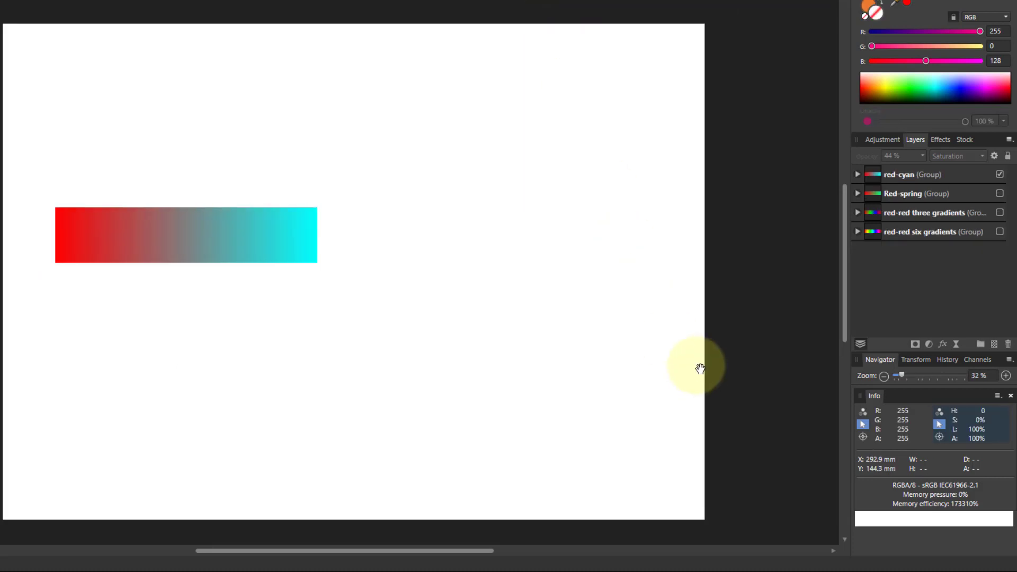
{"action": "mouse_move", "coordinate": [273, 287]}
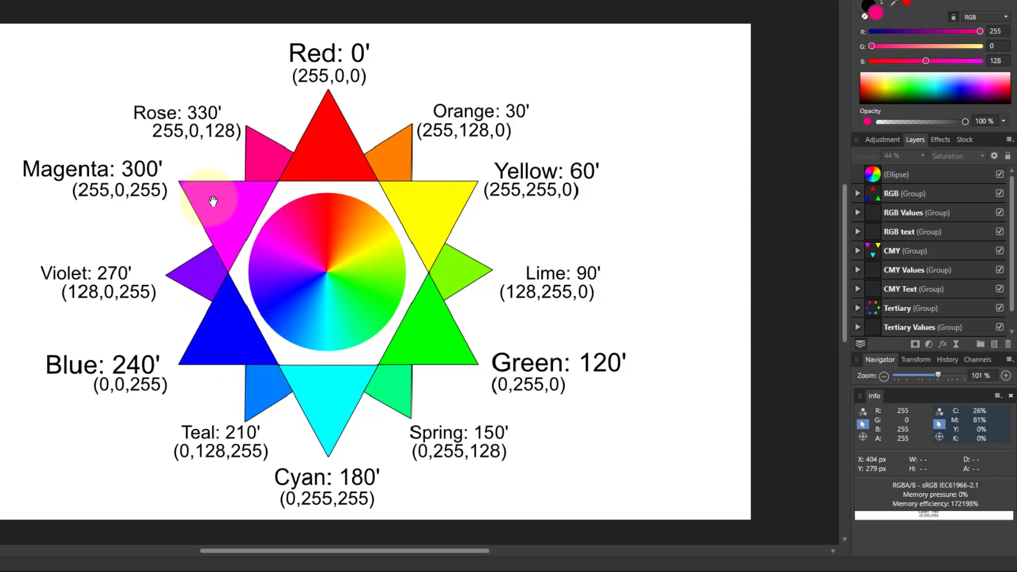
{"action": "mouse_move", "coordinate": [222, 190]}
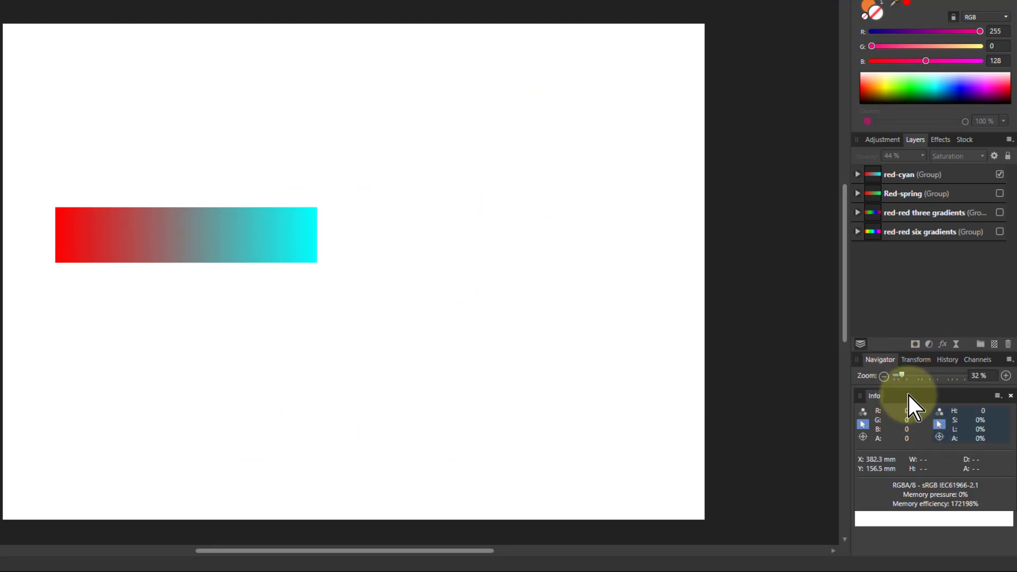
Step: Float the Info panel over the canvas to read colour values along the gradient
{"action": "left_click_drag", "start_coordinate": [912, 402], "coordinate": [288, 285]}
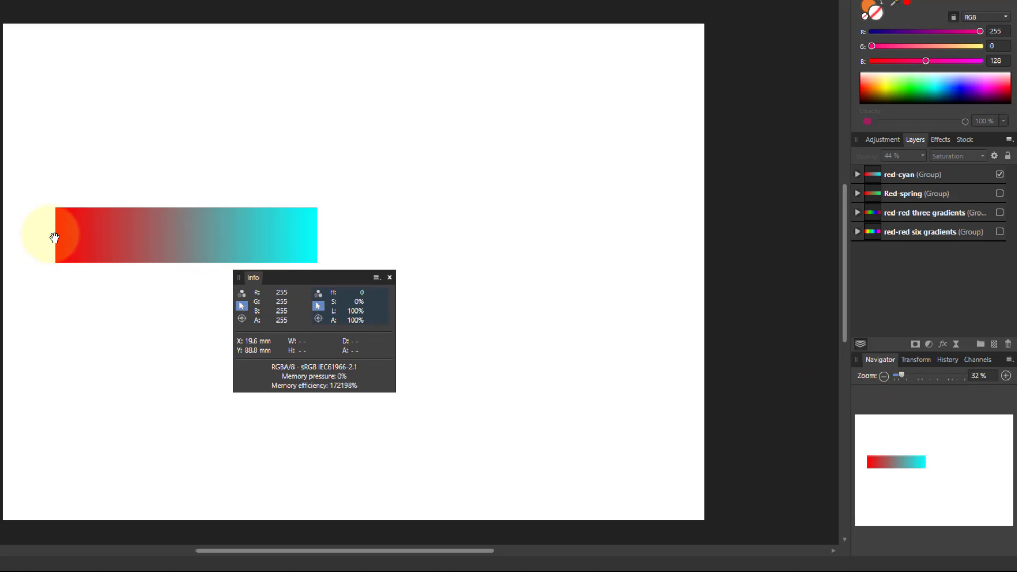
{"action": "mouse_move", "coordinate": [57, 238]}
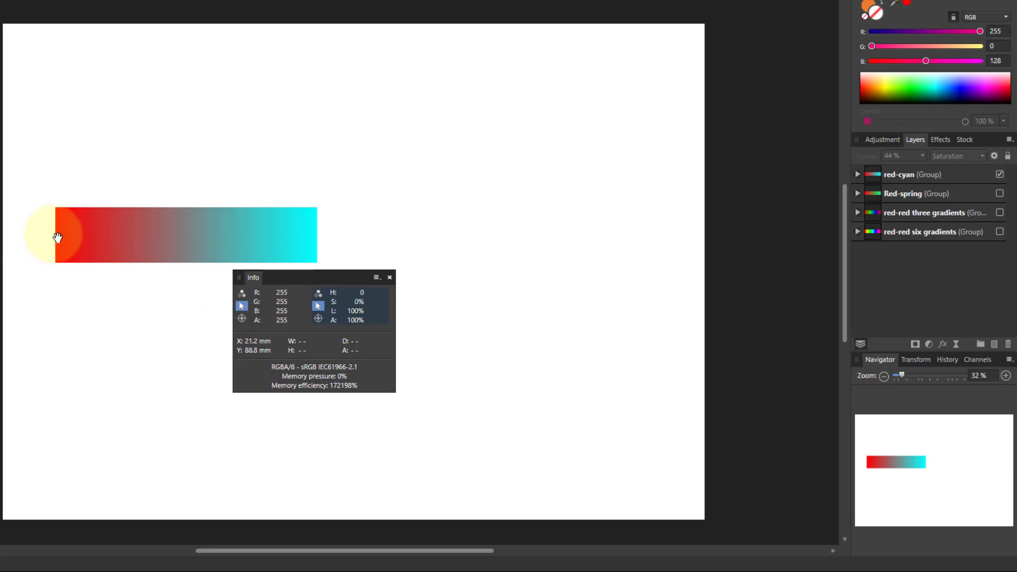
{"action": "mouse_move", "coordinate": [63, 236]}
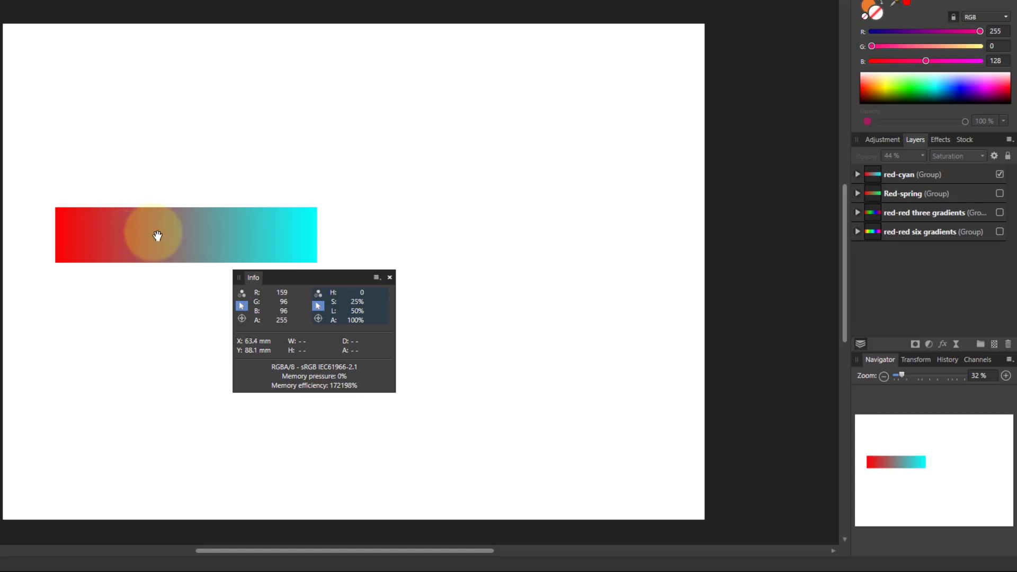
{"action": "mouse_move", "coordinate": [130, 237]}
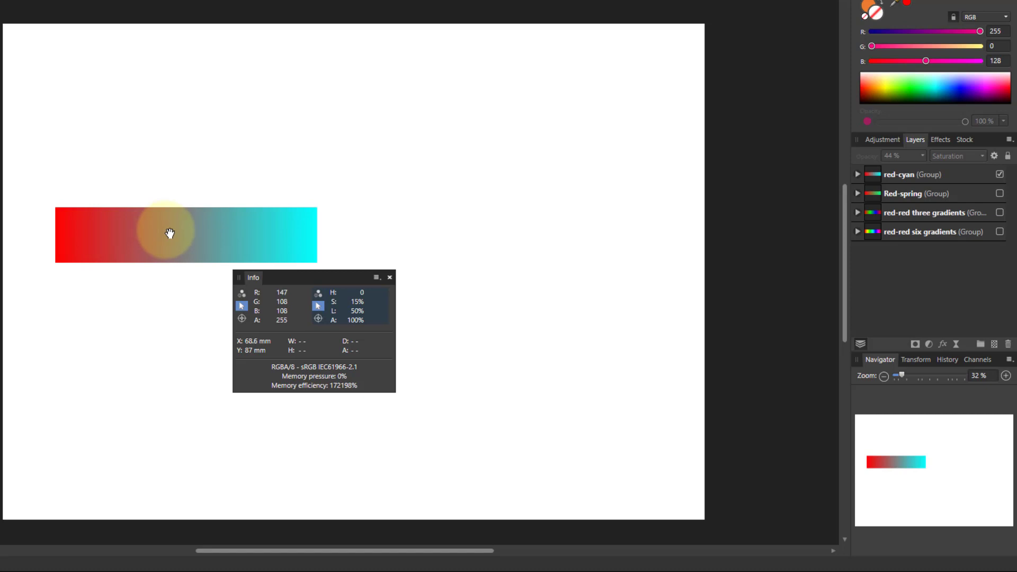
{"action": "mouse_move", "coordinate": [181, 232]}
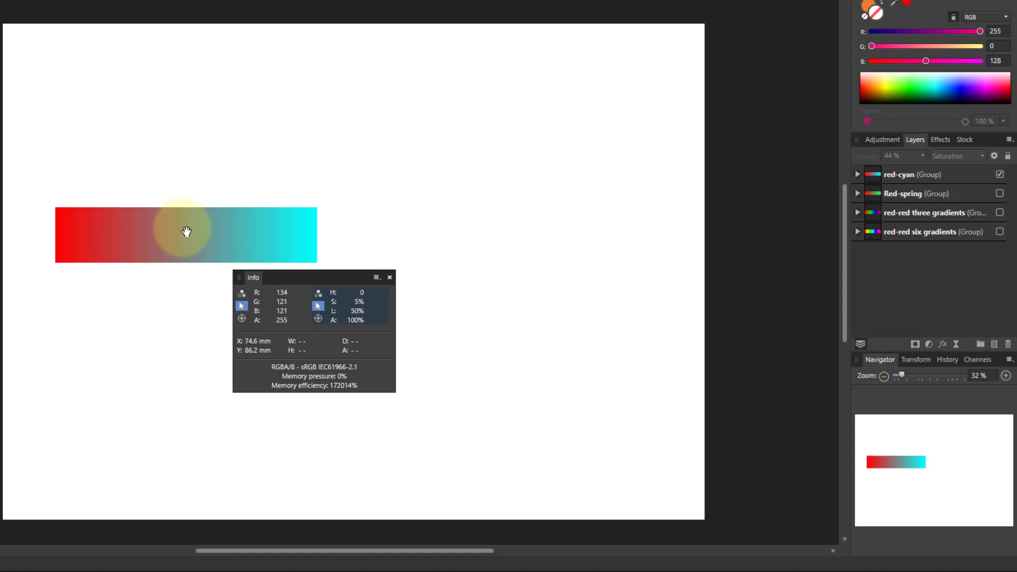
{"action": "mouse_move", "coordinate": [220, 231]}
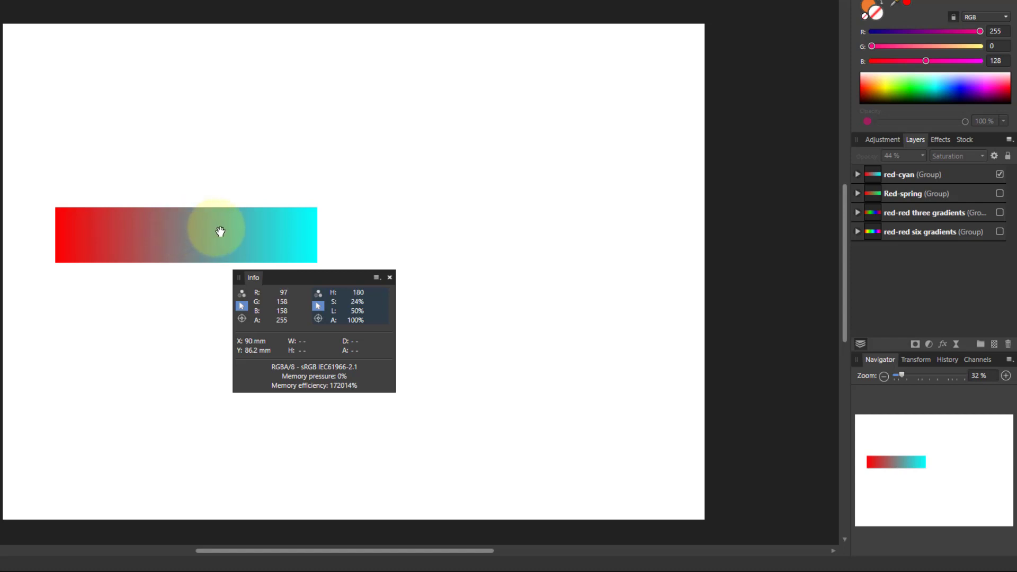
{"action": "mouse_move", "coordinate": [90, 246]}
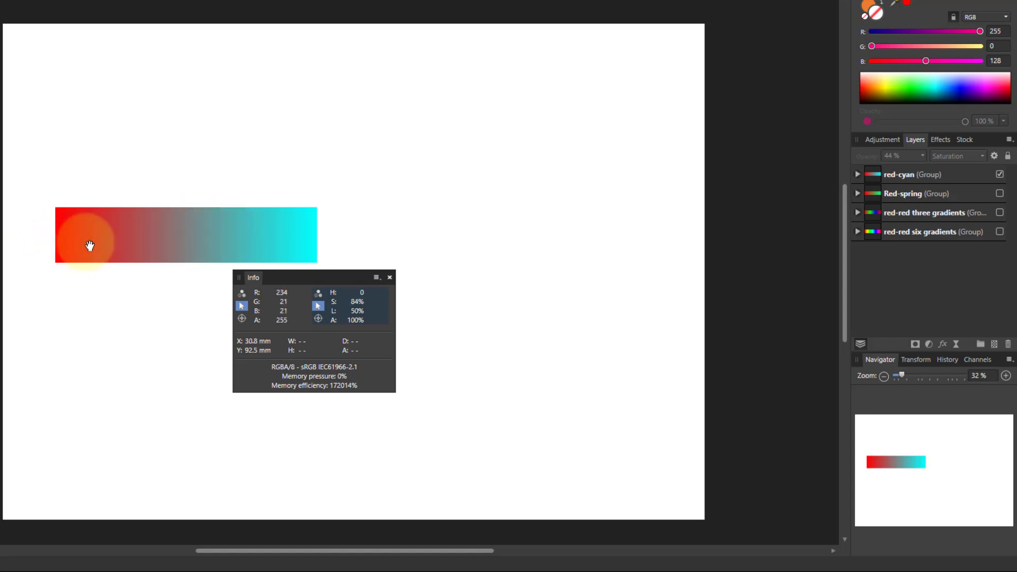
{"action": "mouse_move", "coordinate": [223, 235]}
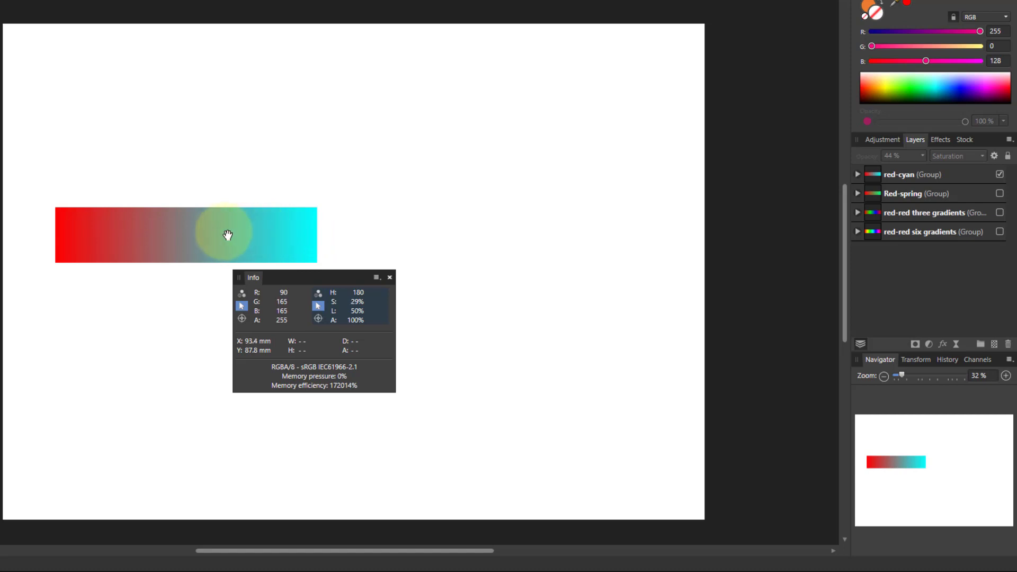
{"action": "mouse_move", "coordinate": [202, 228]}
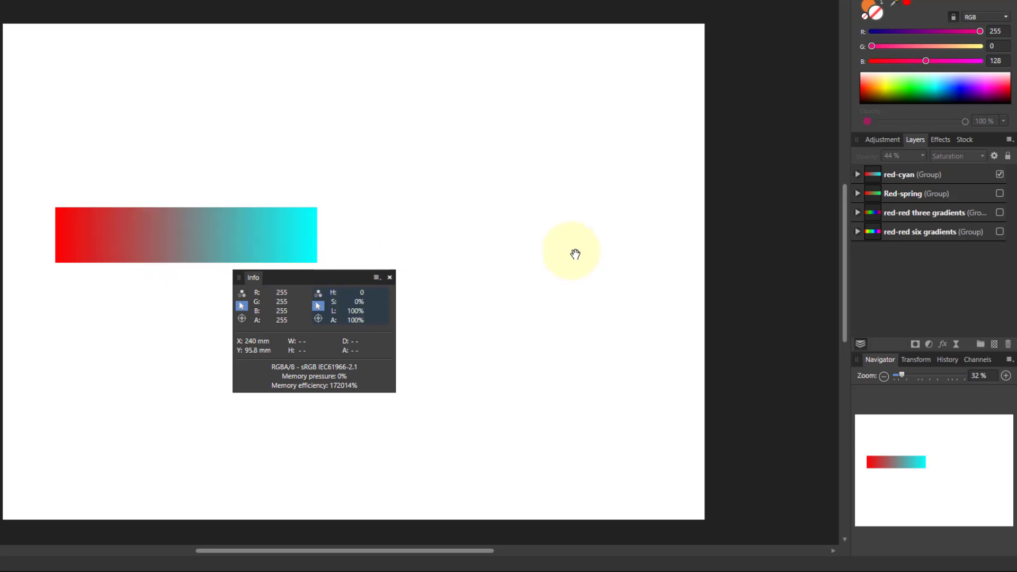
Step: Expand the red-cyan group, show its nested step hue graph, then collapse the group
{"action": "left_click", "coordinate": [857, 174]}
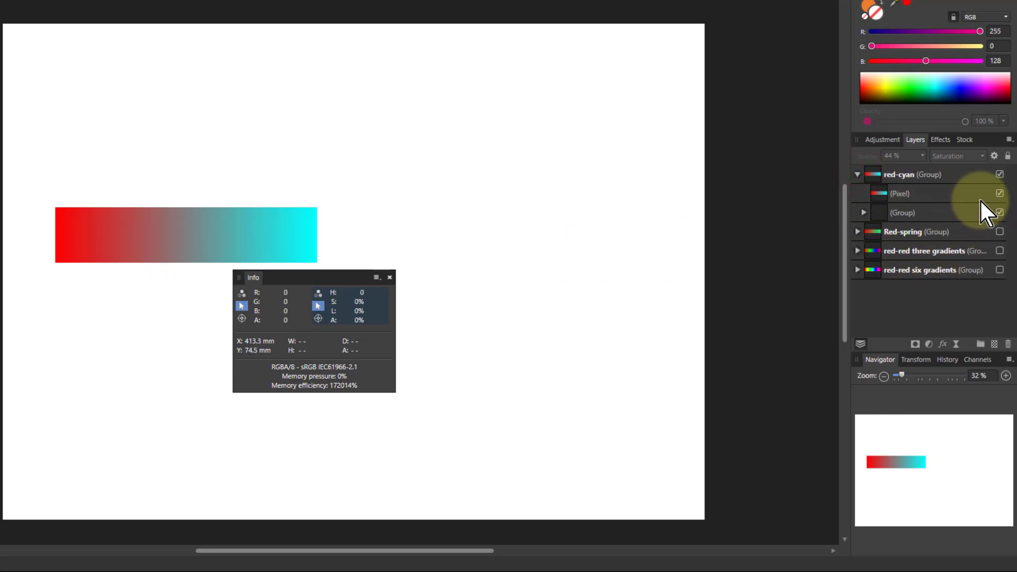
{"action": "left_click", "coordinate": [863, 212]}
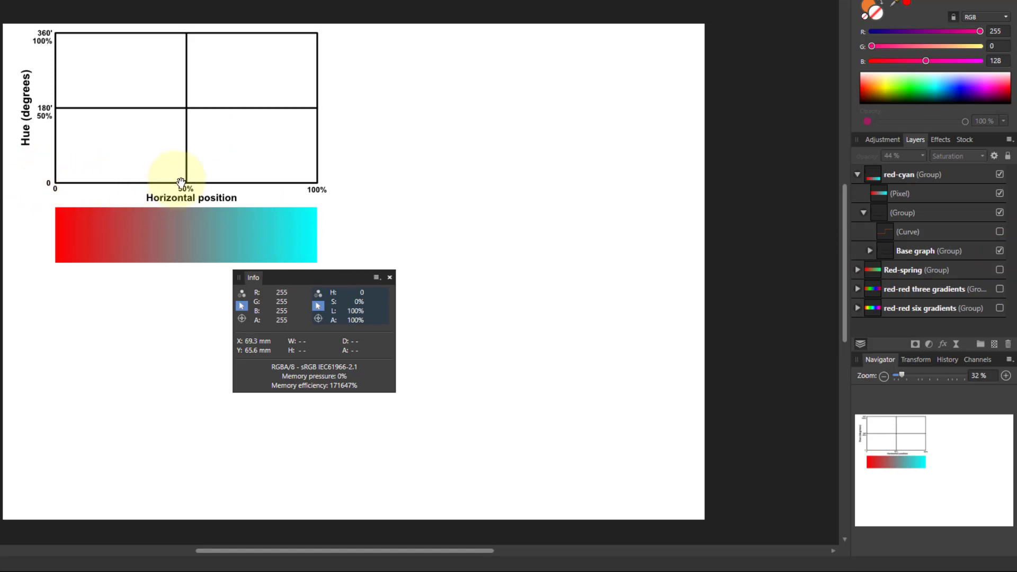
{"action": "mouse_move", "coordinate": [64, 194]}
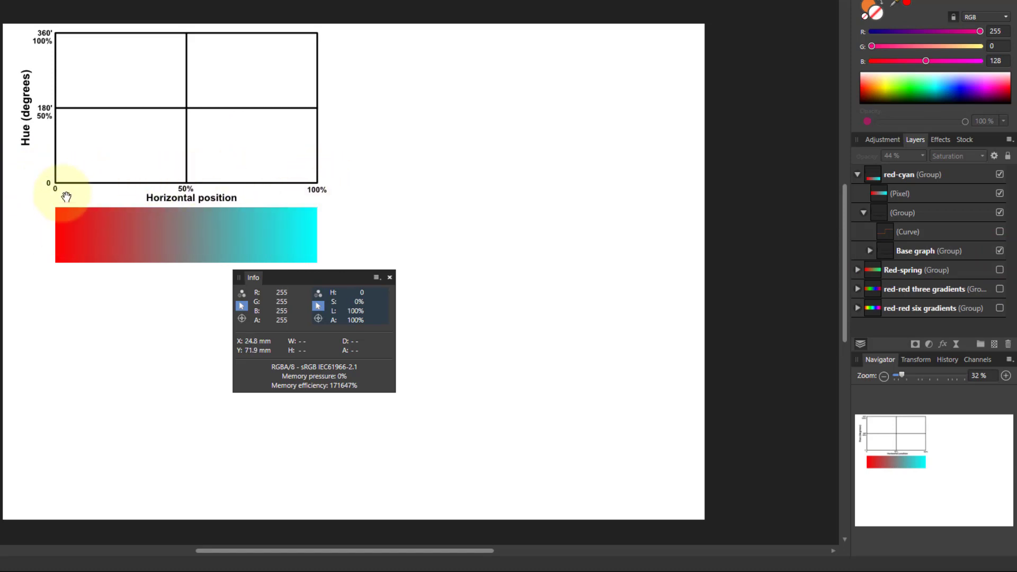
{"action": "left_click", "coordinate": [999, 231]}
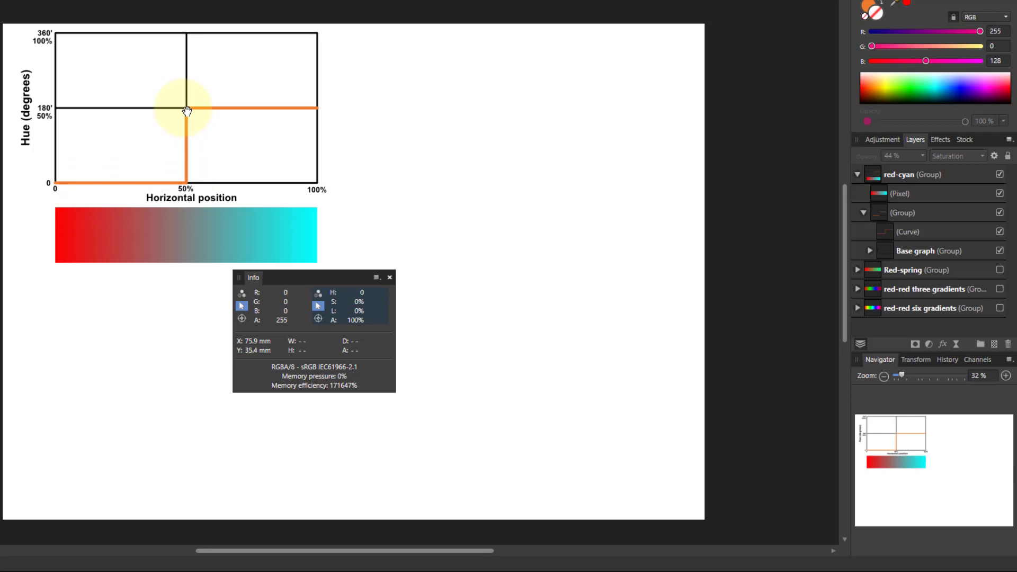
{"action": "left_click_drag", "start_coordinate": [185, 108], "coordinate": [318, 108]}
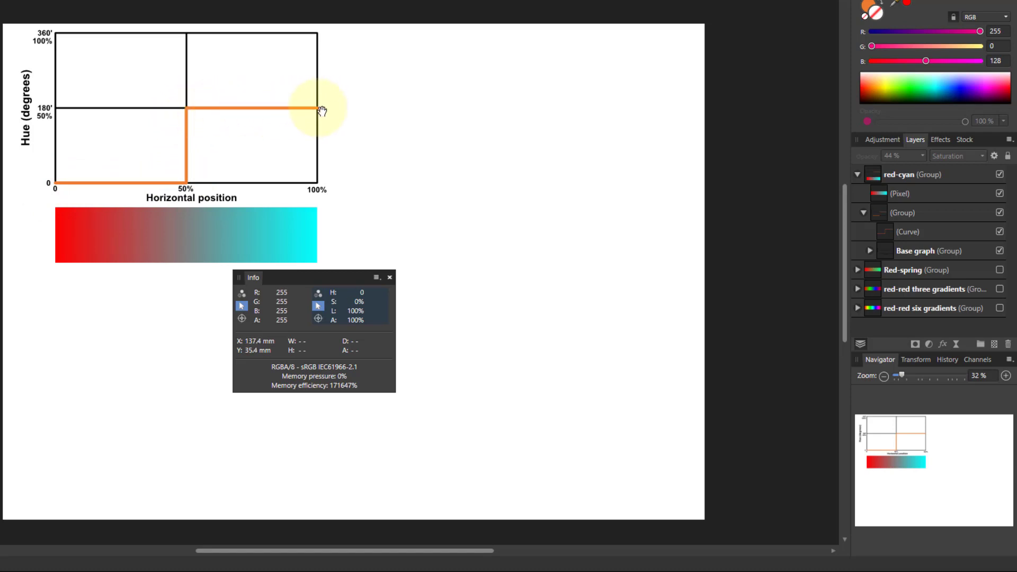
{"action": "mouse_move", "coordinate": [386, 136]}
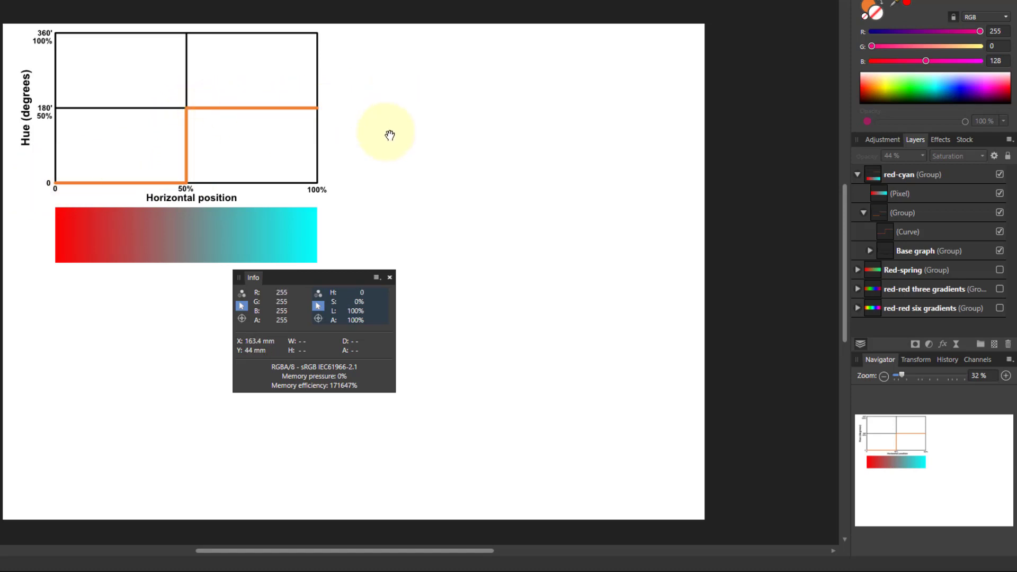
{"action": "mouse_move", "coordinate": [488, 144]}
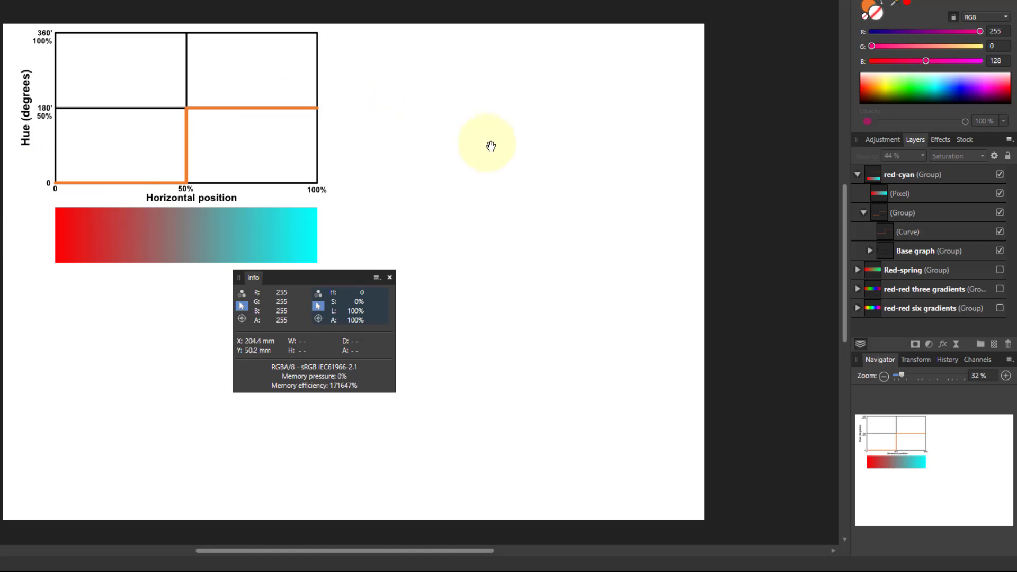
{"action": "left_click", "coordinate": [905, 174]}
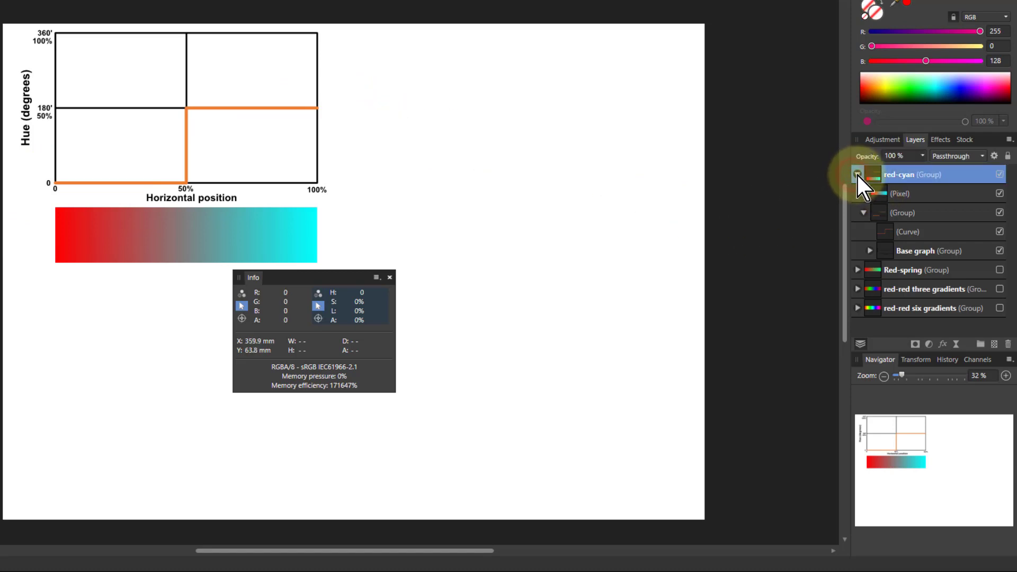
{"action": "left_click", "coordinate": [858, 173]}
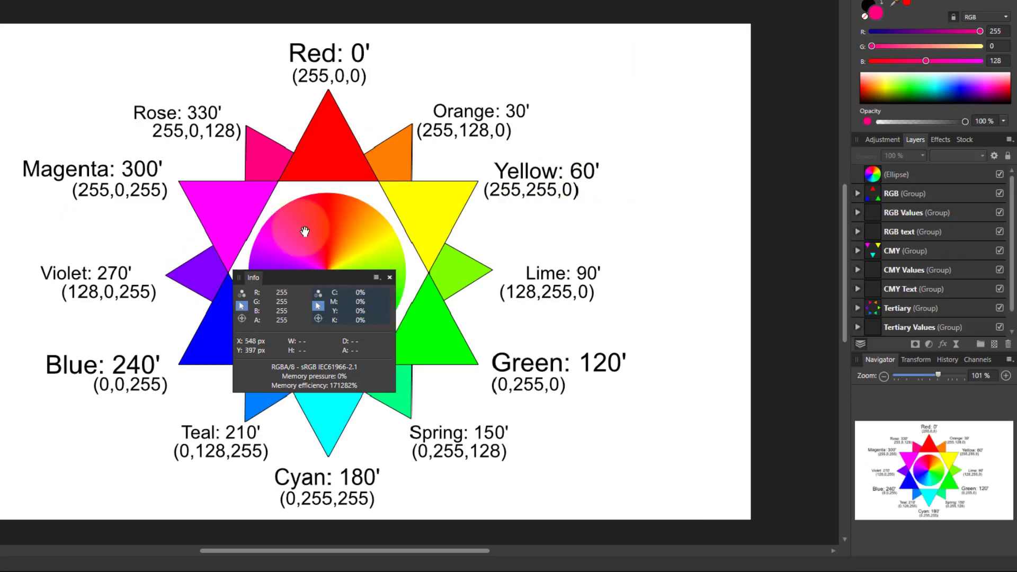
{"action": "mouse_move", "coordinate": [428, 434]}
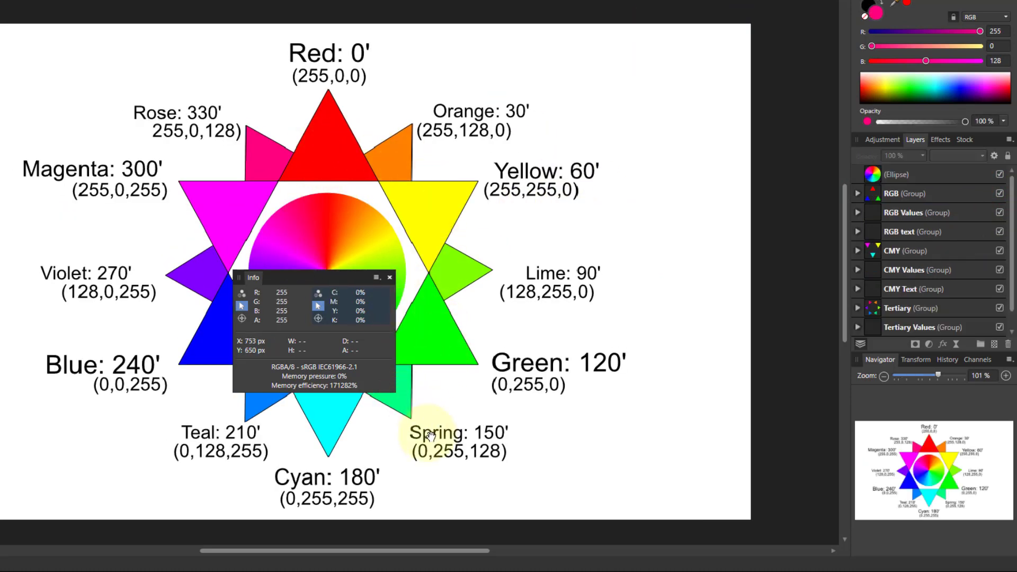
{"action": "mouse_move", "coordinate": [384, 420]}
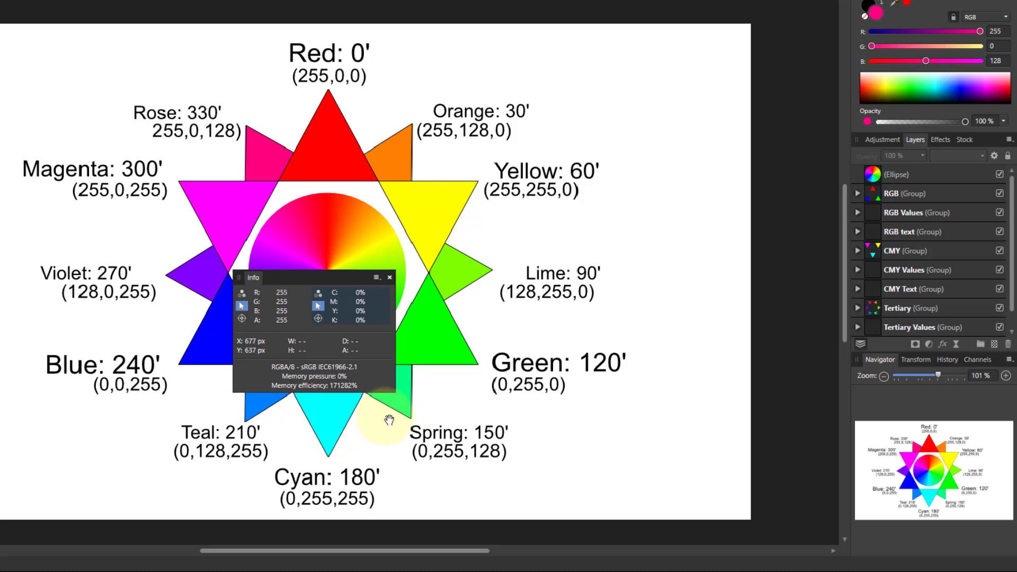
{"action": "mouse_move", "coordinate": [396, 414]}
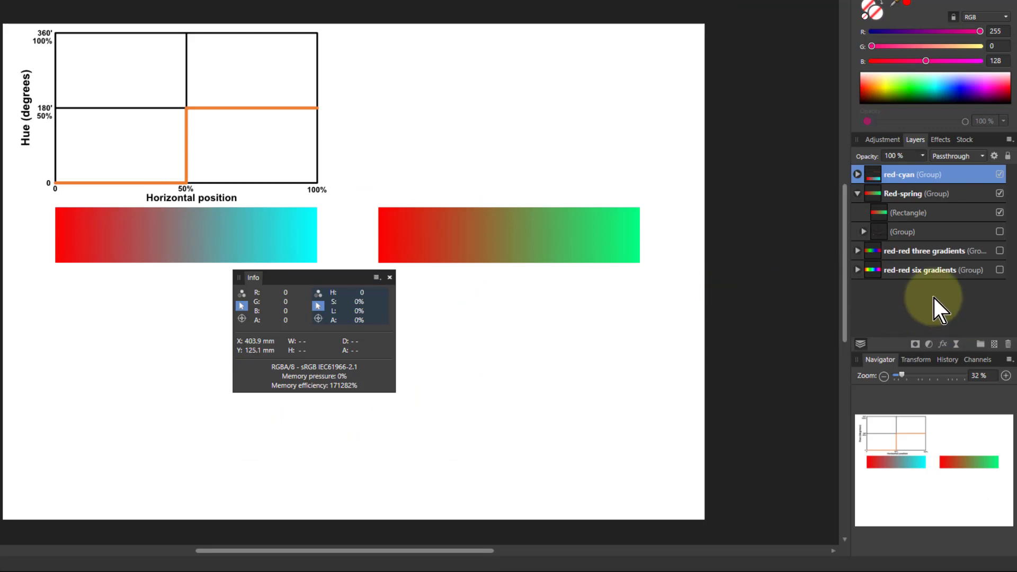
{"action": "mouse_move", "coordinate": [919, 240]}
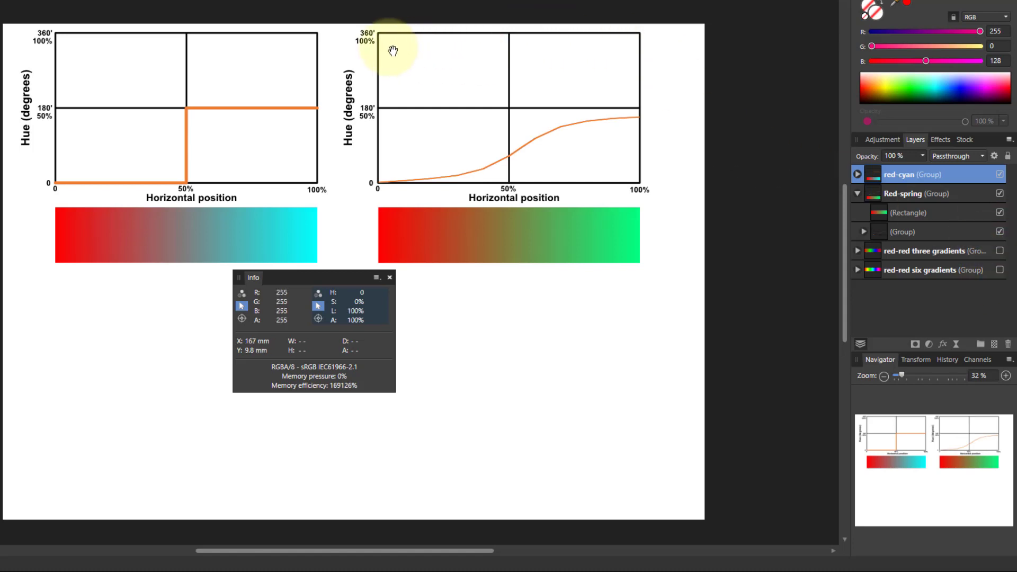
{"action": "mouse_move", "coordinate": [505, 34]}
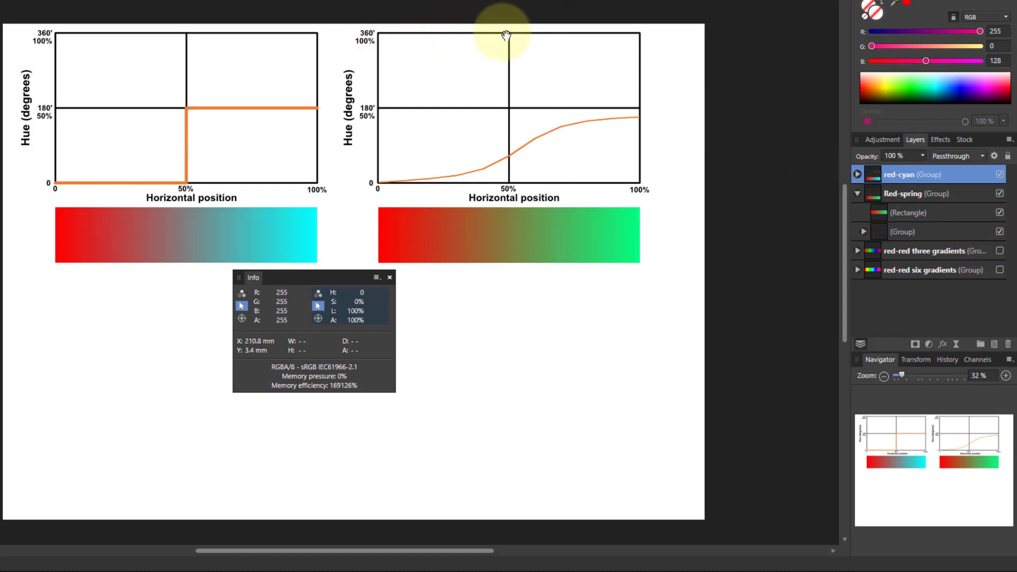
{"action": "mouse_move", "coordinate": [432, 188]}
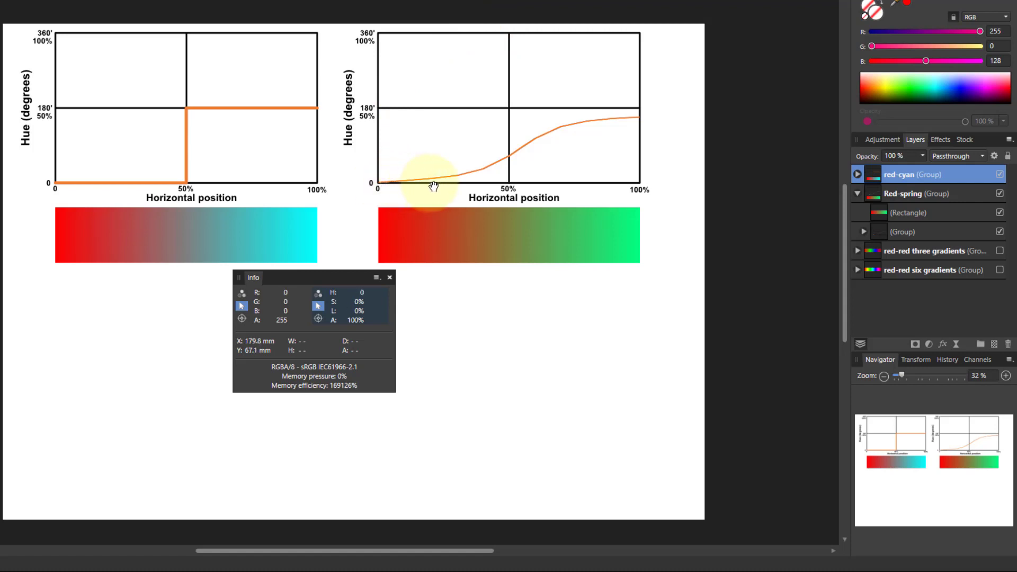
{"action": "mouse_move", "coordinate": [622, 118]}
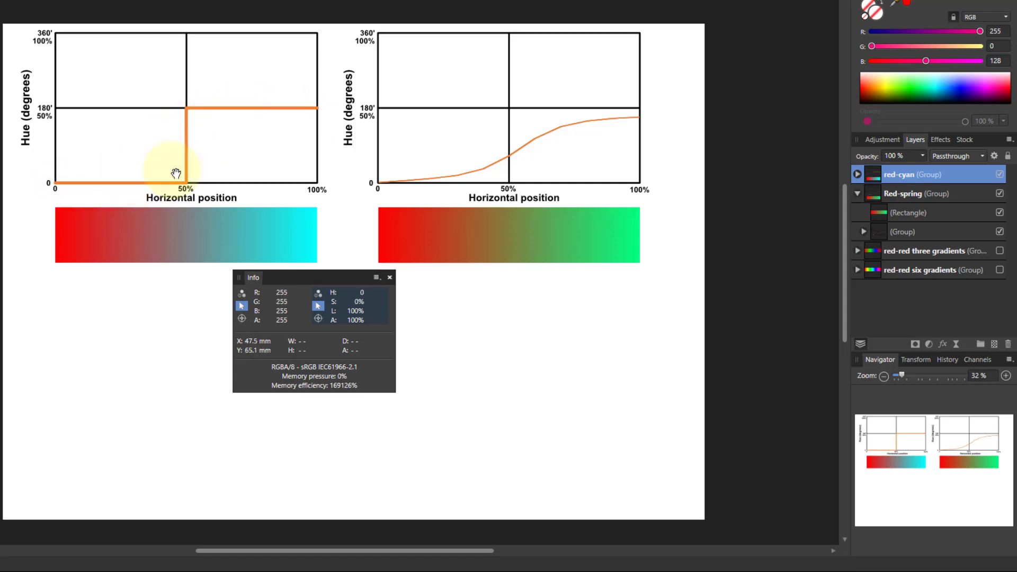
{"action": "mouse_move", "coordinate": [650, 241]}
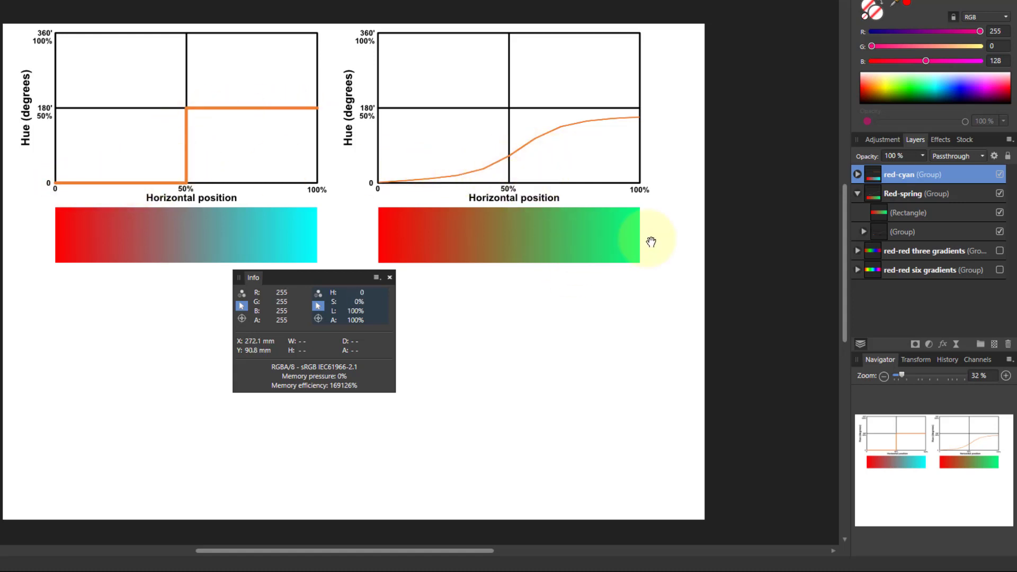
{"action": "mouse_move", "coordinate": [467, 180]}
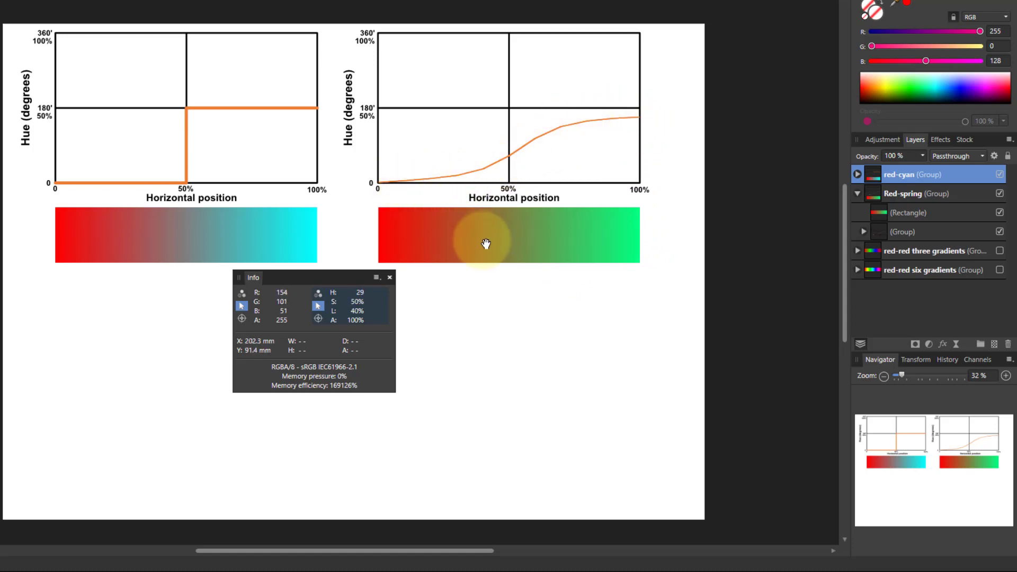
{"action": "mouse_move", "coordinate": [465, 224]}
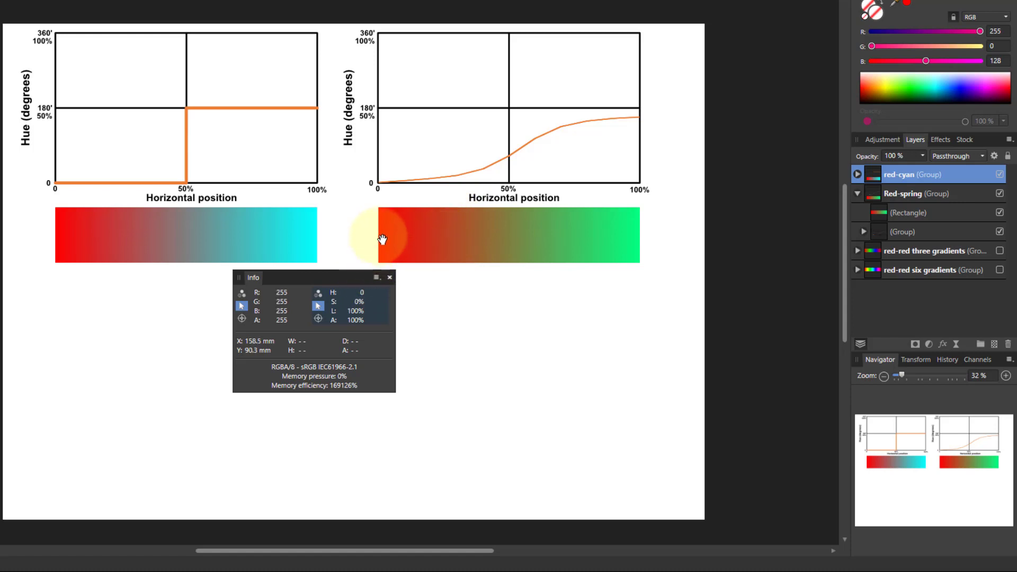
{"action": "mouse_move", "coordinate": [381, 239]}
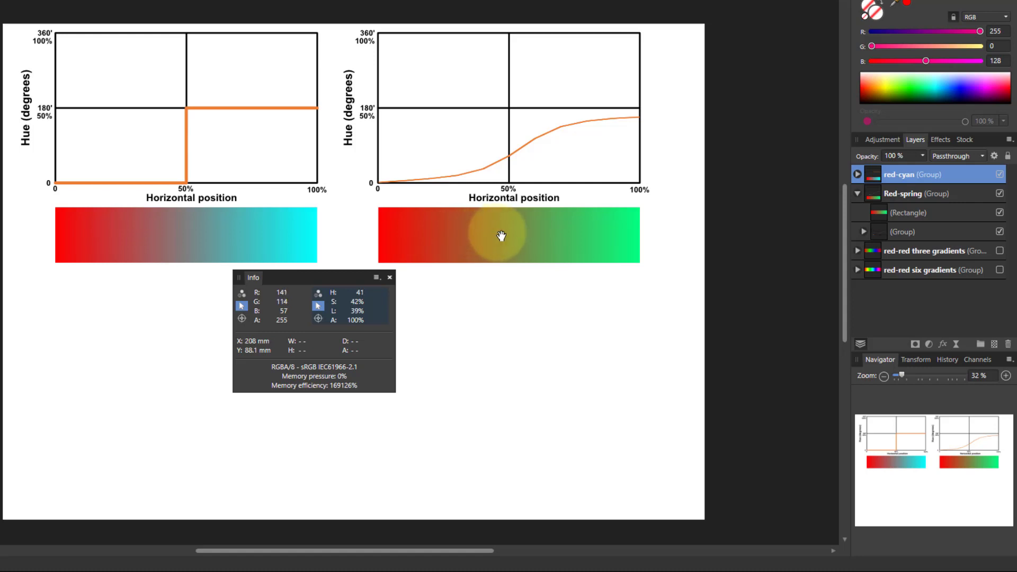
{"action": "mouse_move", "coordinate": [513, 234]}
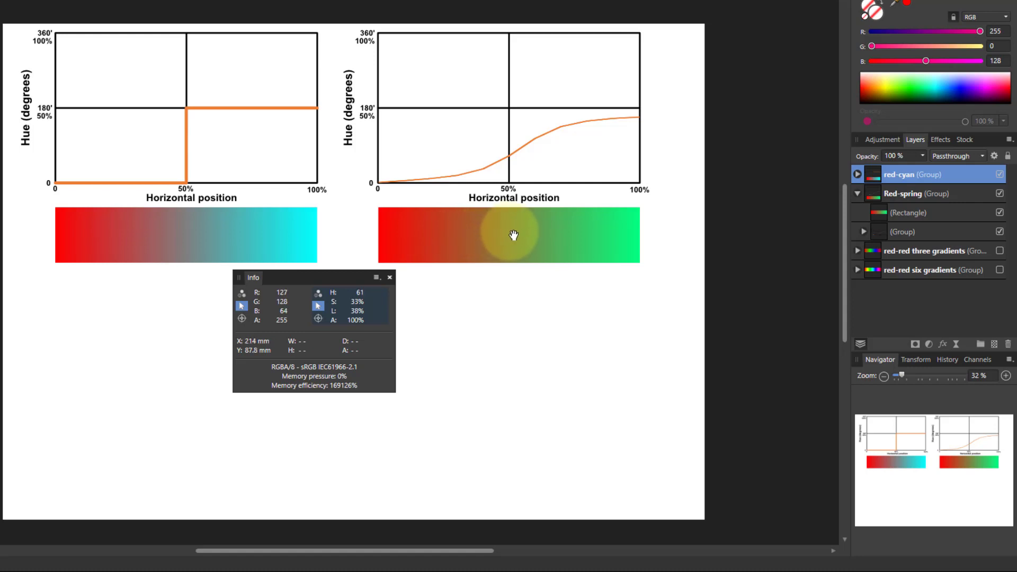
{"action": "mouse_move", "coordinate": [552, 235]}
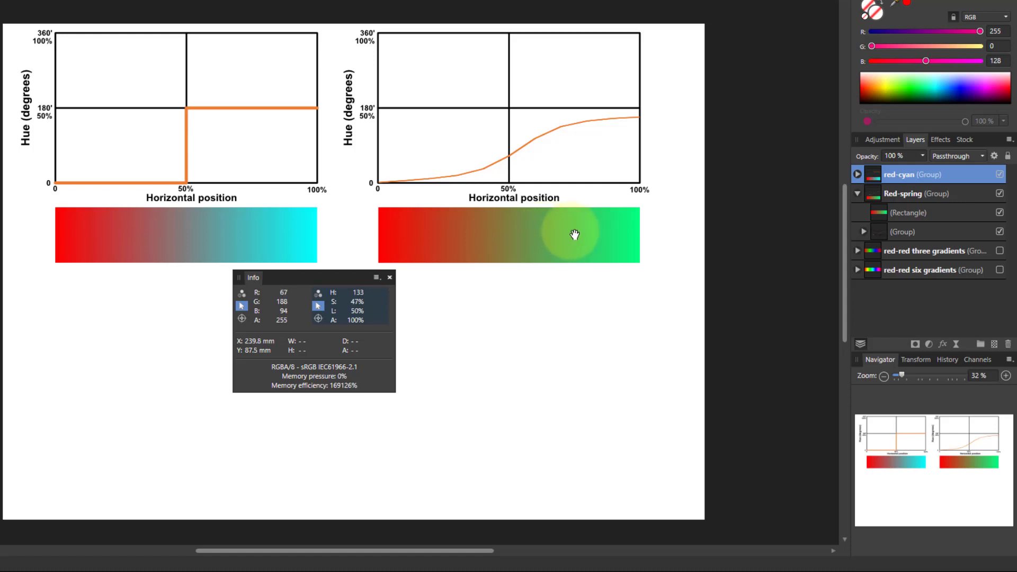
{"action": "mouse_move", "coordinate": [590, 233]}
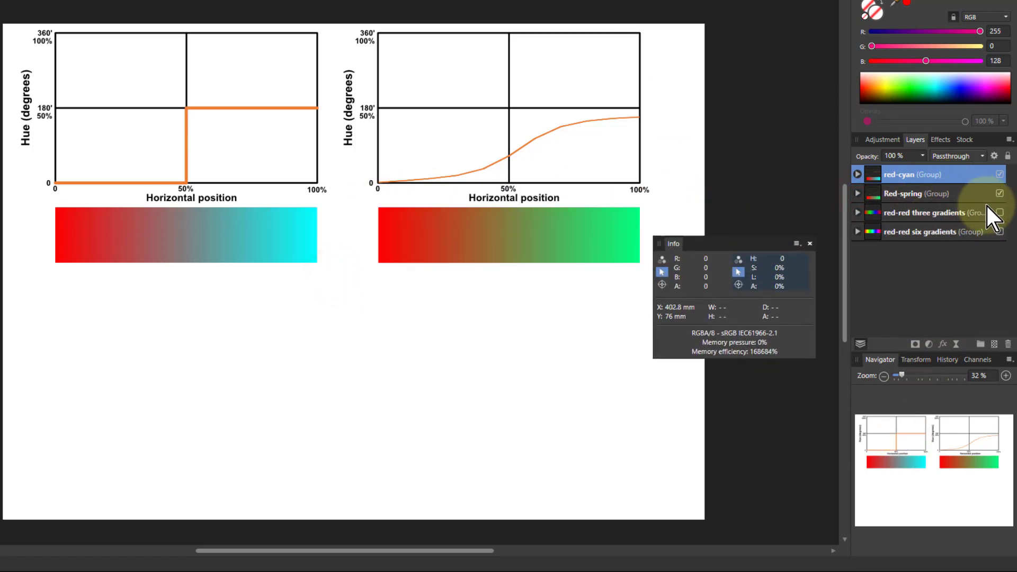
Step: Make the red-red three gradients group and its wobbly hue graph visible
{"action": "left_click", "coordinate": [1000, 232]}
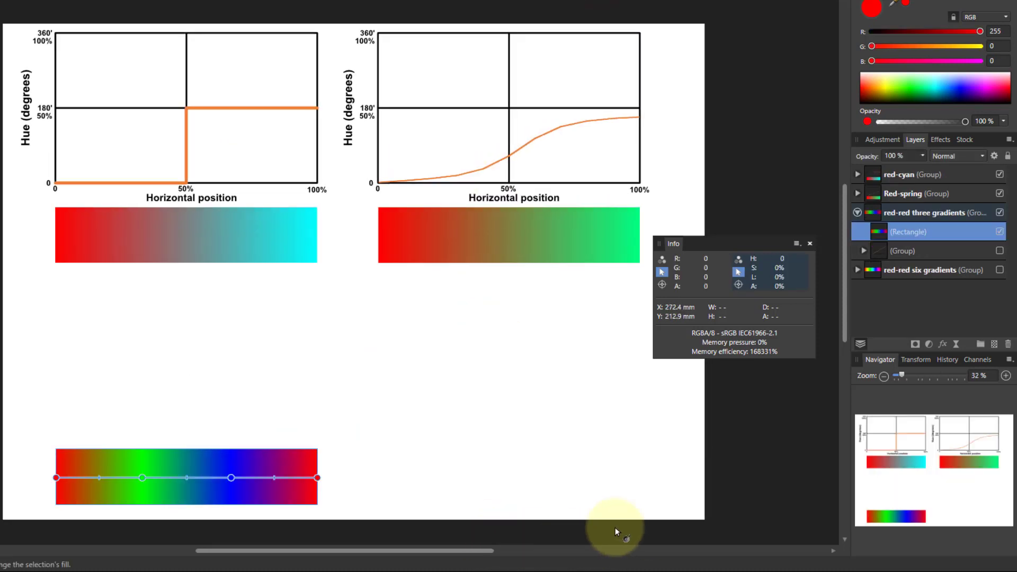
{"action": "left_click", "coordinate": [999, 269]}
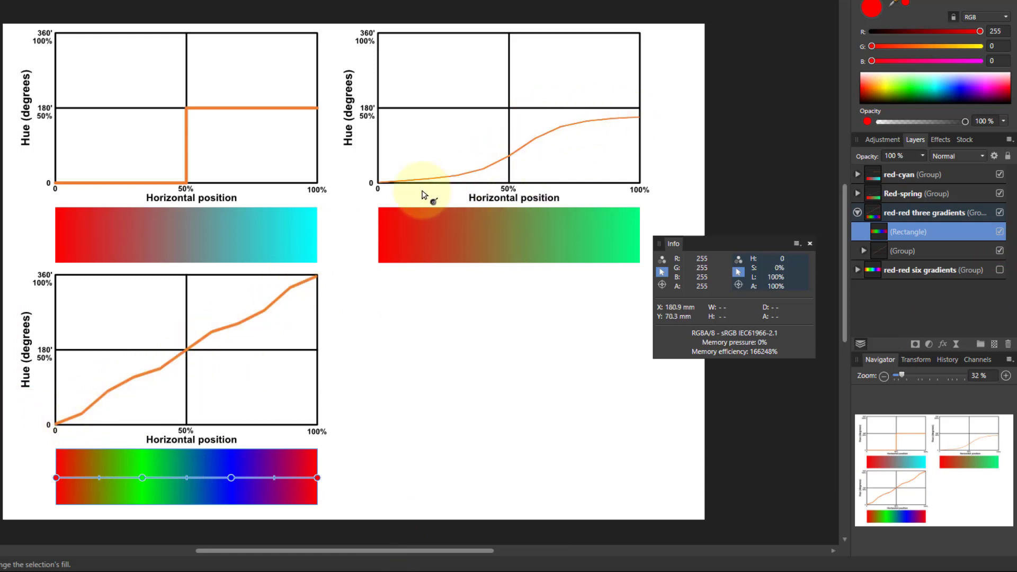
{"action": "mouse_move", "coordinate": [127, 375]}
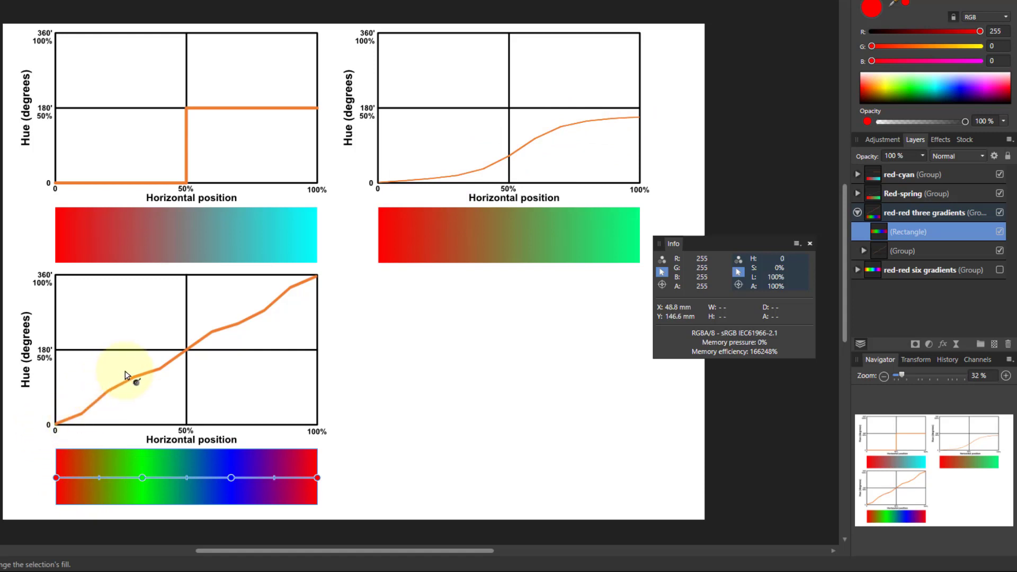
{"action": "mouse_move", "coordinate": [269, 313]}
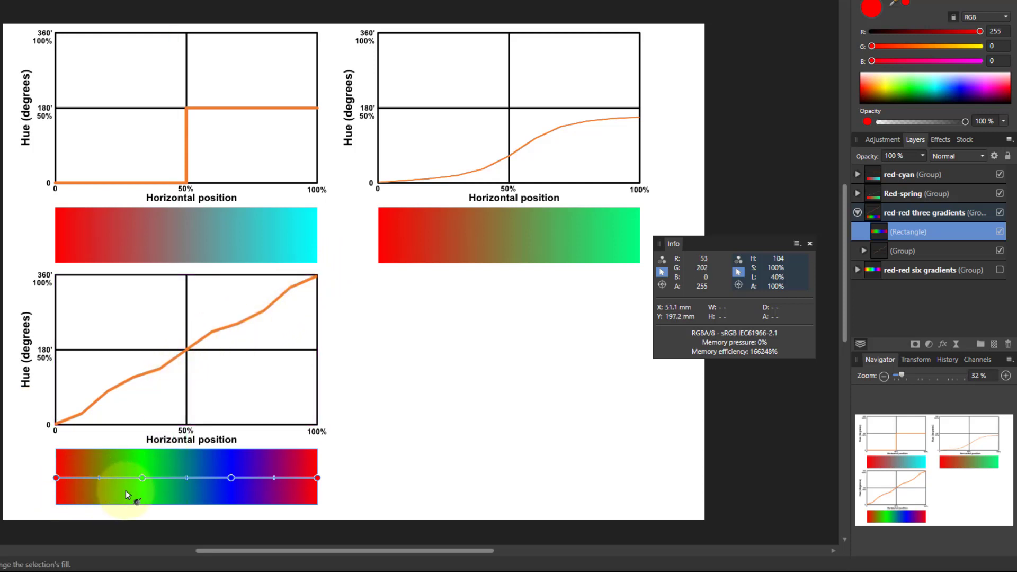
{"action": "mouse_move", "coordinate": [506, 440]}
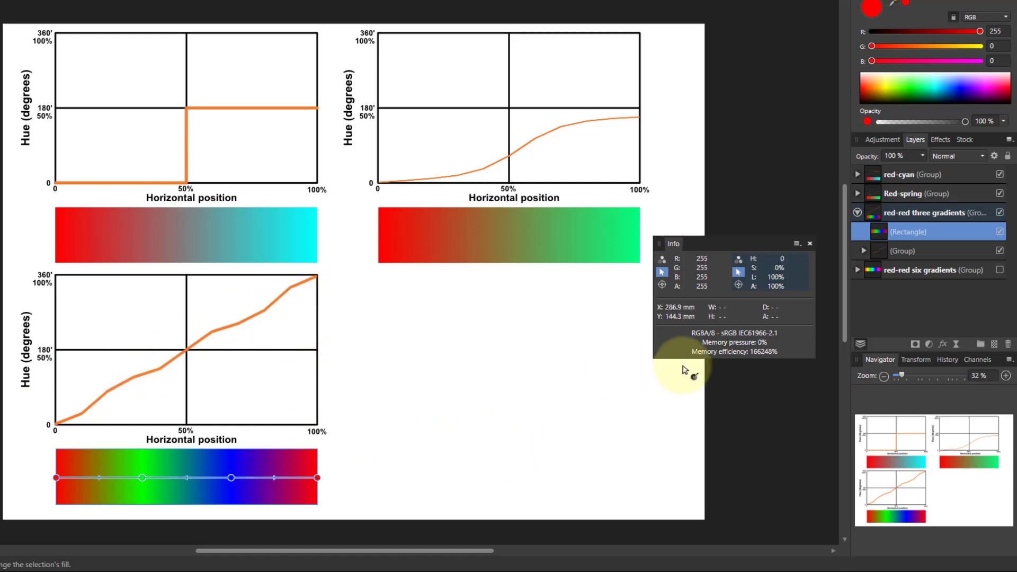
{"action": "mouse_move", "coordinate": [719, 363]}
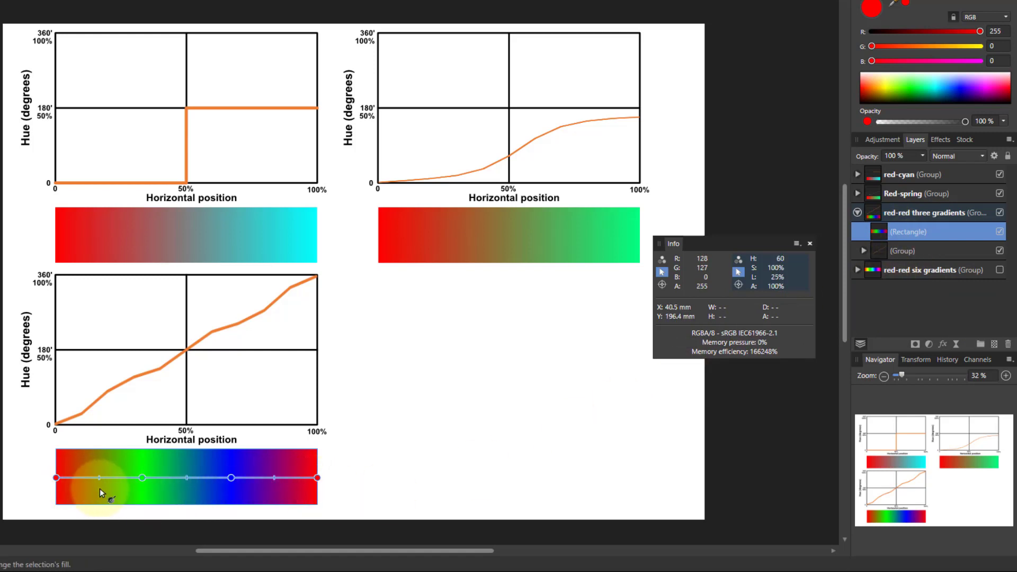
{"action": "mouse_move", "coordinate": [271, 494]}
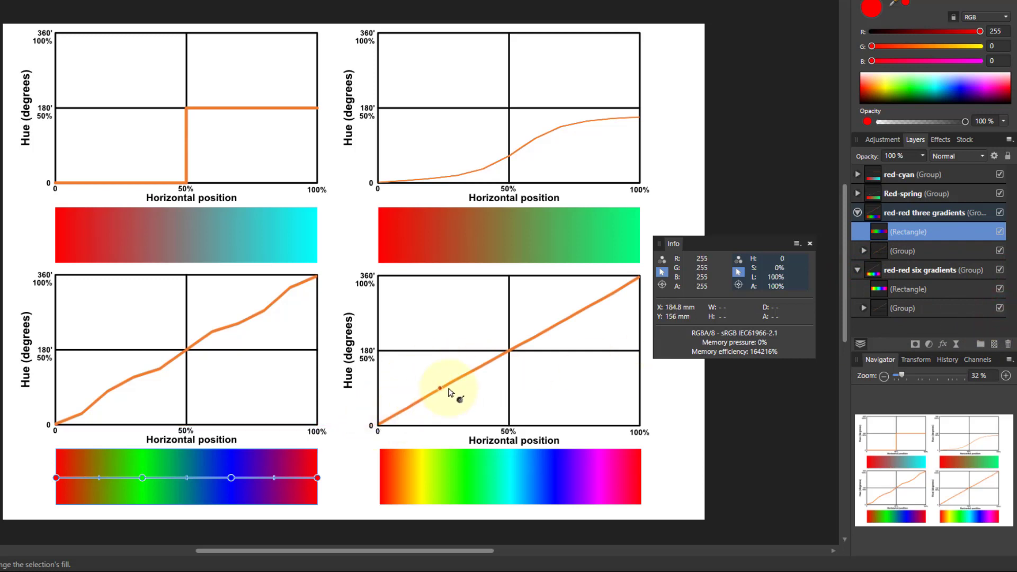
{"action": "mouse_move", "coordinate": [579, 317]}
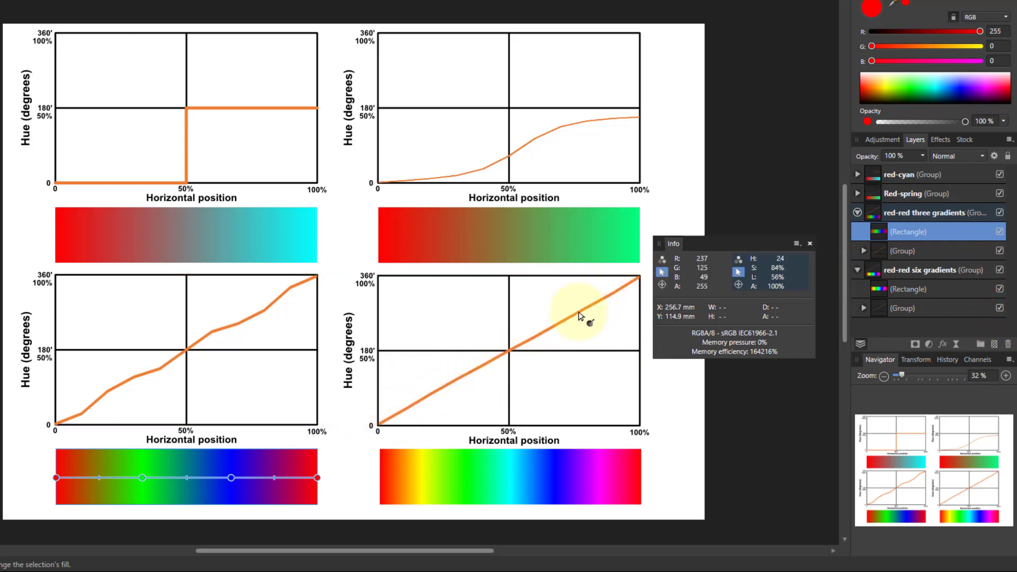
Step: Select the six-stop rainbow gradient rectangle beneath the straight hue graph
{"action": "left_click_drag", "start_coordinate": [582, 317], "coordinate": [524, 486]}
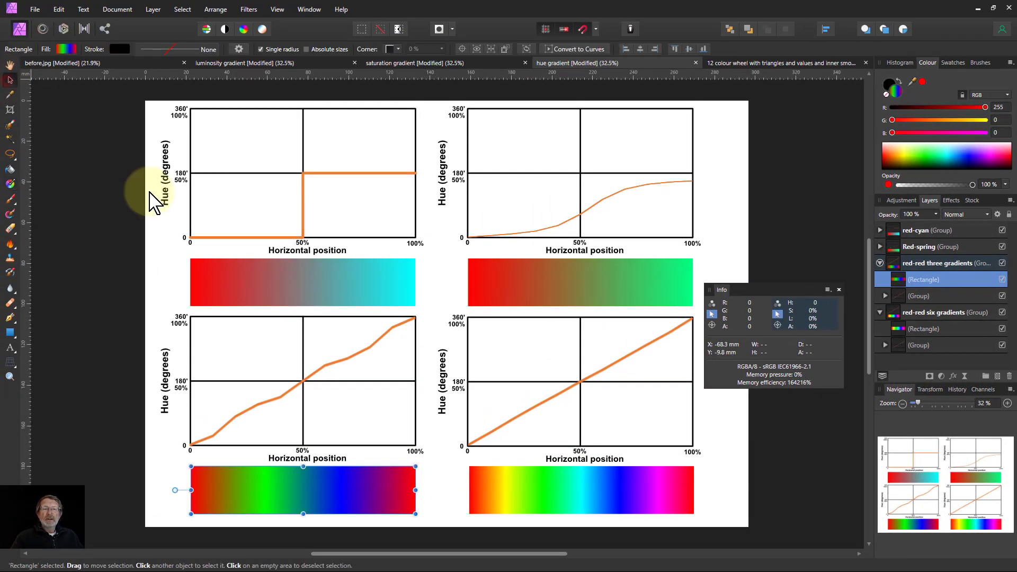
{"action": "left_click", "coordinate": [934, 312]}
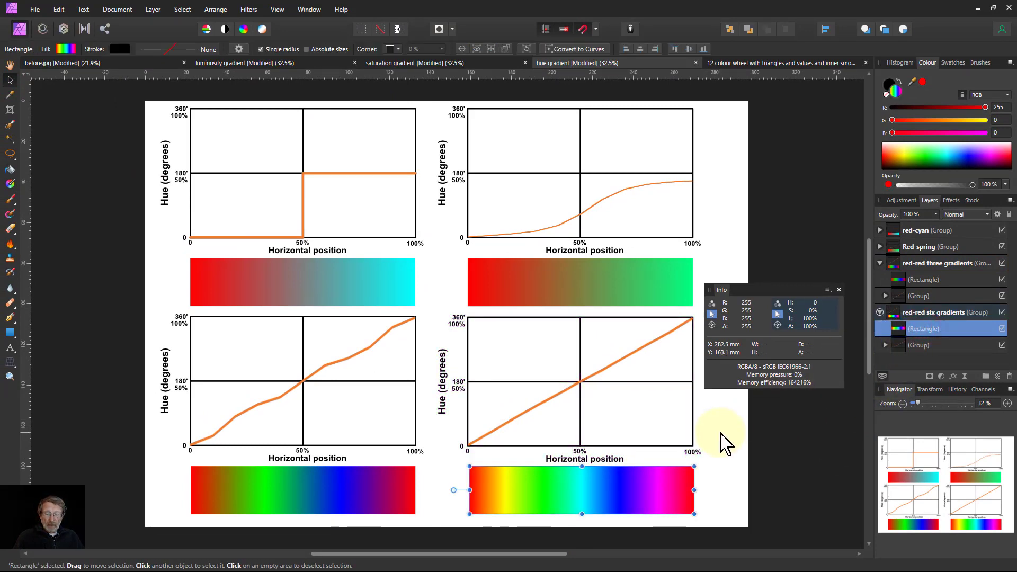
{"action": "mouse_move", "coordinate": [78, 129]}
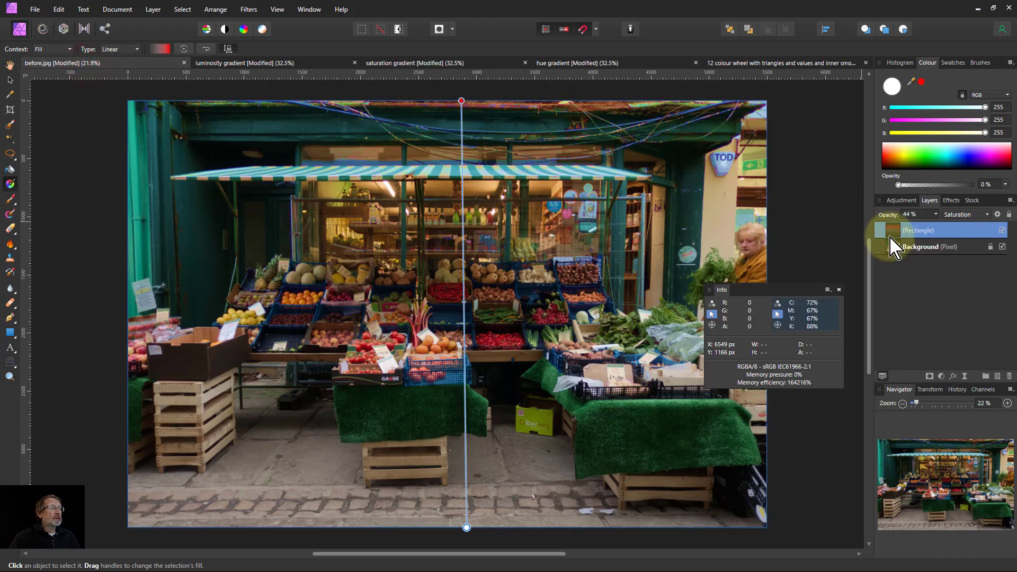
Step: Delete the old Rectangle overlay and stretch the spectrum rectangle across the entire photo
{"action": "right_click", "coordinate": [918, 230]}
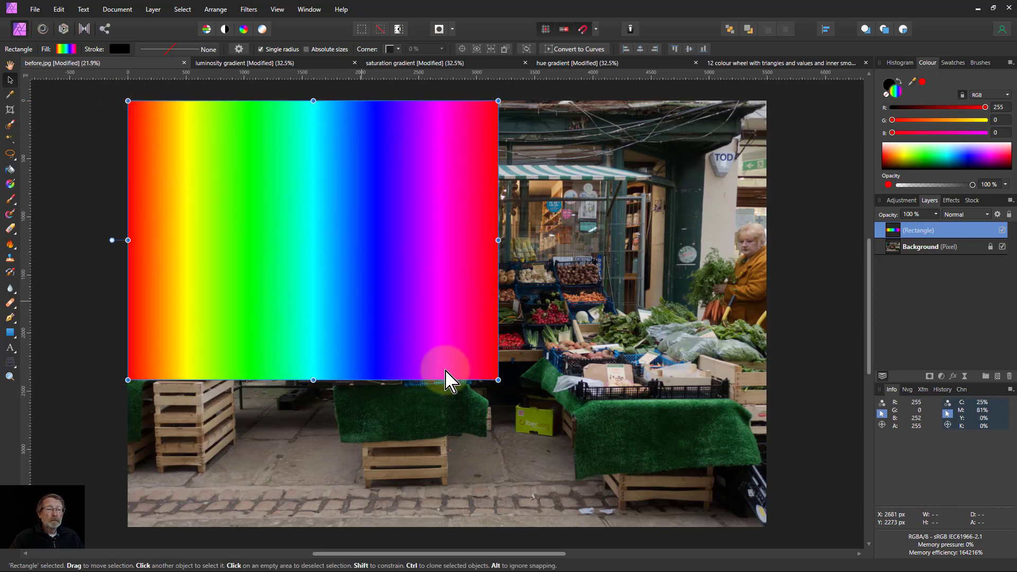
{"action": "left_click_drag", "start_coordinate": [497, 380], "coordinate": [745, 526]}
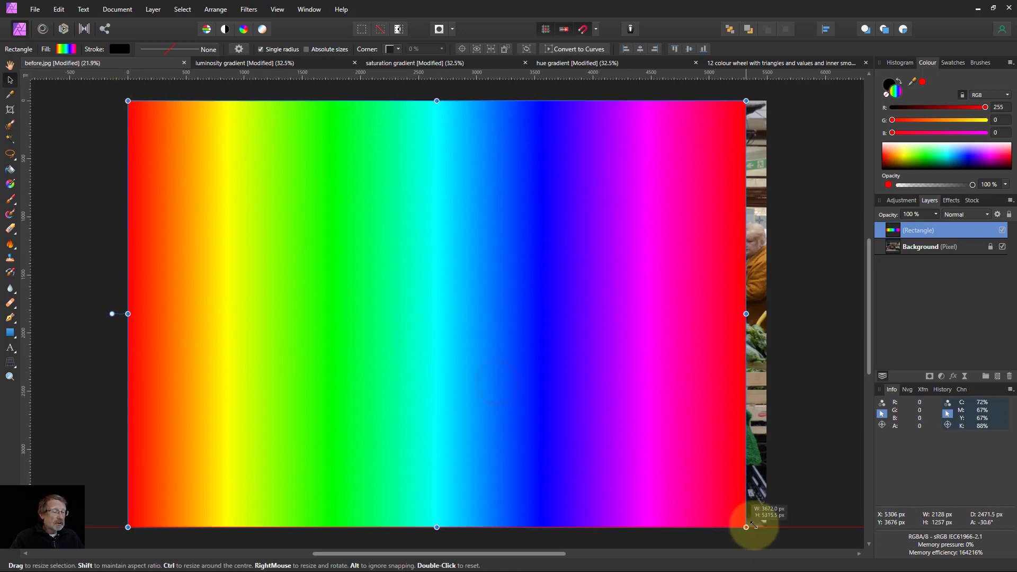
{"action": "left_click_drag", "start_coordinate": [745, 527], "coordinate": [767, 527]}
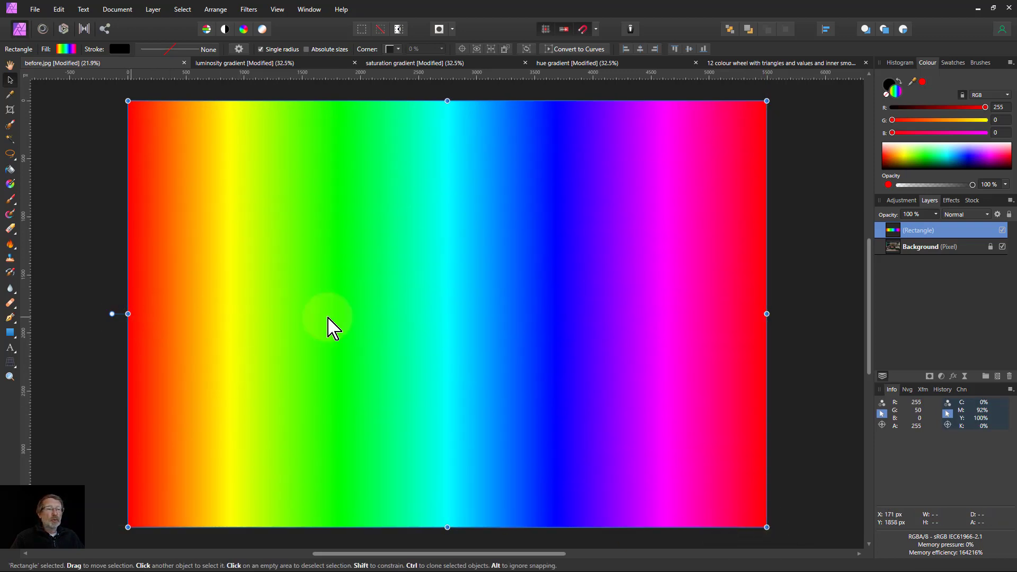
{"action": "mouse_move", "coordinate": [782, 292]}
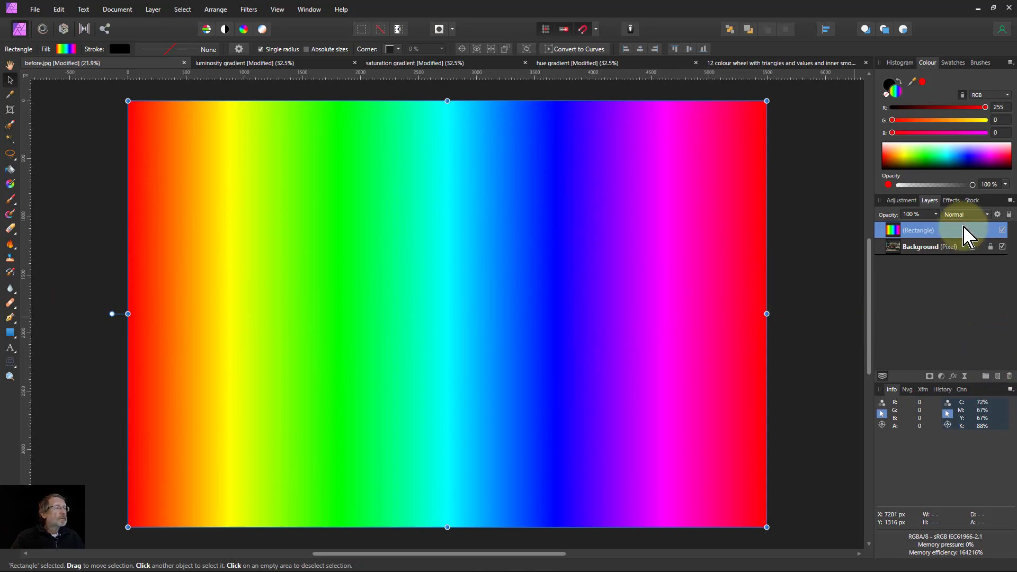
Step: Set the gradient Rectangle layer's blend mode to Hue, then reopen the blend mode list
{"action": "left_click", "coordinate": [966, 214]}
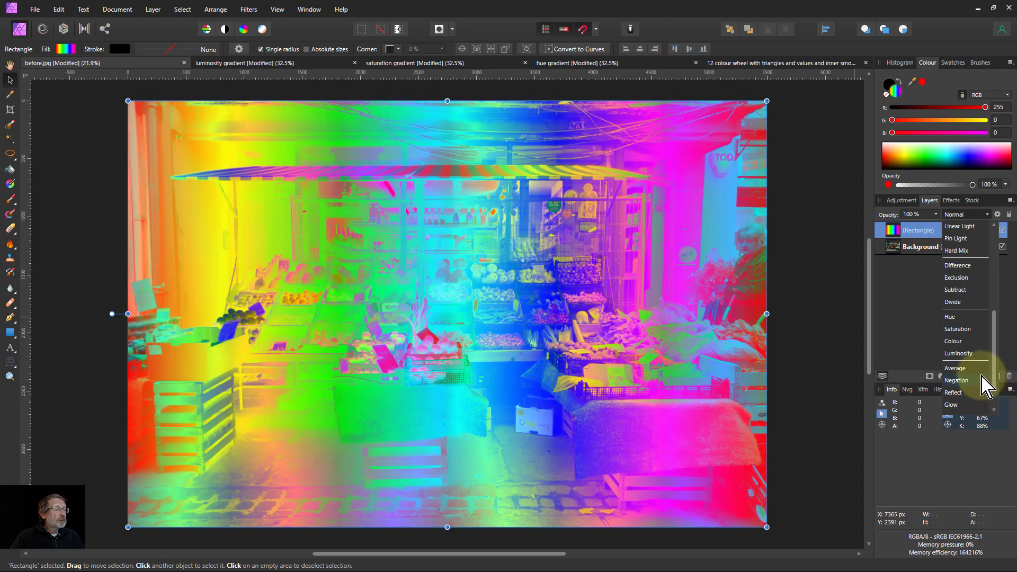
{"action": "left_click", "coordinate": [948, 316]}
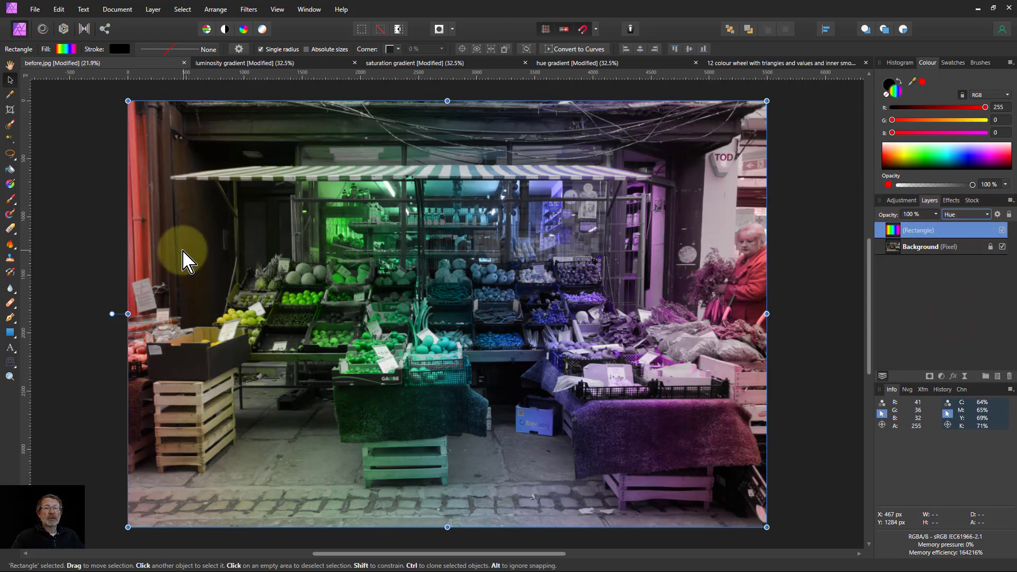
{"action": "mouse_move", "coordinate": [279, 263]}
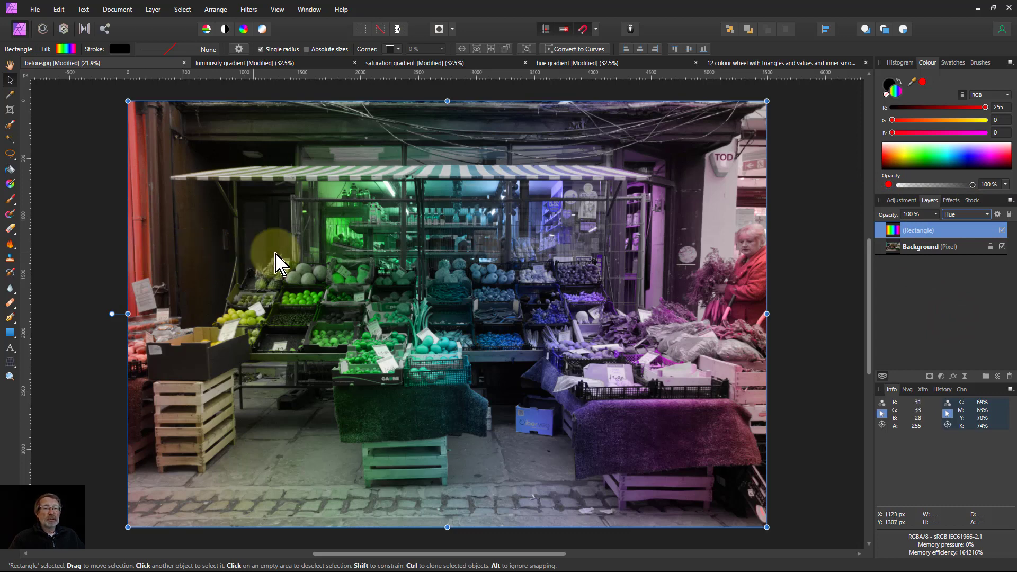
{"action": "mouse_move", "coordinate": [733, 243]}
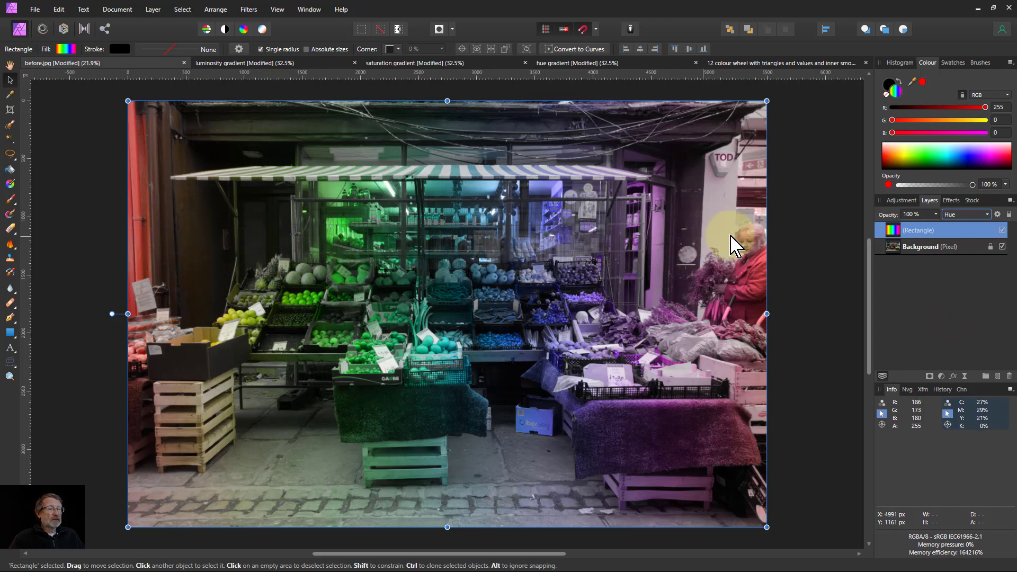
{"action": "mouse_move", "coordinate": [749, 253]}
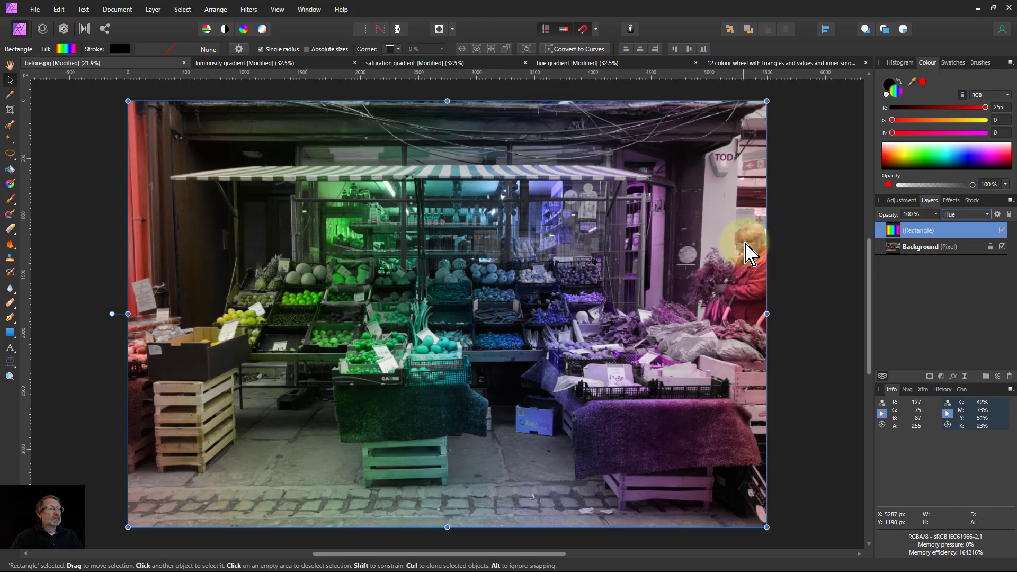
{"action": "mouse_move", "coordinate": [195, 340]}
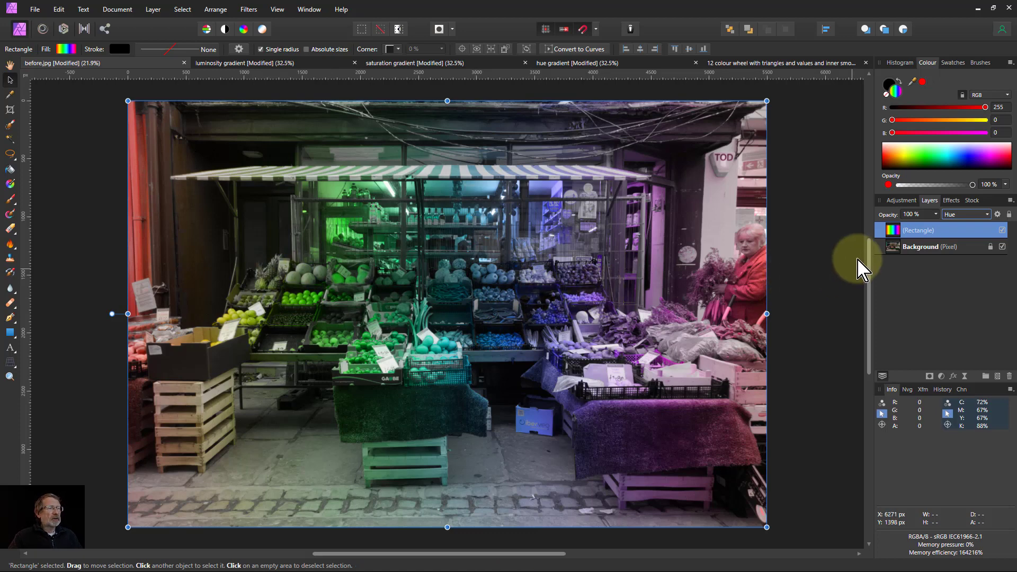
{"action": "left_click", "coordinate": [965, 214]}
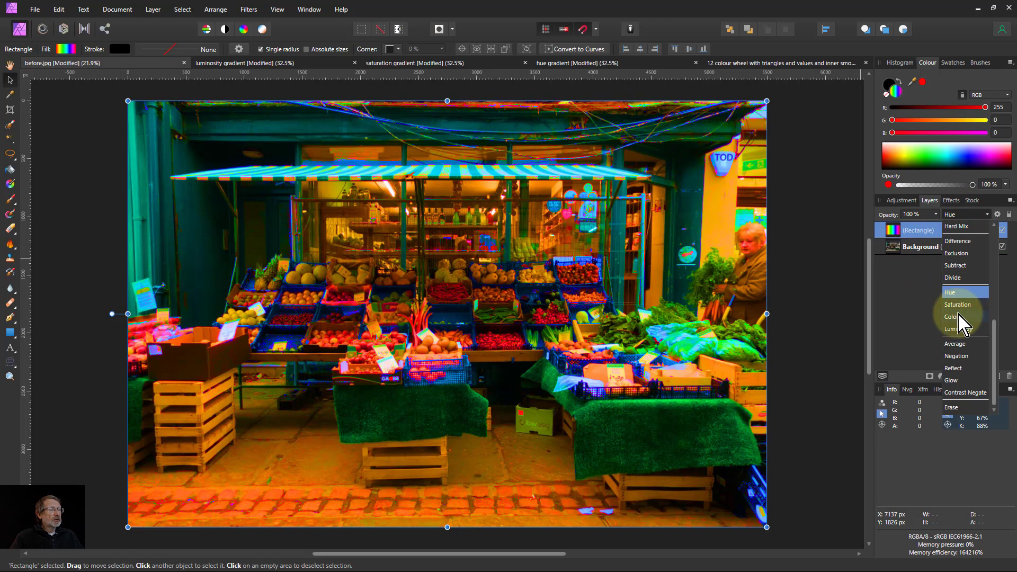
{"action": "left_click", "coordinate": [952, 316]}
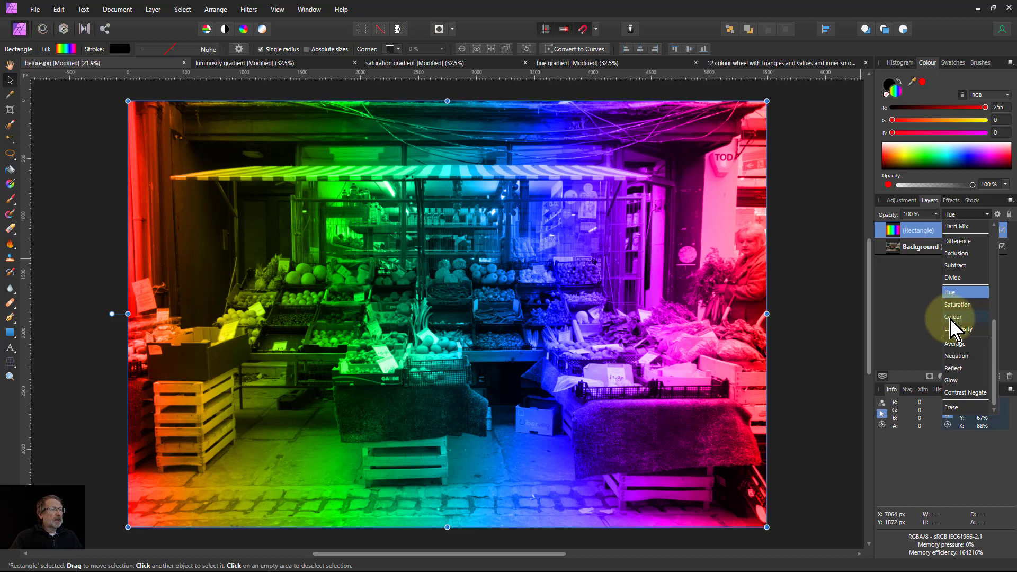
{"action": "left_click", "coordinate": [958, 329]}
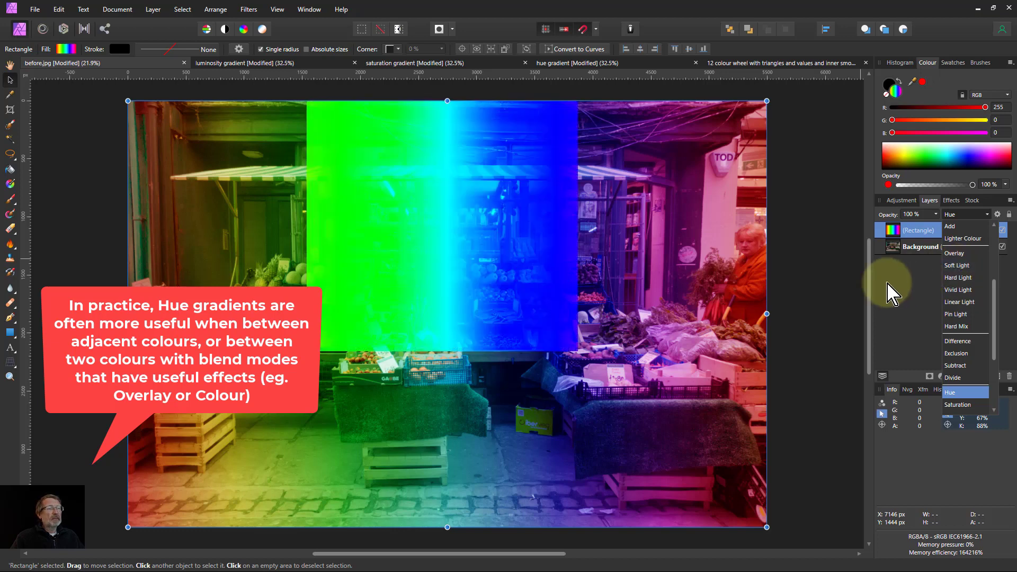
{"action": "left_click", "coordinate": [948, 392]}
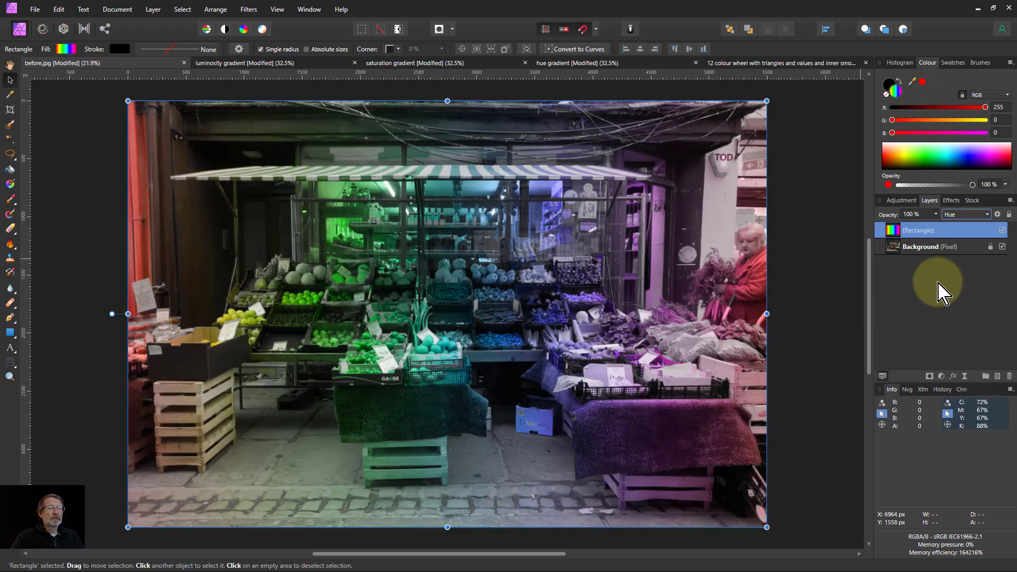